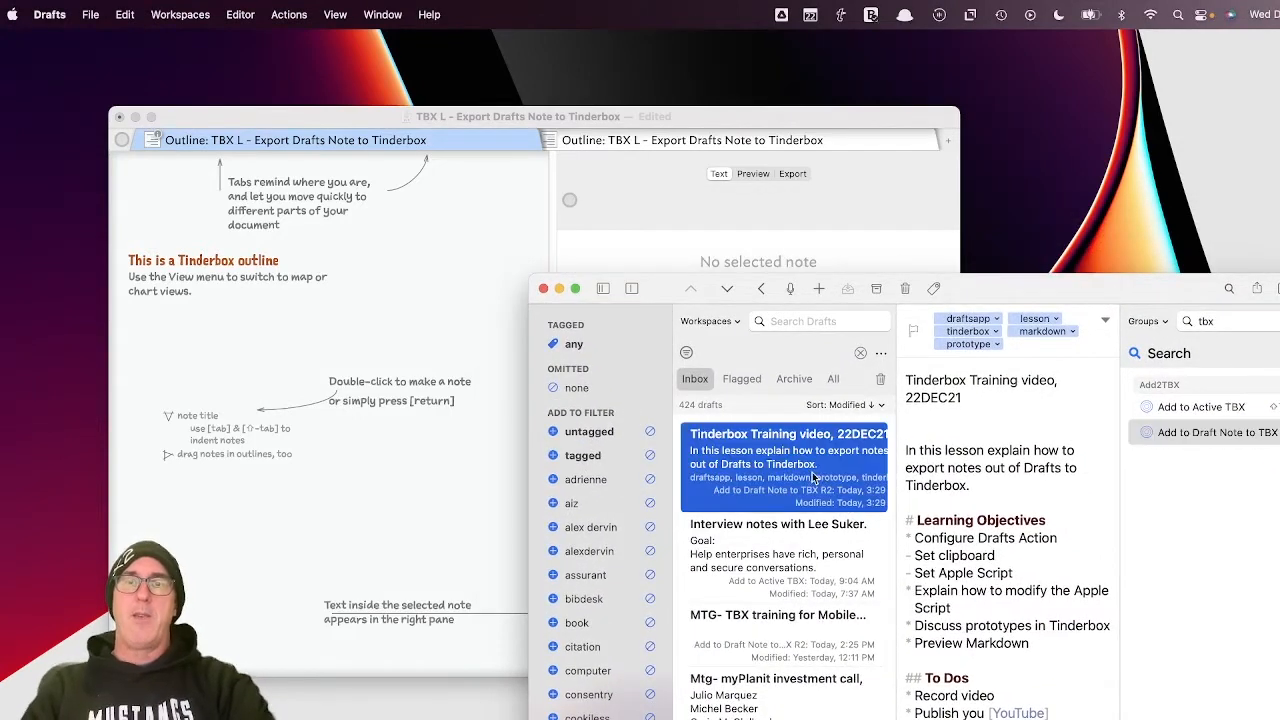
Step: Add the line 'Here is some more te...' to the training video draft and send it to Tinderbox
scroll("down", 3)
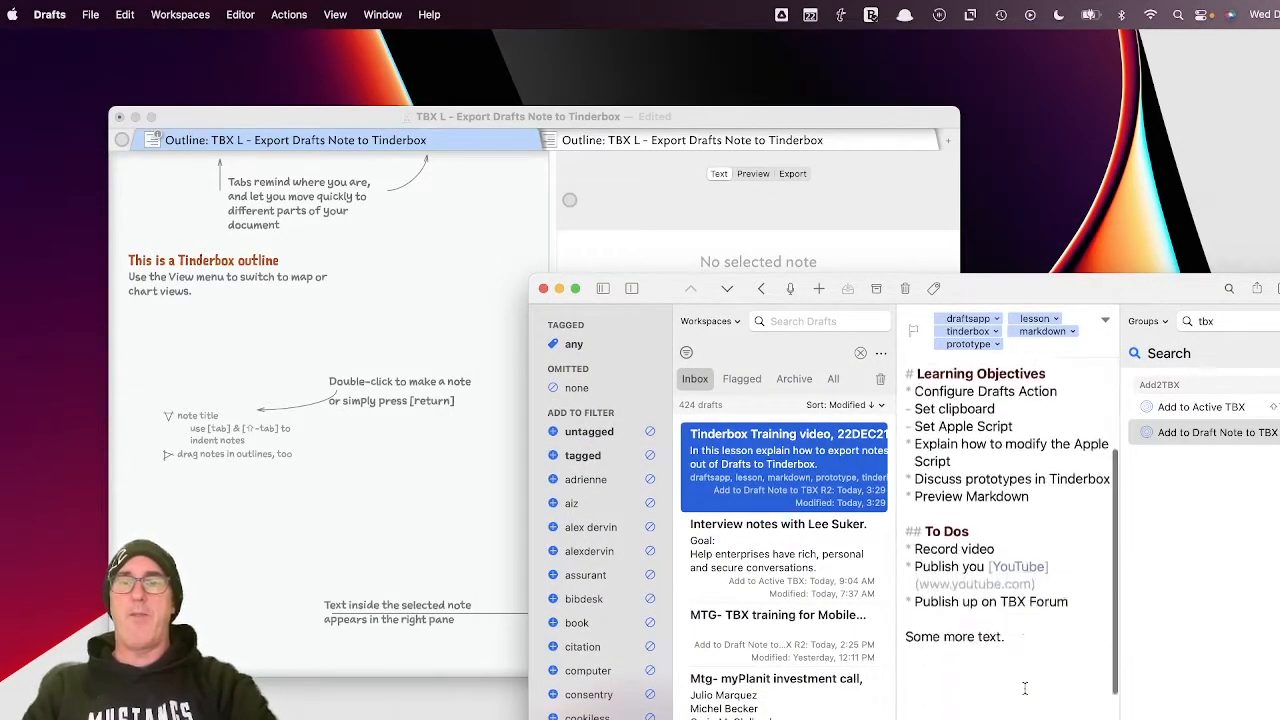
type("He")
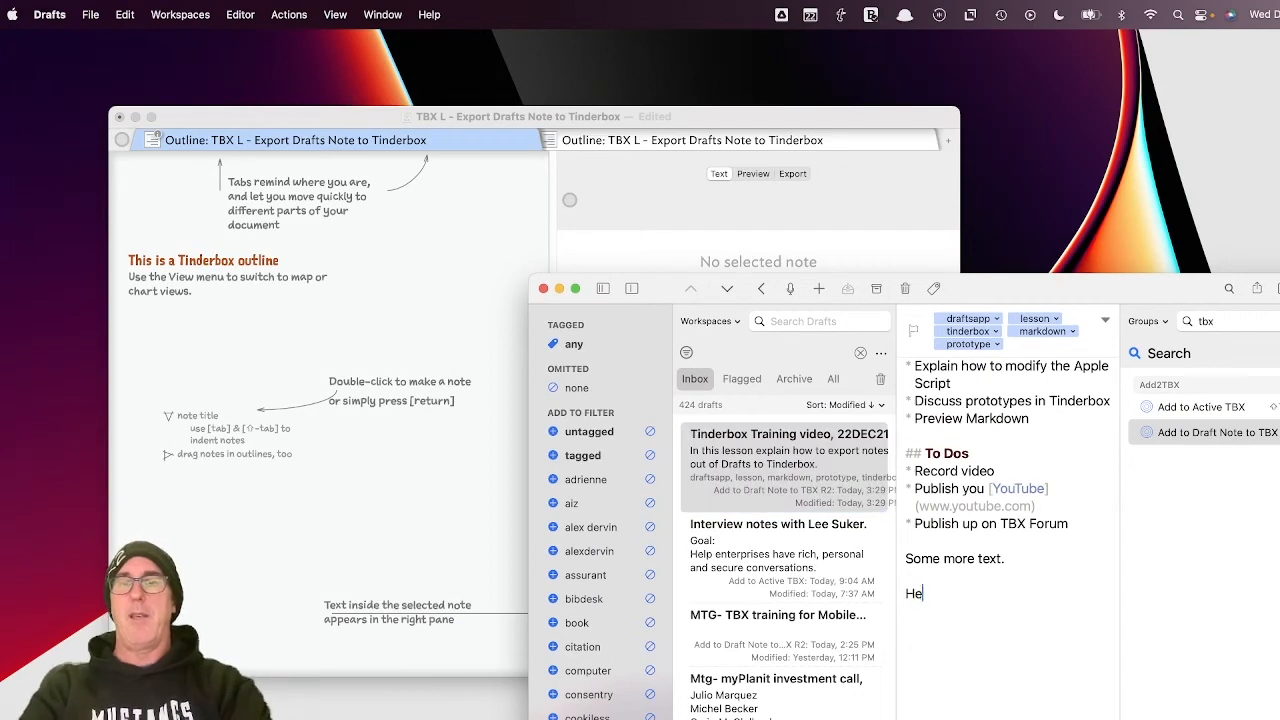
type("re is")
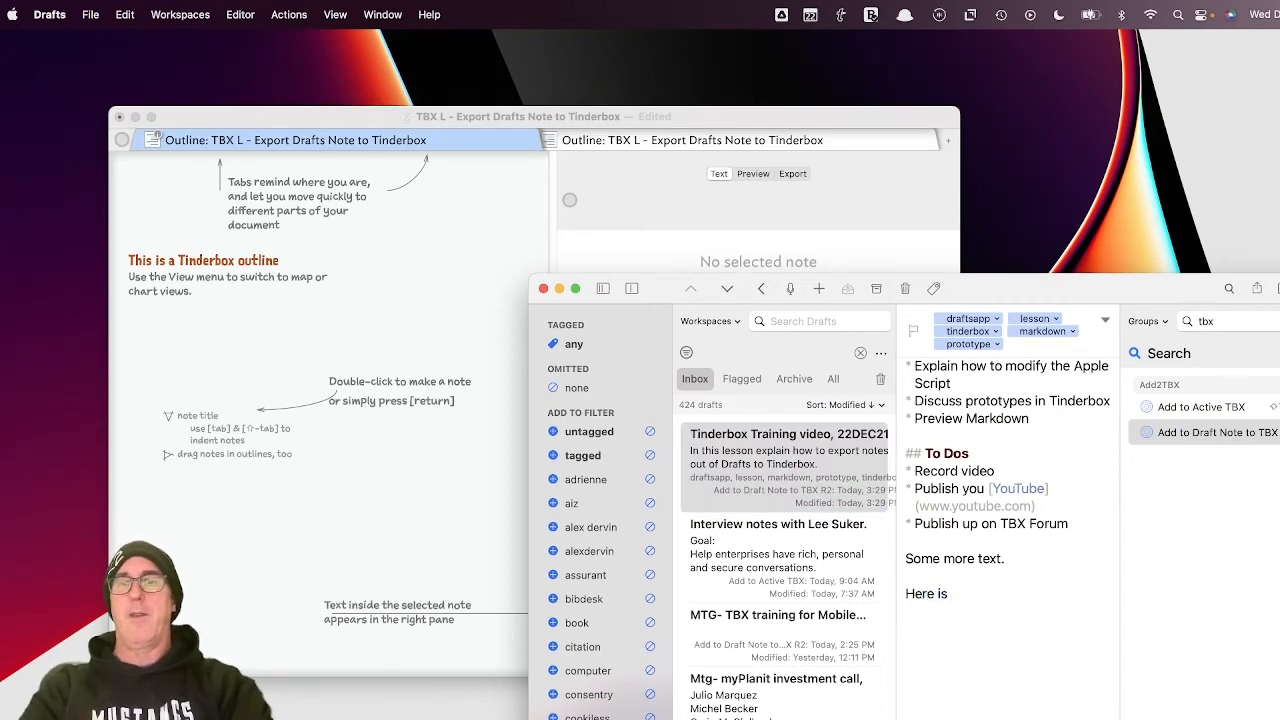
type("some more te")
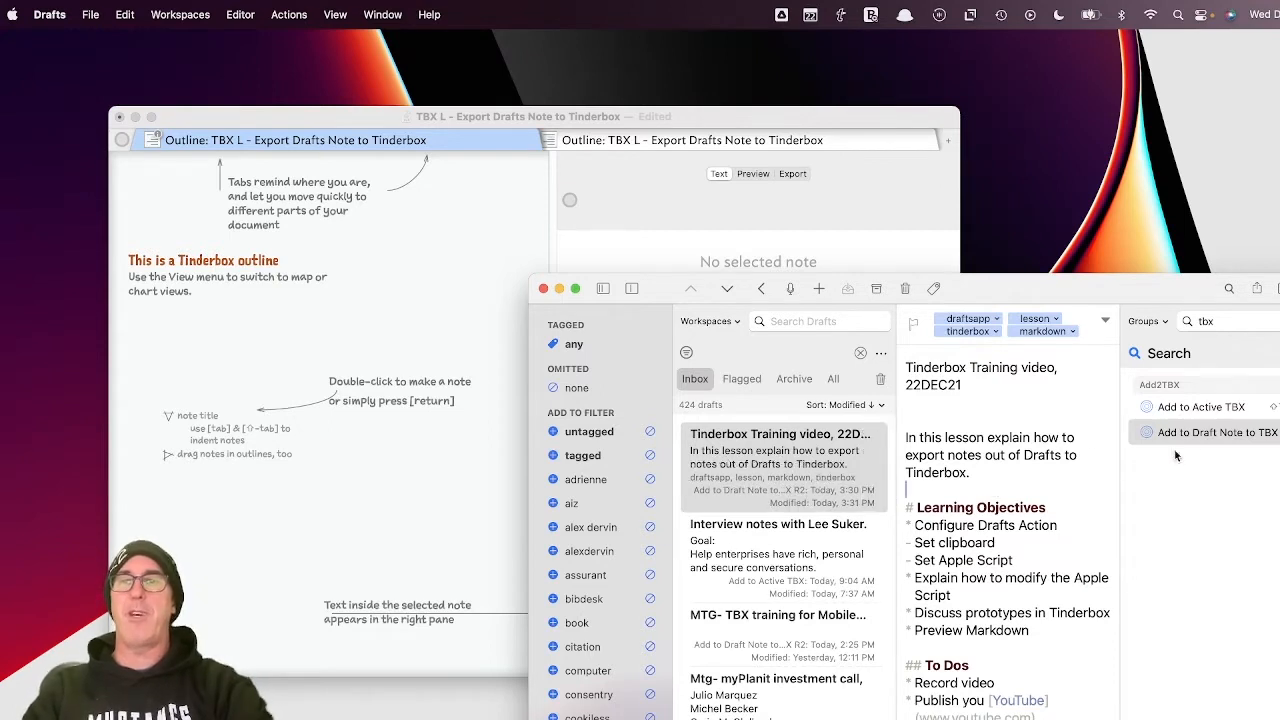
left_click(1216, 432)
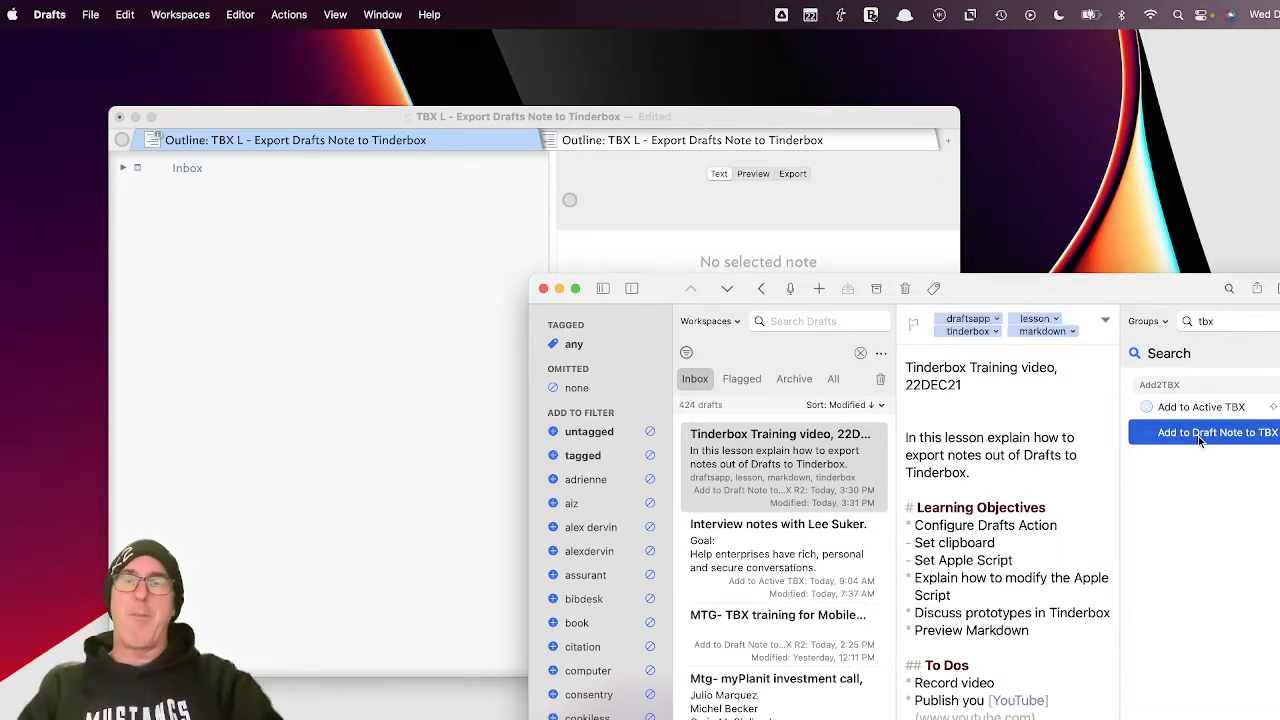
Step: Create a draft 'Here is another note.' and send it to the Tinderbox Inbox
left_click(1216, 432)
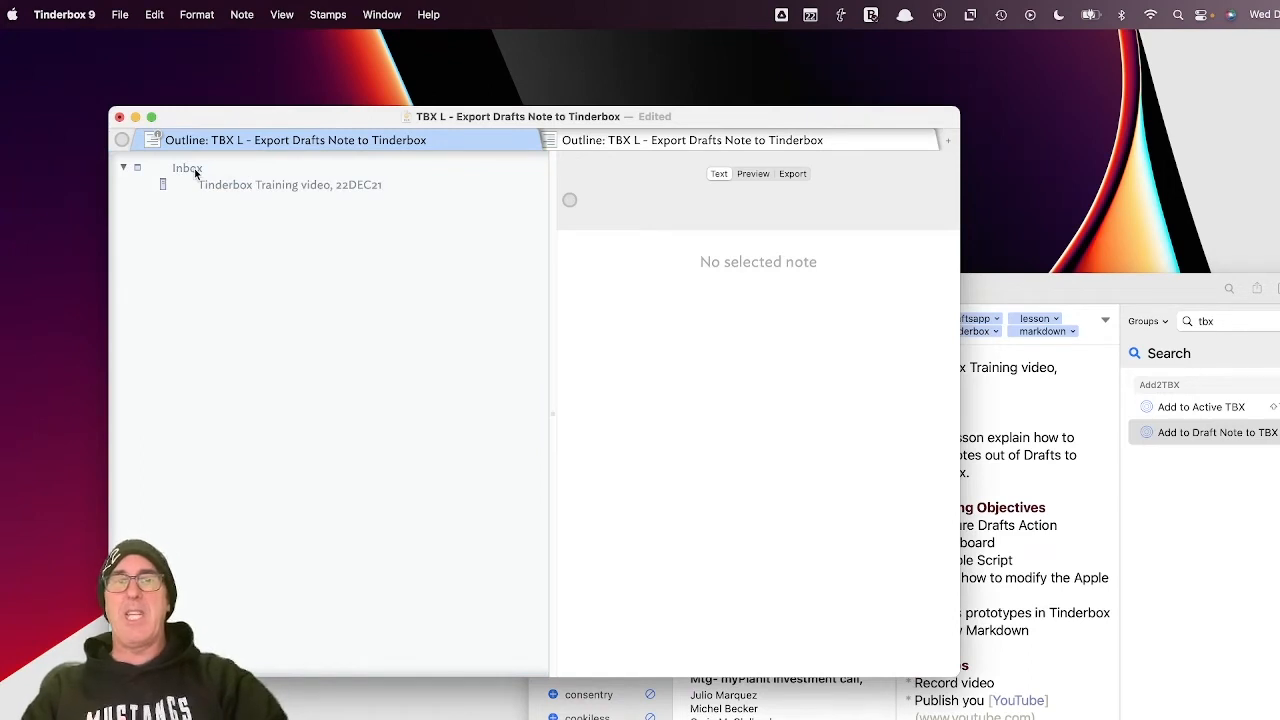
mouse_move(452, 216)
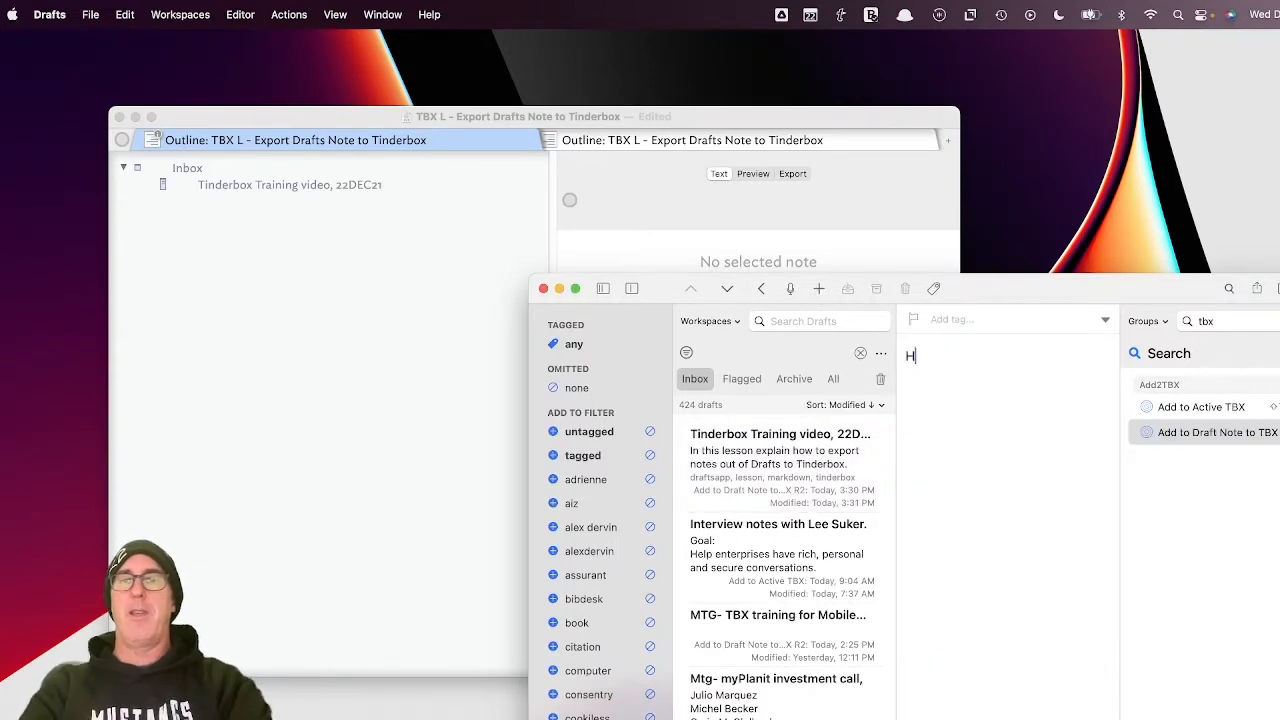
type("Here is another note..")
type("Asdf")
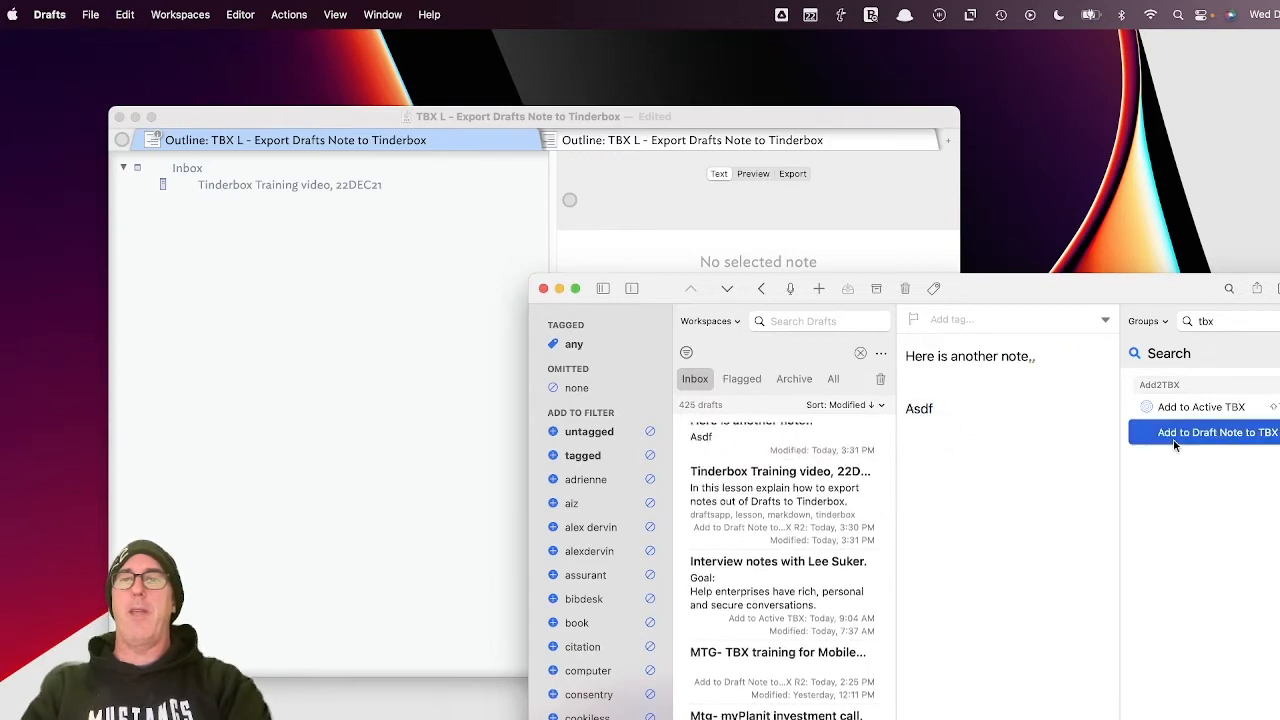
left_click(1216, 432)
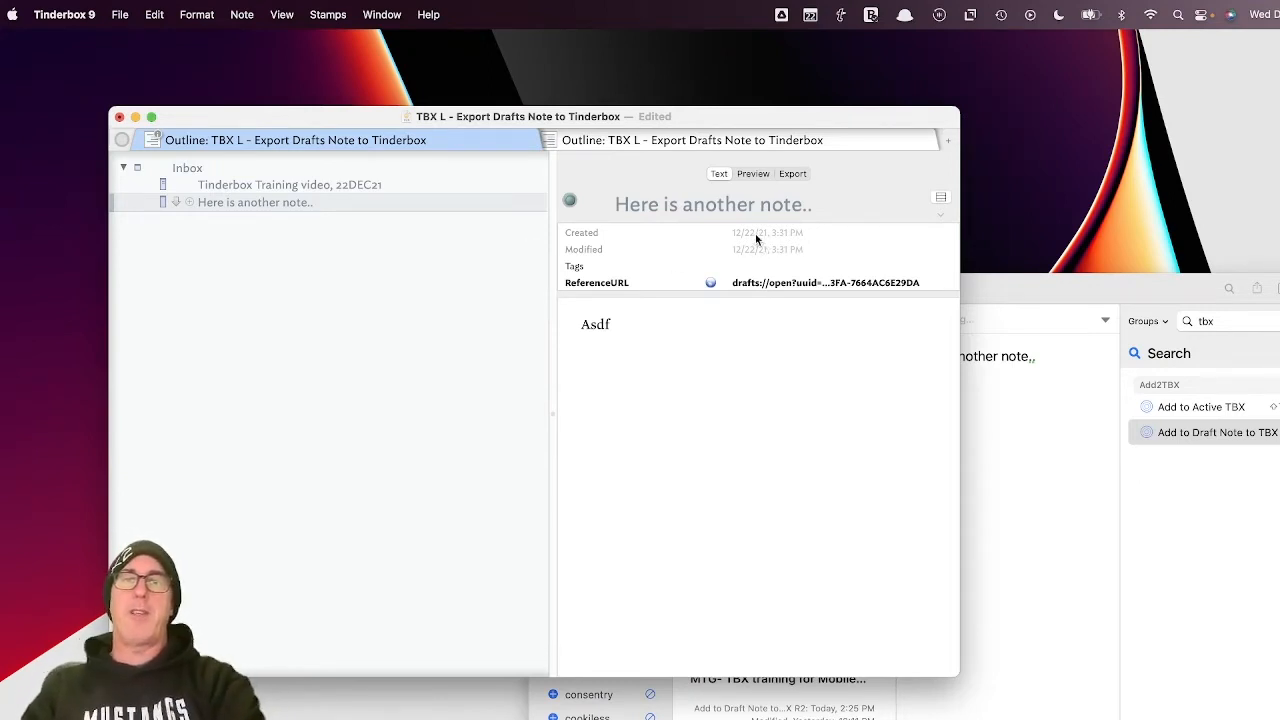
mouse_move(752, 262)
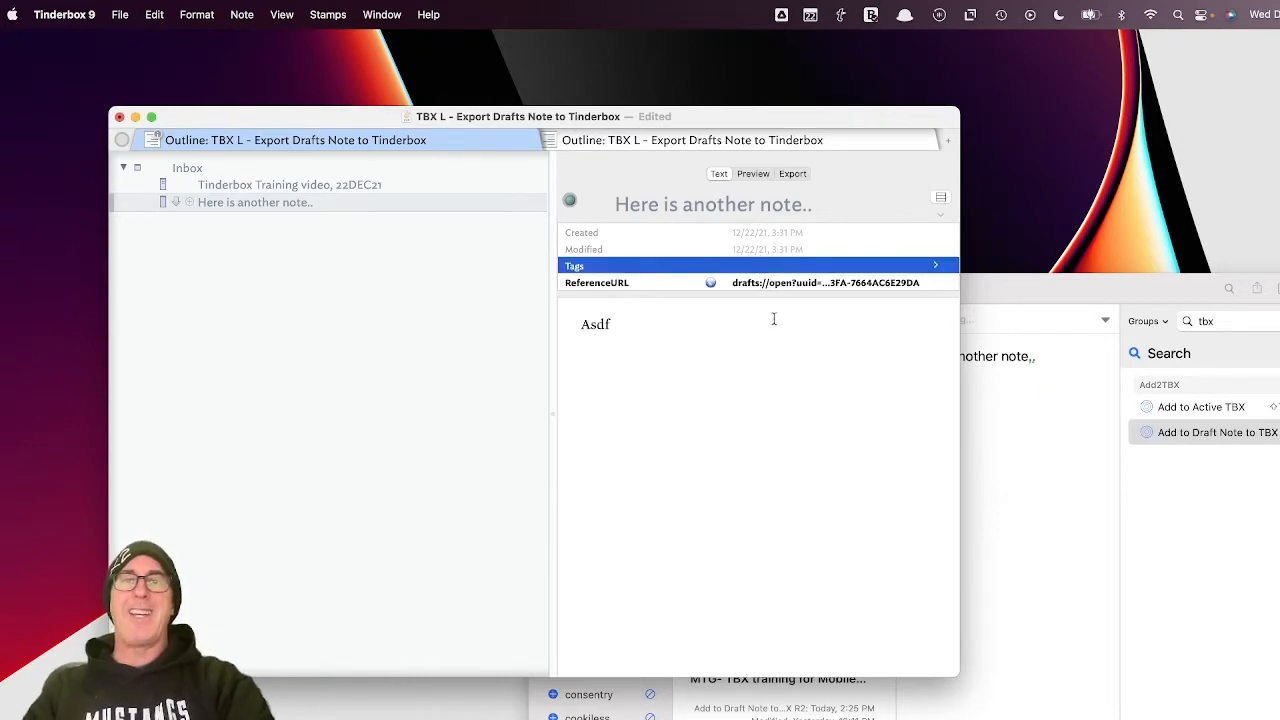
Step: Inspect the training video note and the new 'Here is another note' in the Tinderbox outline
left_click(290, 184)
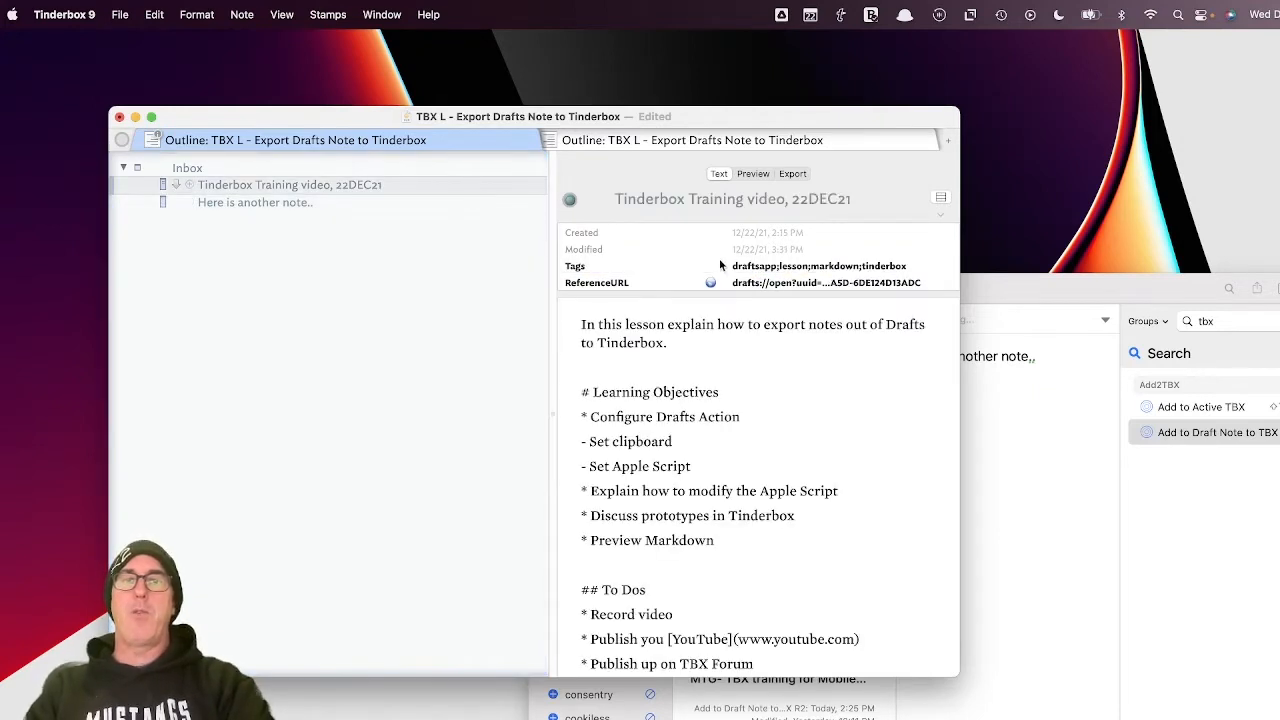
left_click(256, 202)
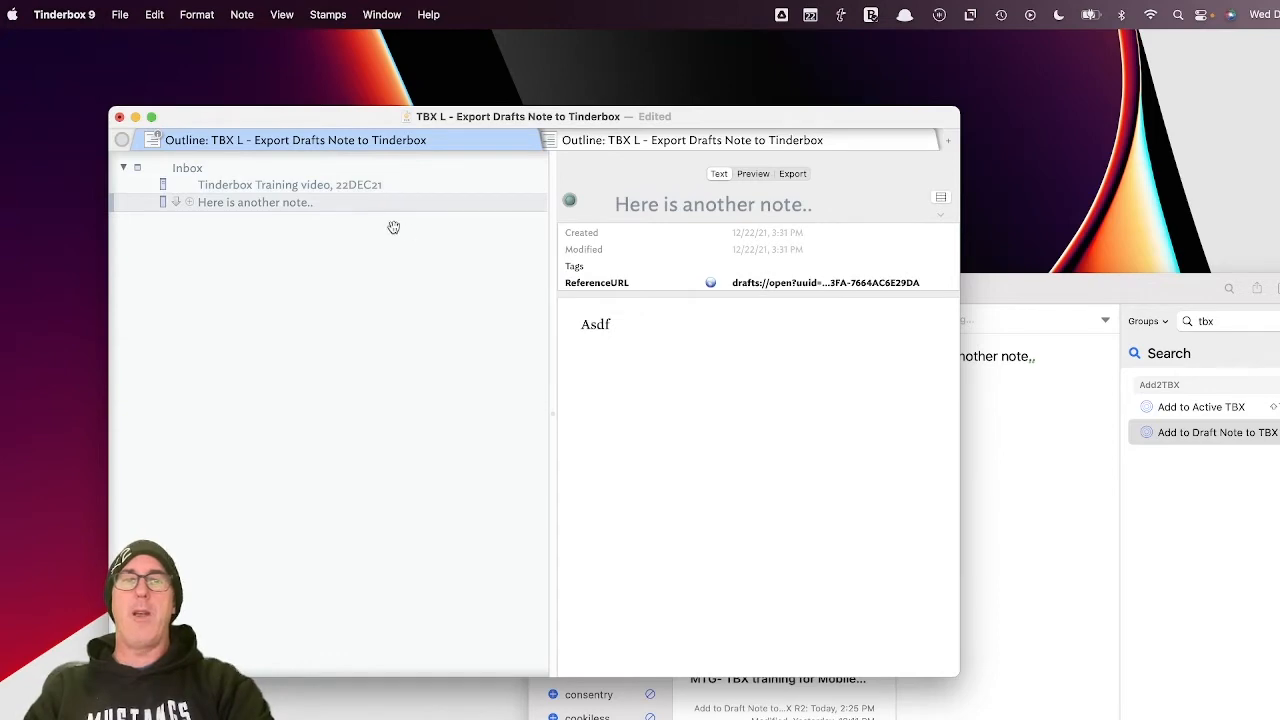
left_click(288, 184)
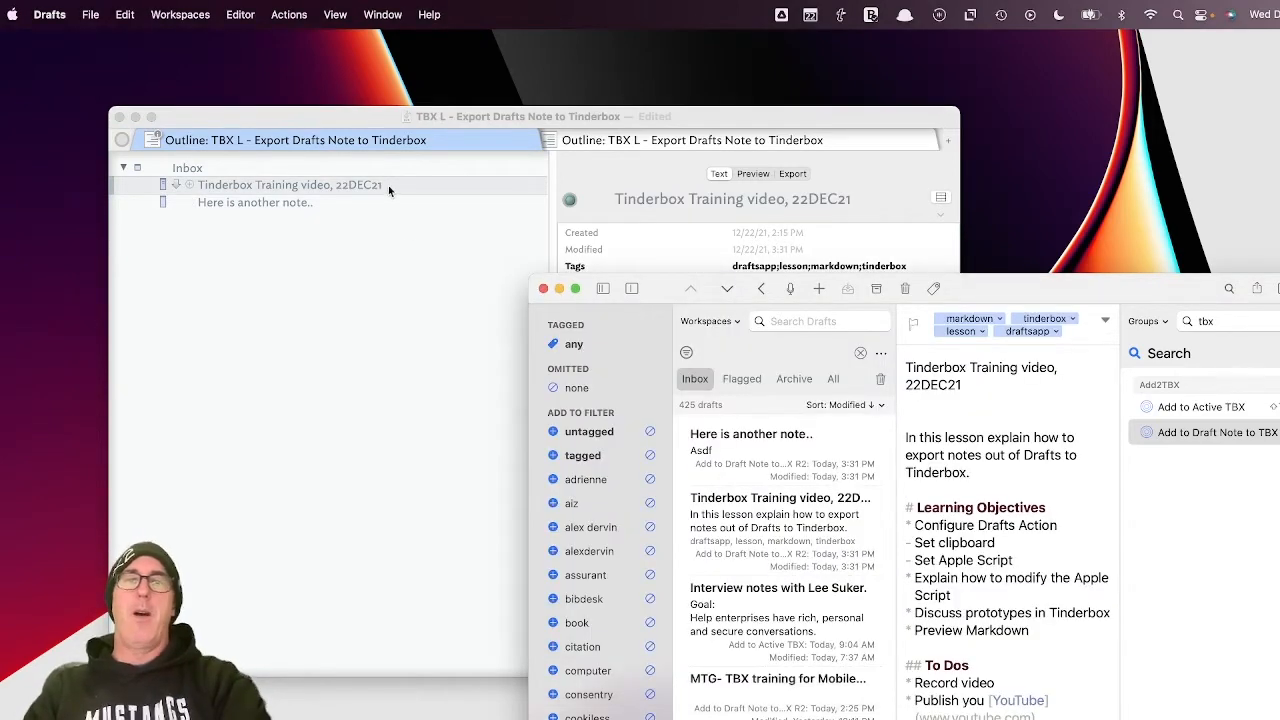
Step: Send the 'Here is another note' draft to a new untitled Tinderbox document, then close that document
left_click(256, 202)
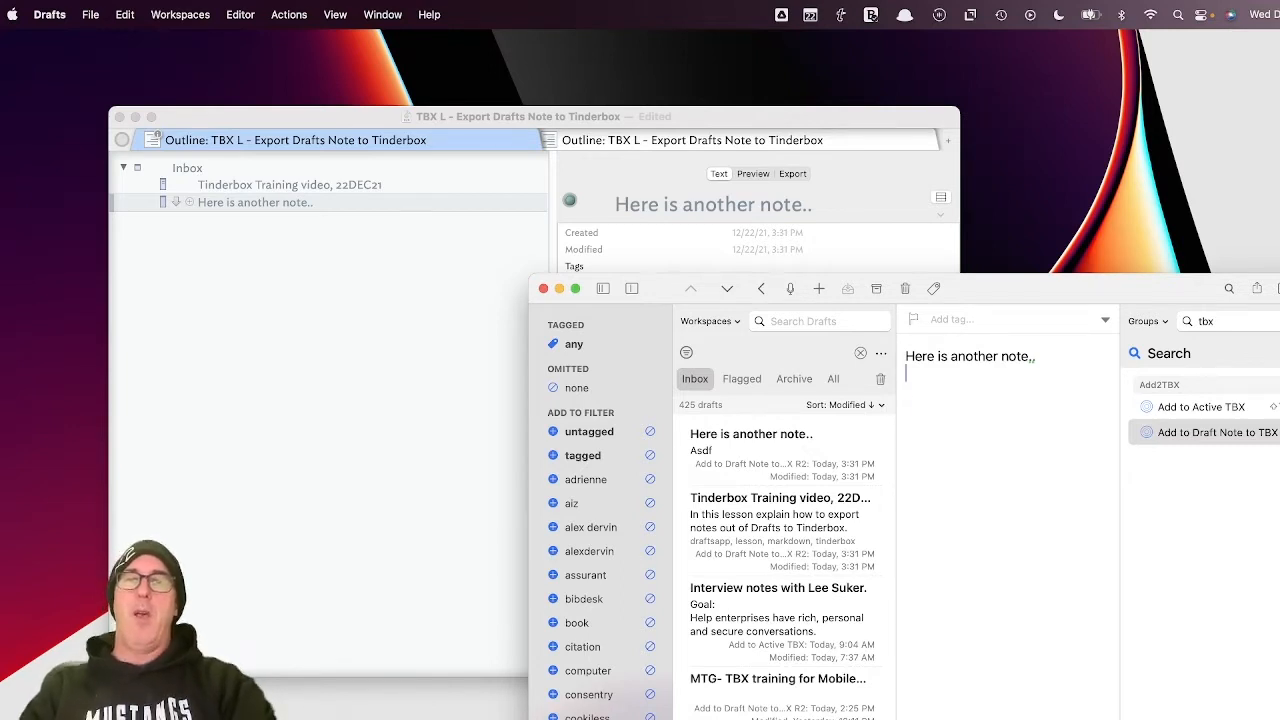
mouse_move(556, 244)
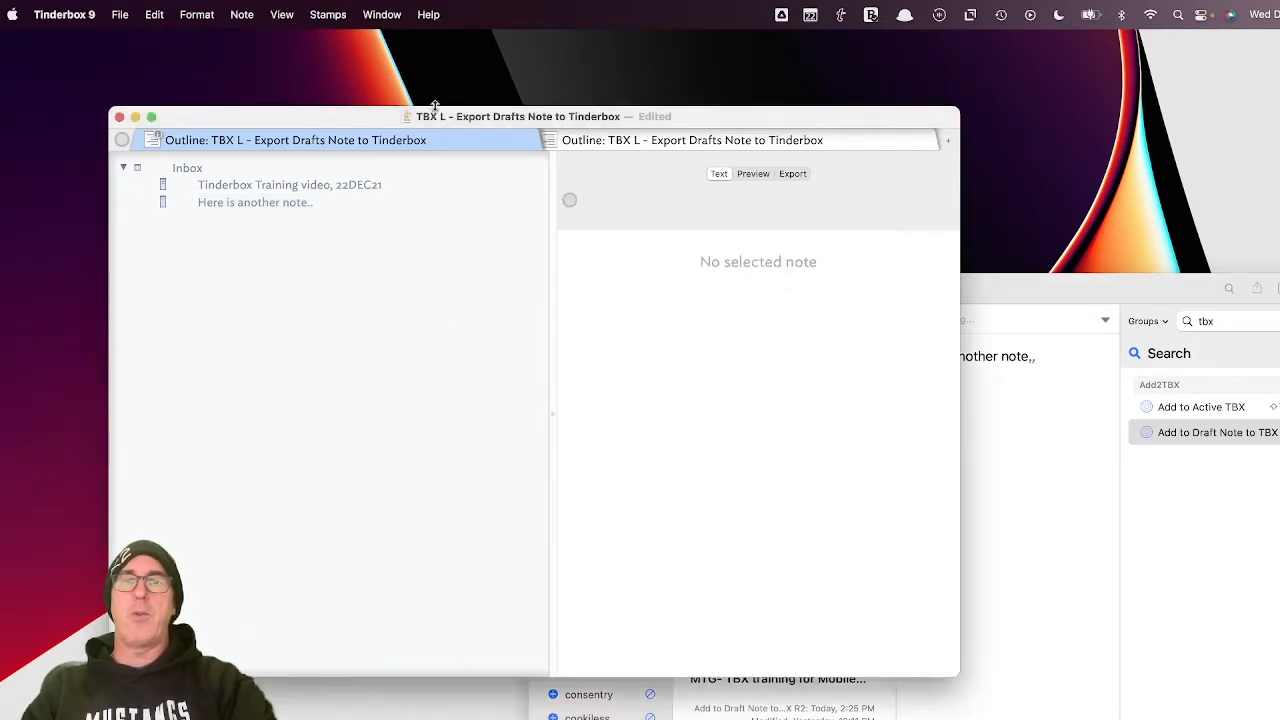
left_click(120, 14)
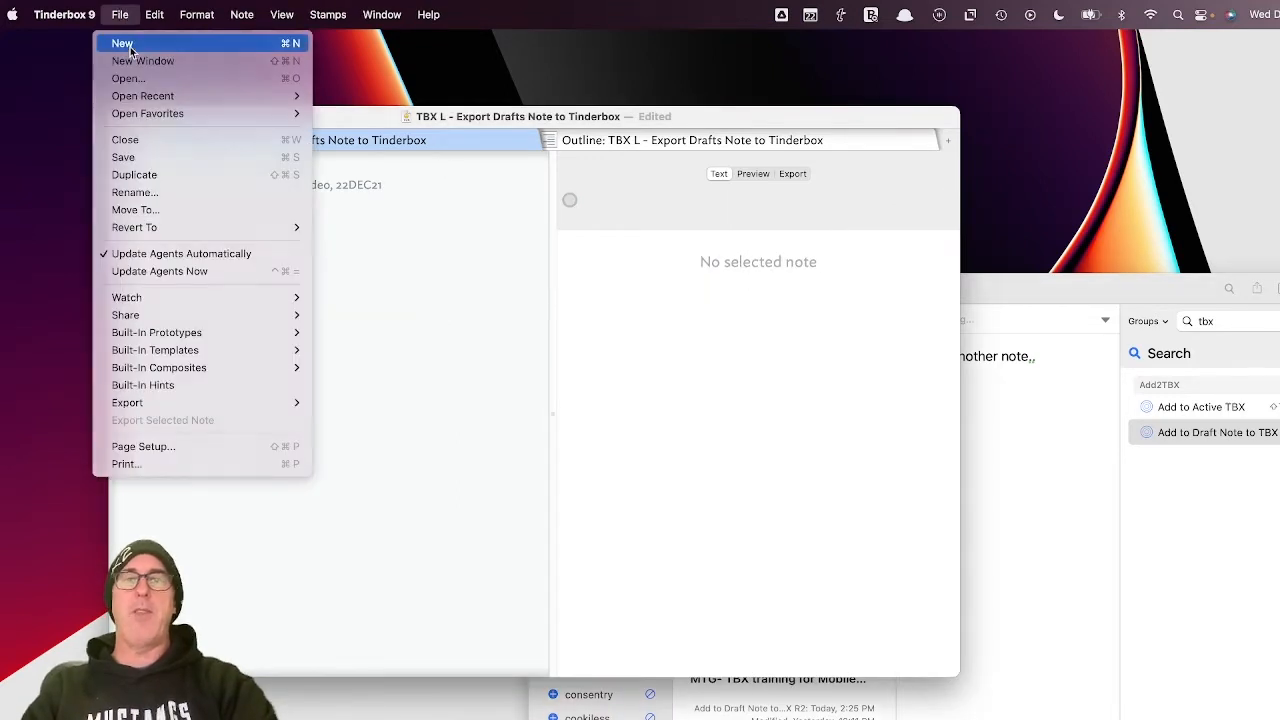
left_click(122, 44)
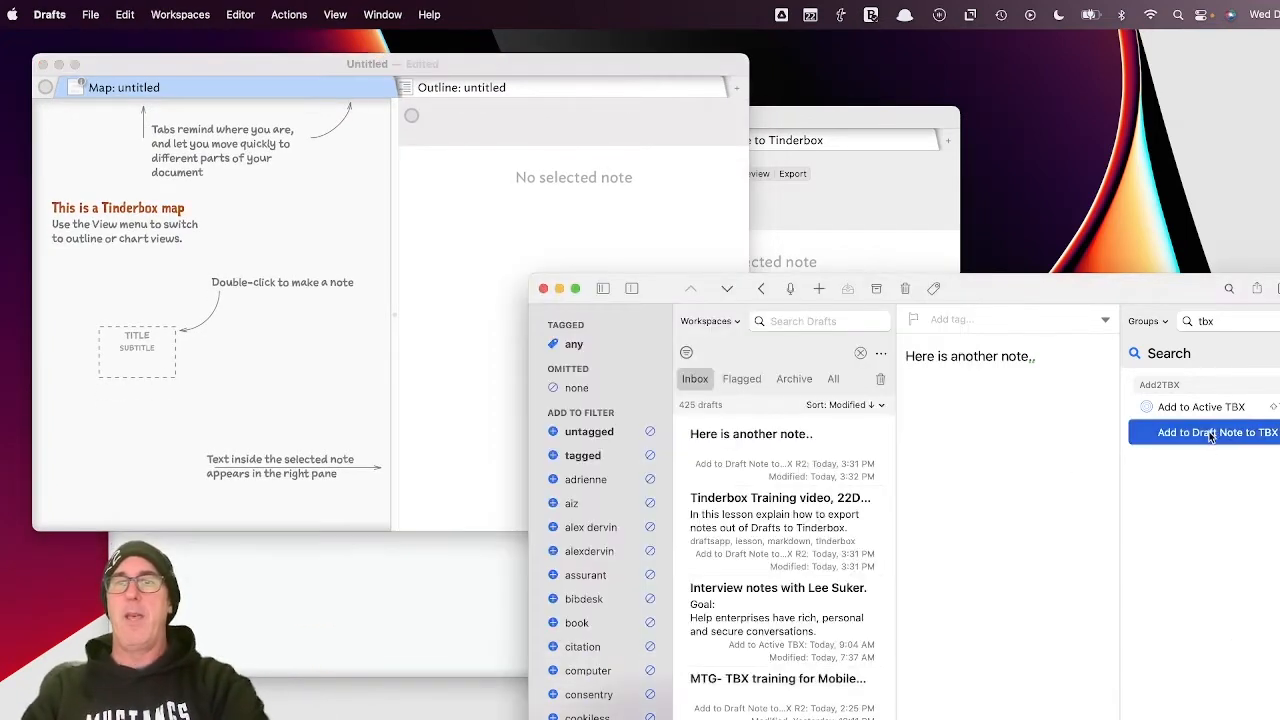
left_click(1216, 432)
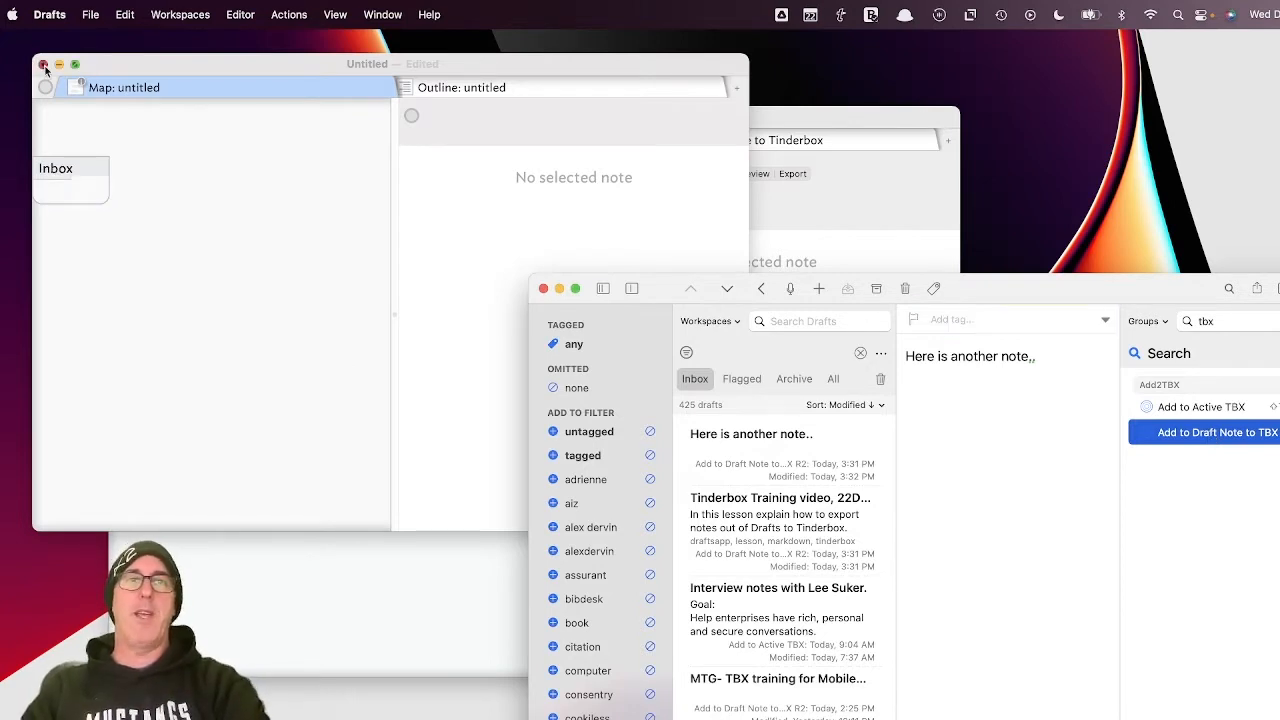
left_click(44, 64)
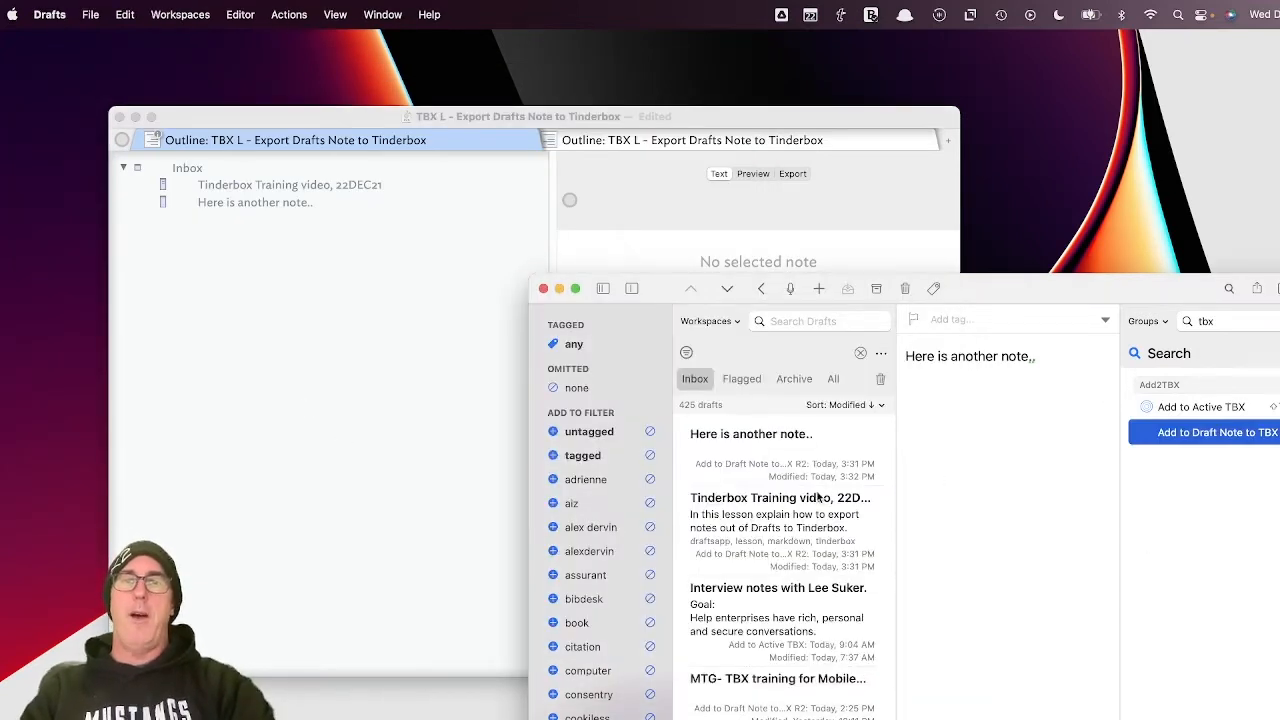
mouse_move(350, 22)
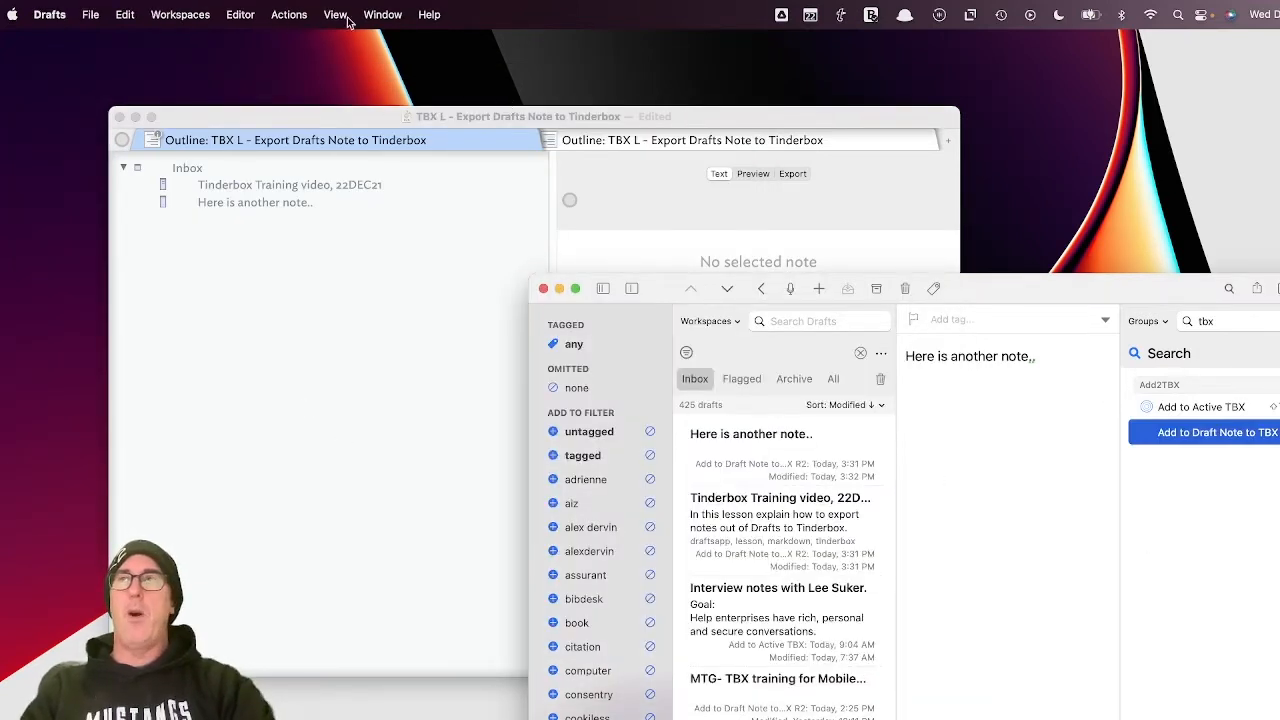
Step: Create a new action group named 'Export to TBX' in Manage Actions and start adding an action to it
left_click(288, 14)
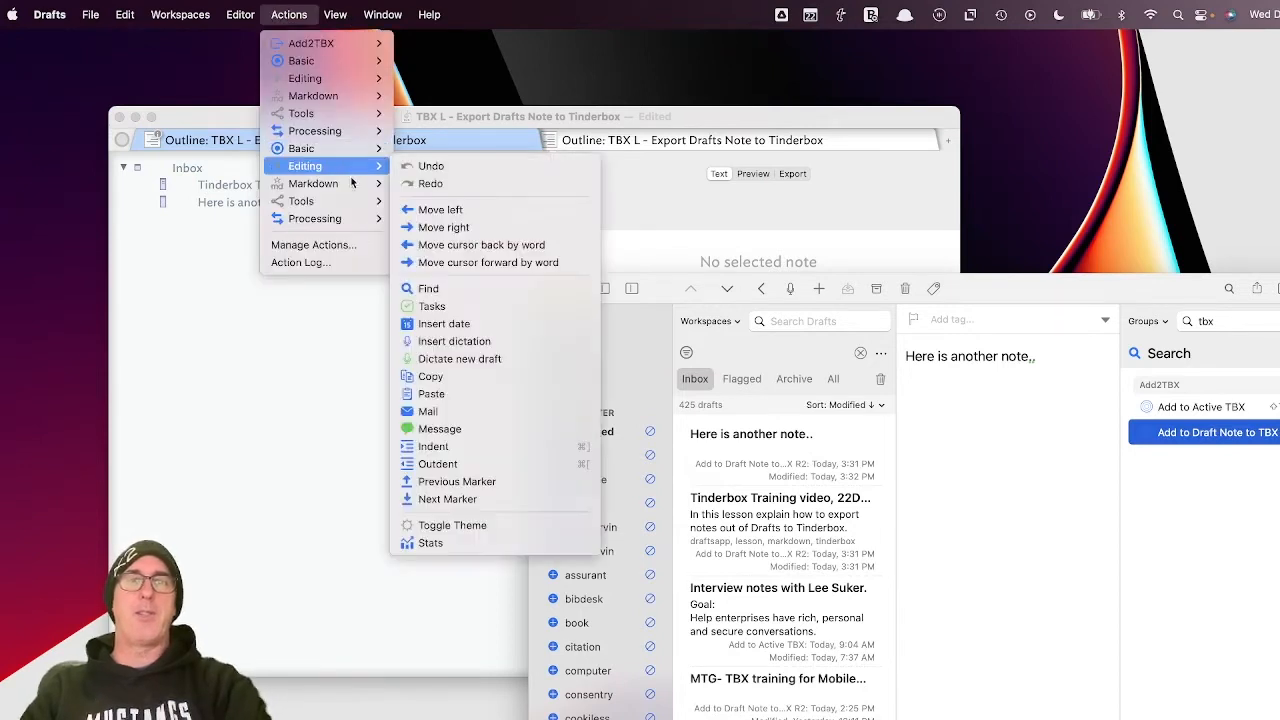
left_click(312, 244)
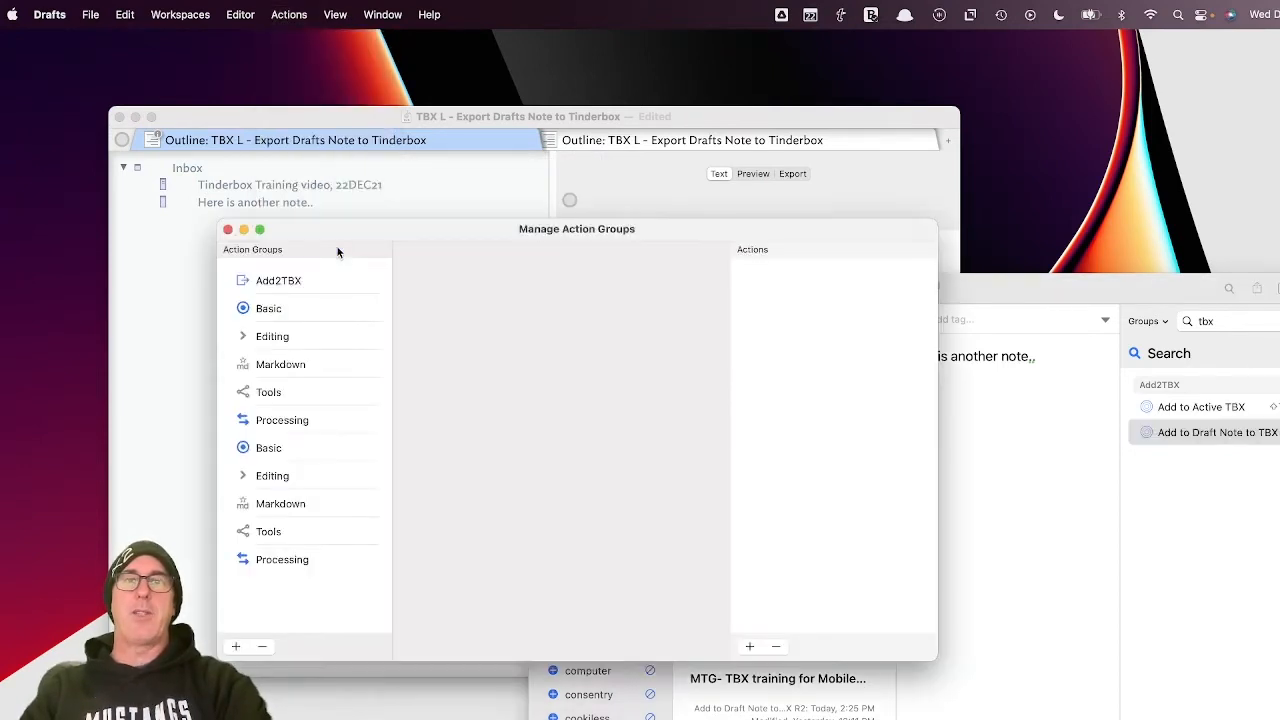
mouse_move(544, 468)
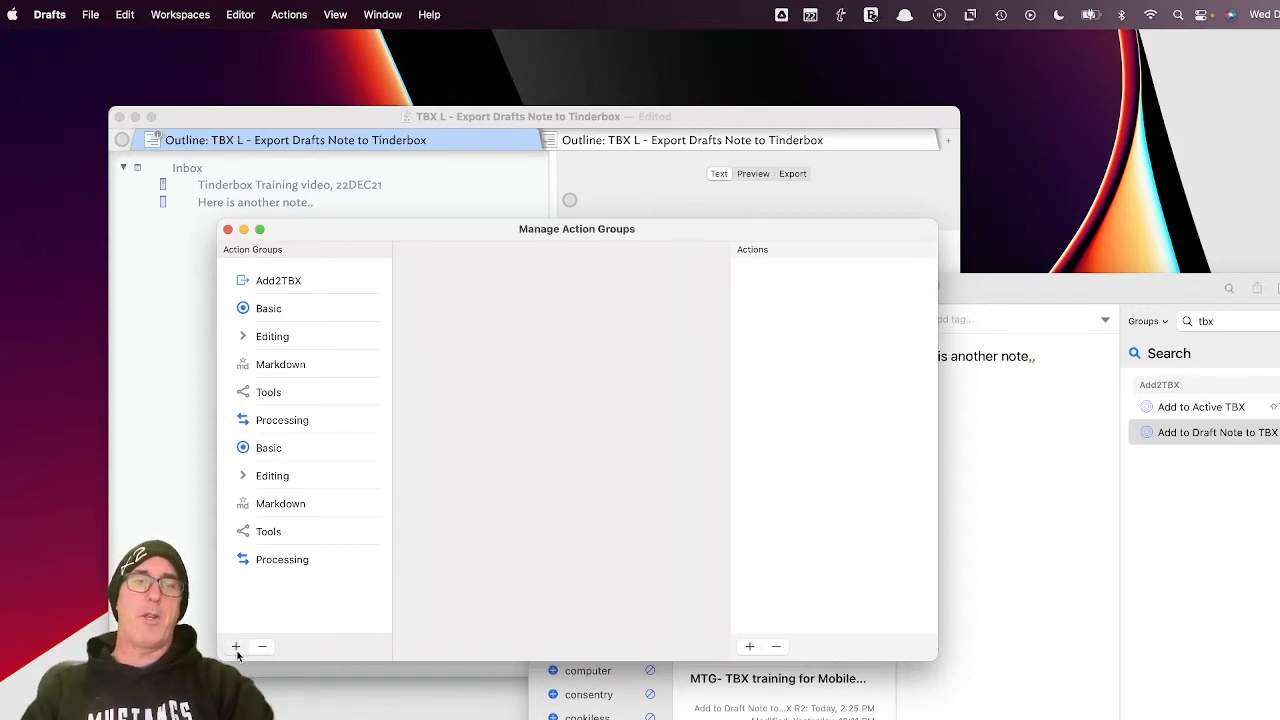
left_click(236, 646)
type("Export to TBC")
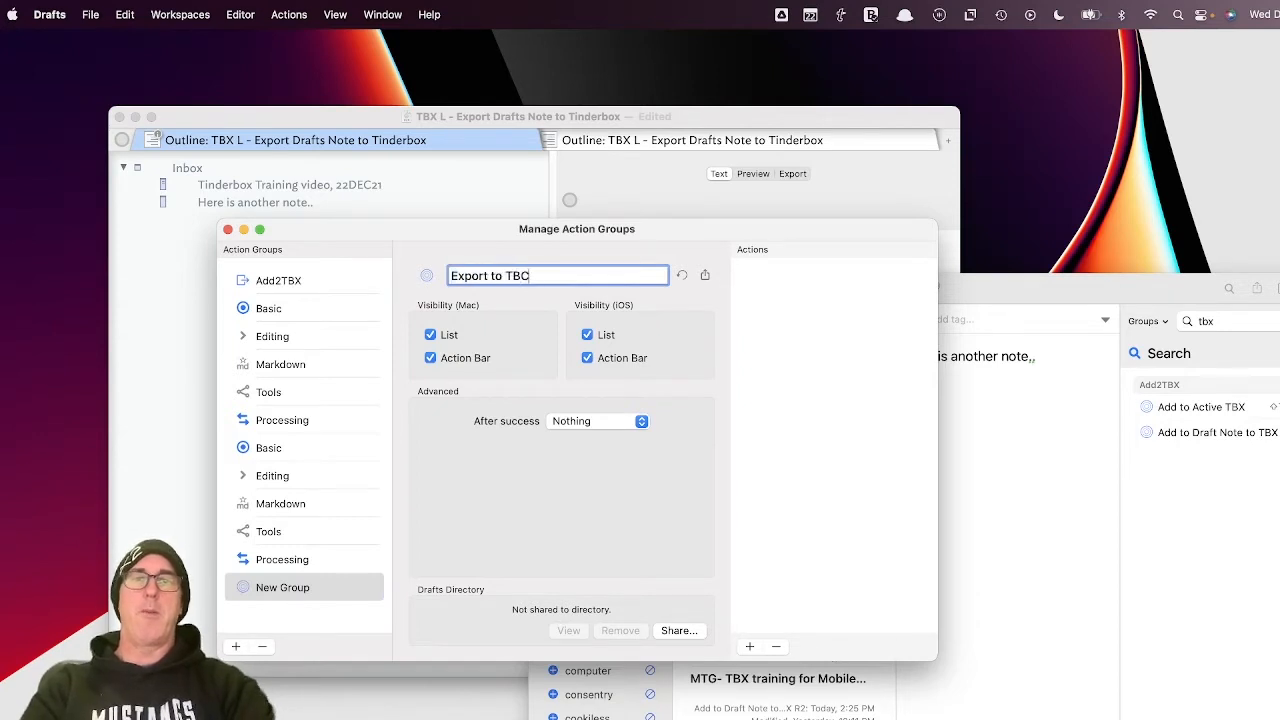
type("X")
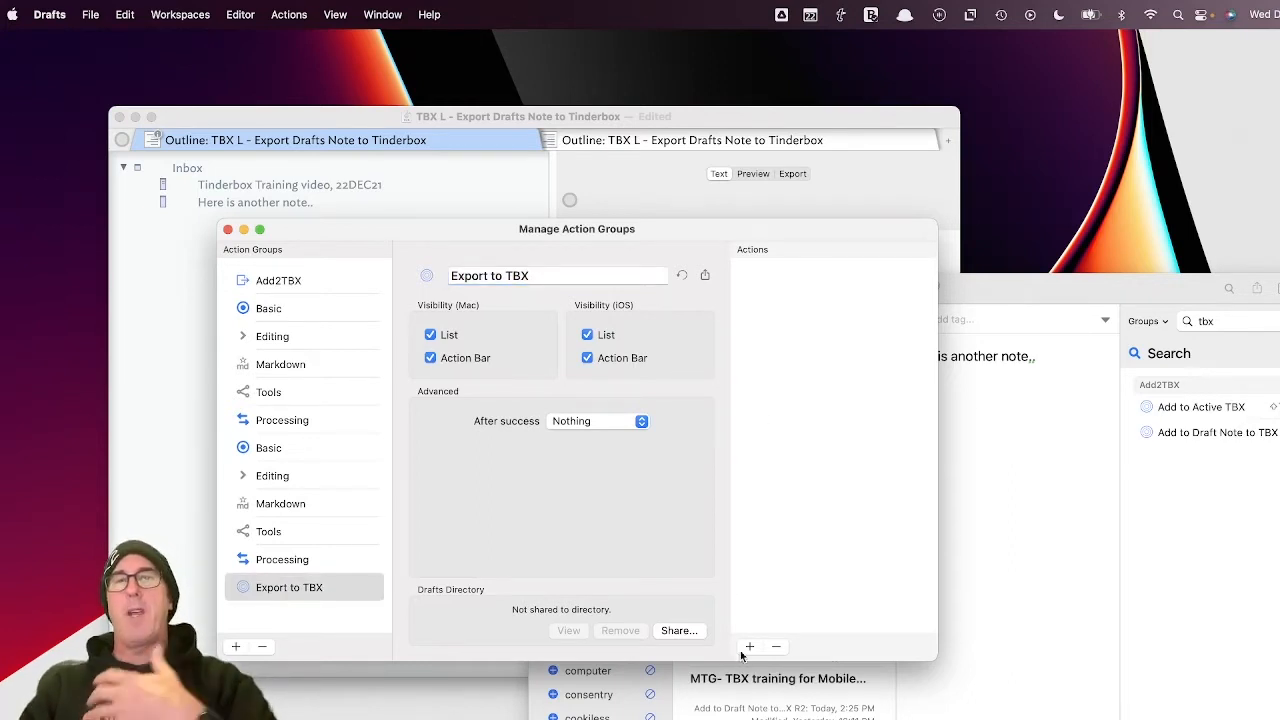
left_click(748, 646)
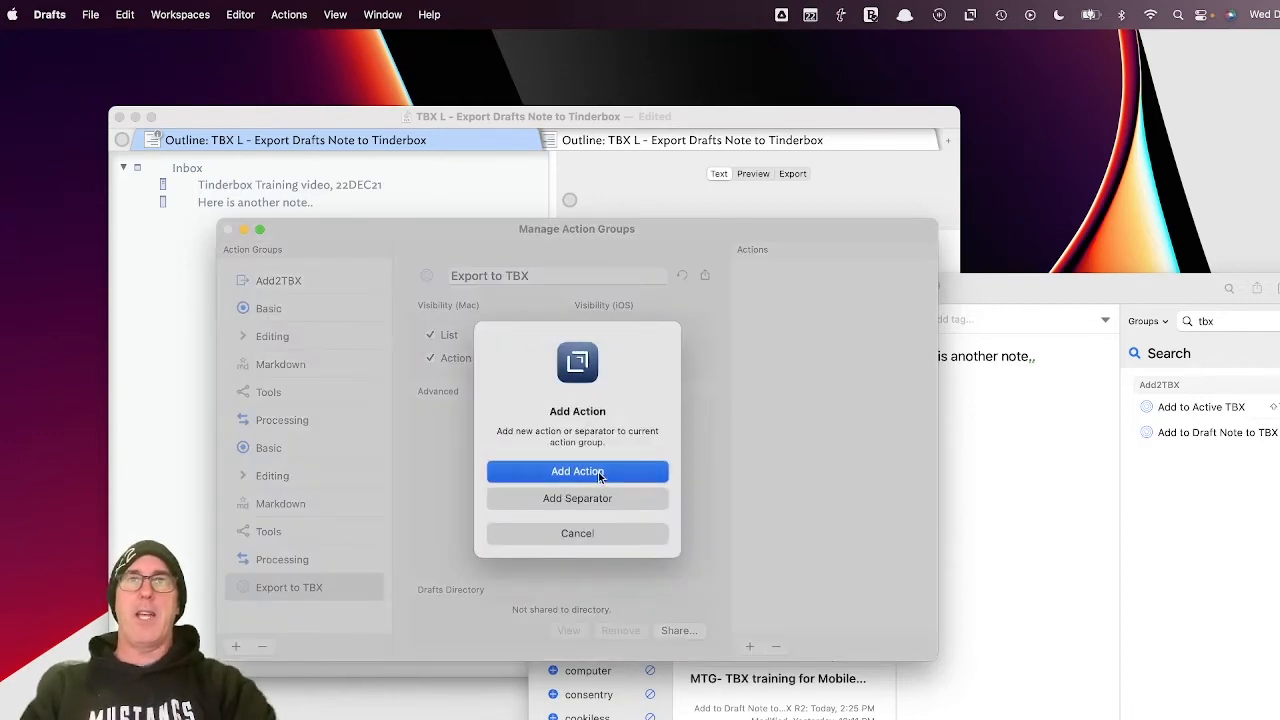
Step: Create the Export to TBX action with a description citing the TBX forum post for history
left_click(576, 472)
type("Export to TB")
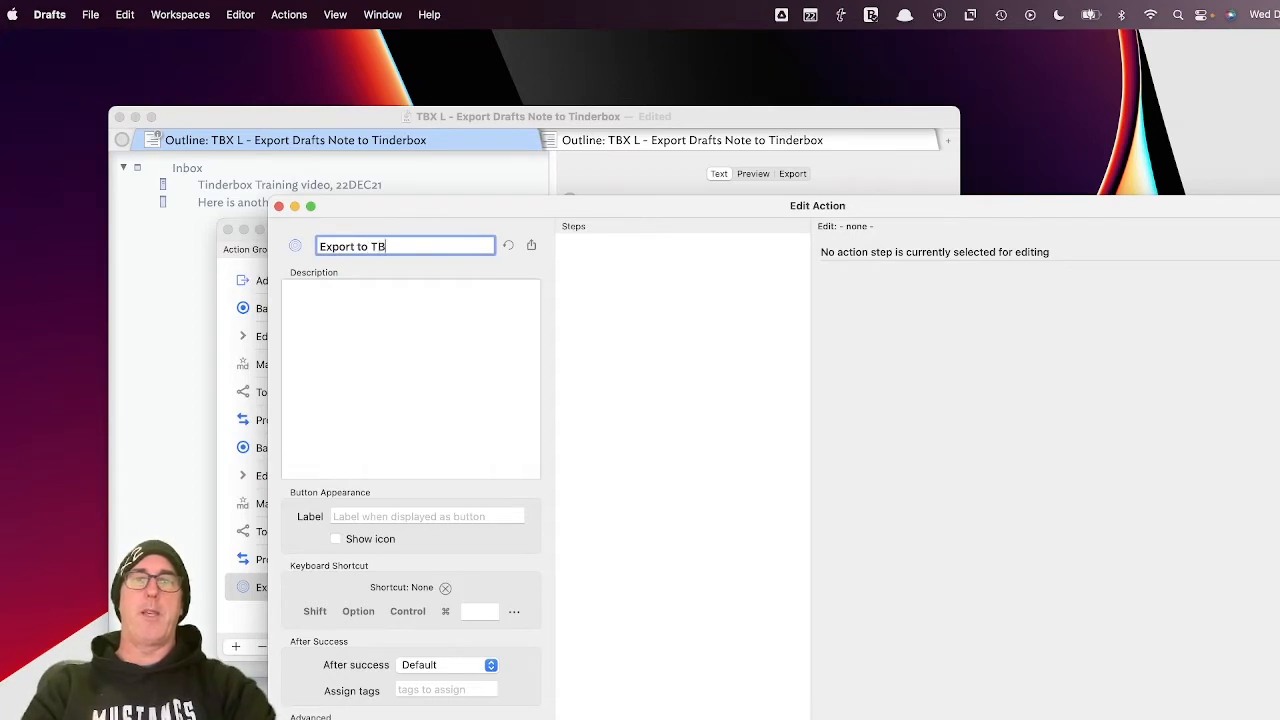
type("X")
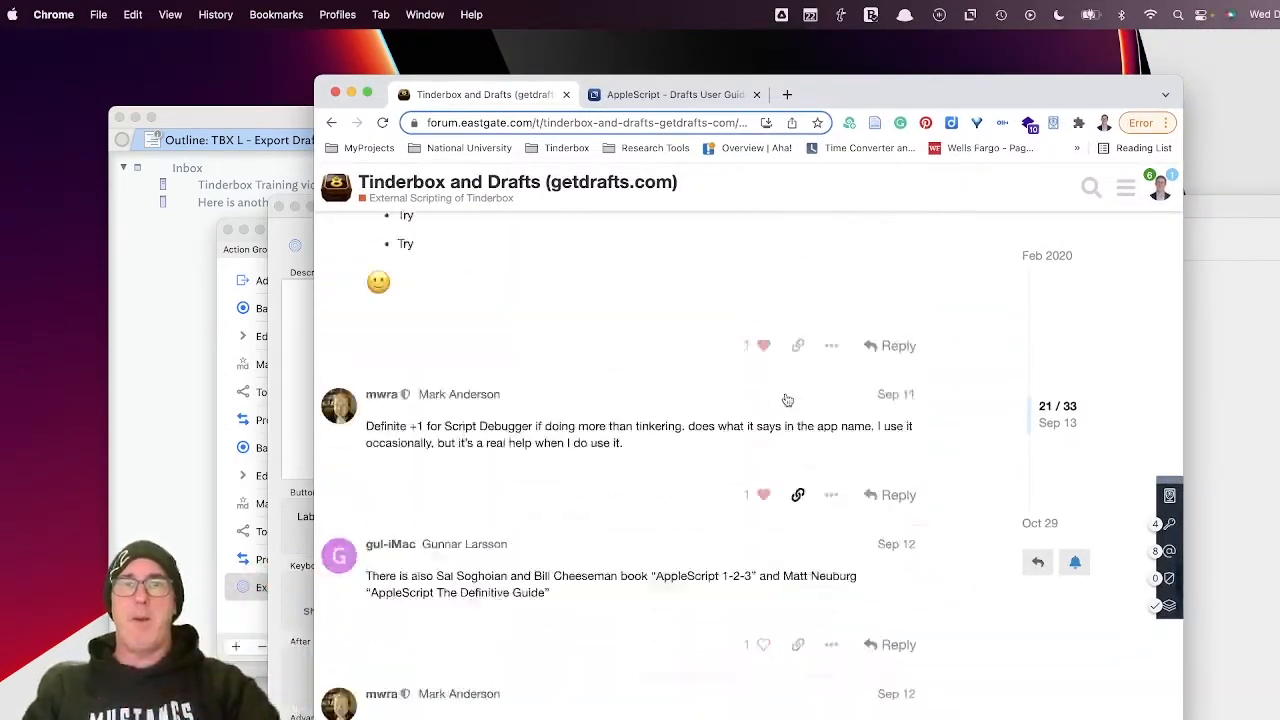
scroll("up", 3)
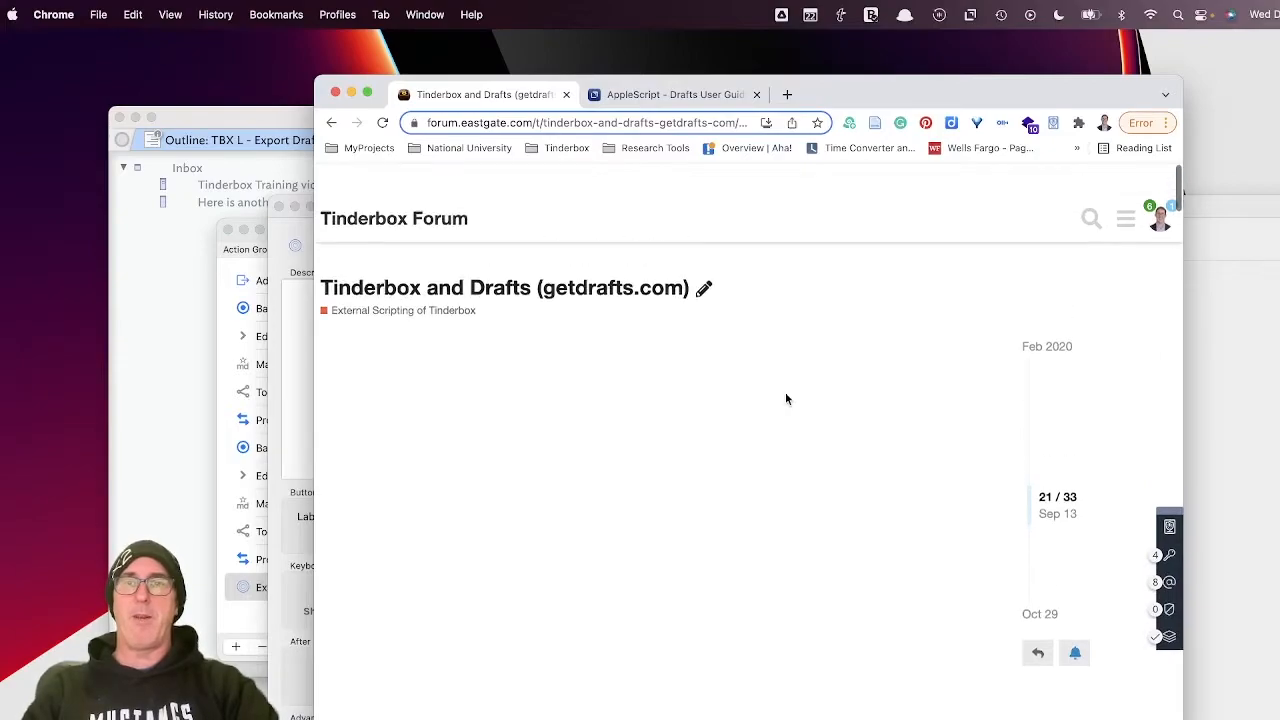
scroll("up", 3)
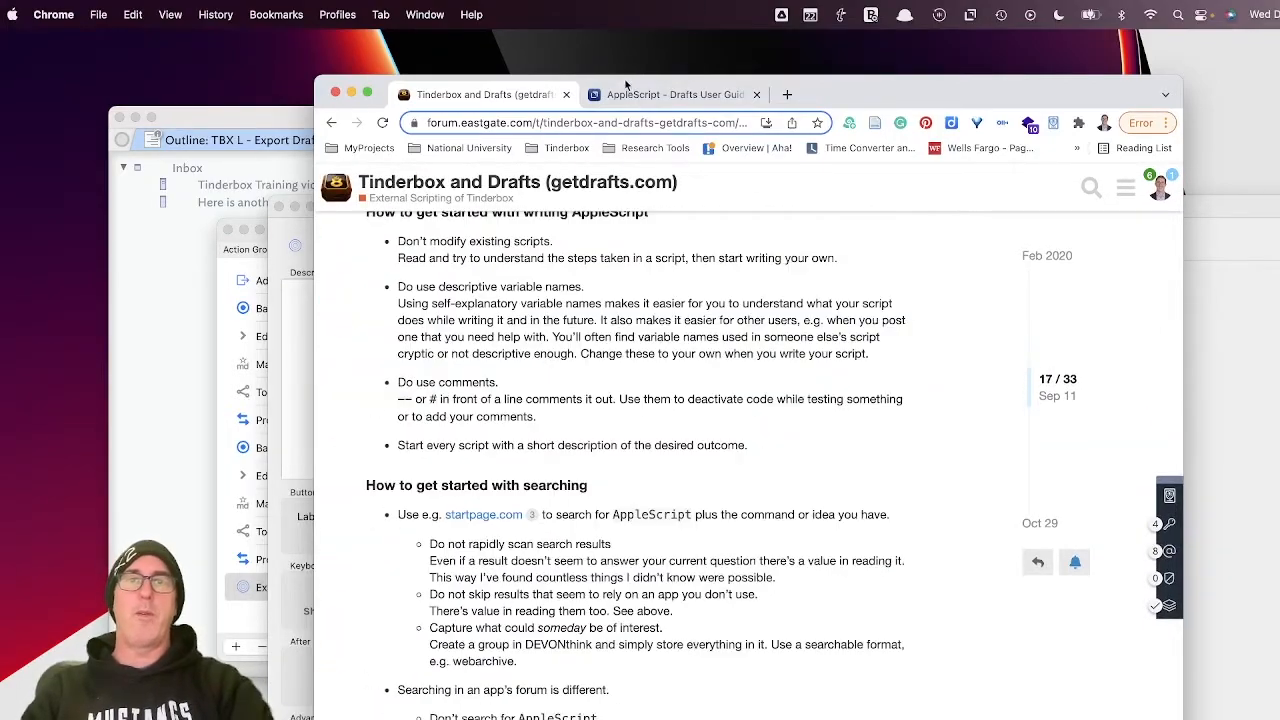
left_click(590, 122)
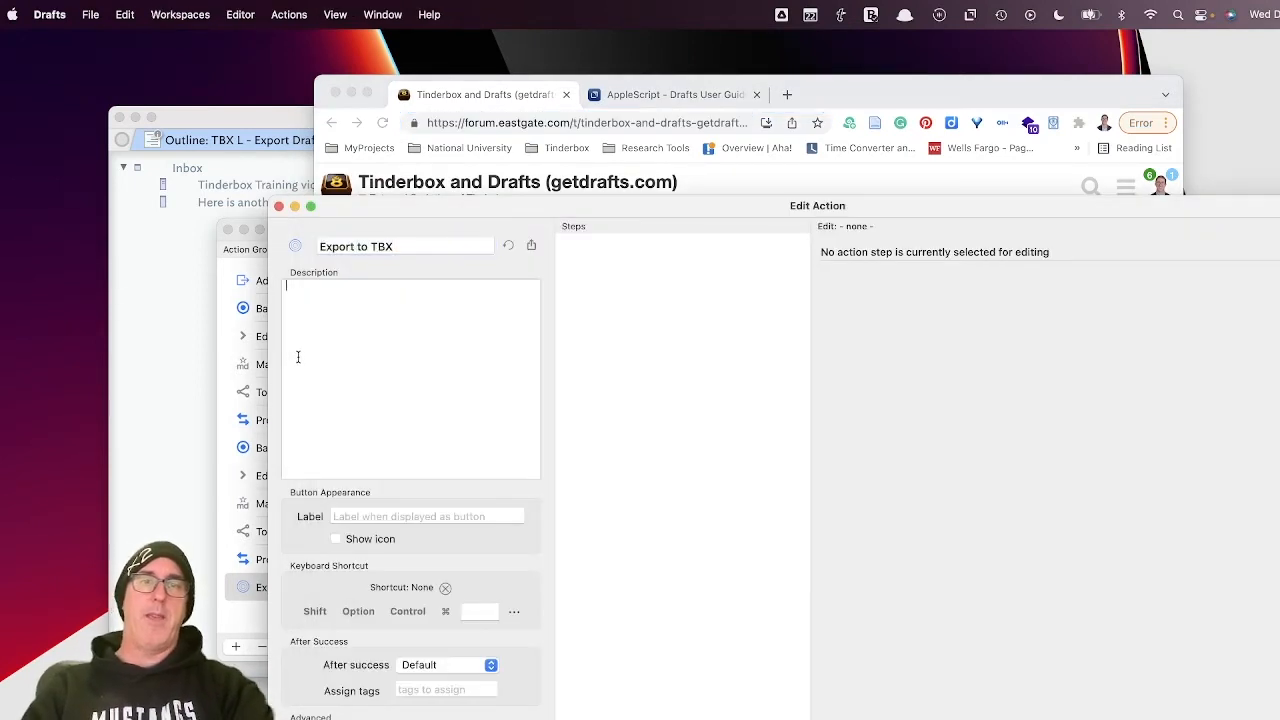
type("See TBX")
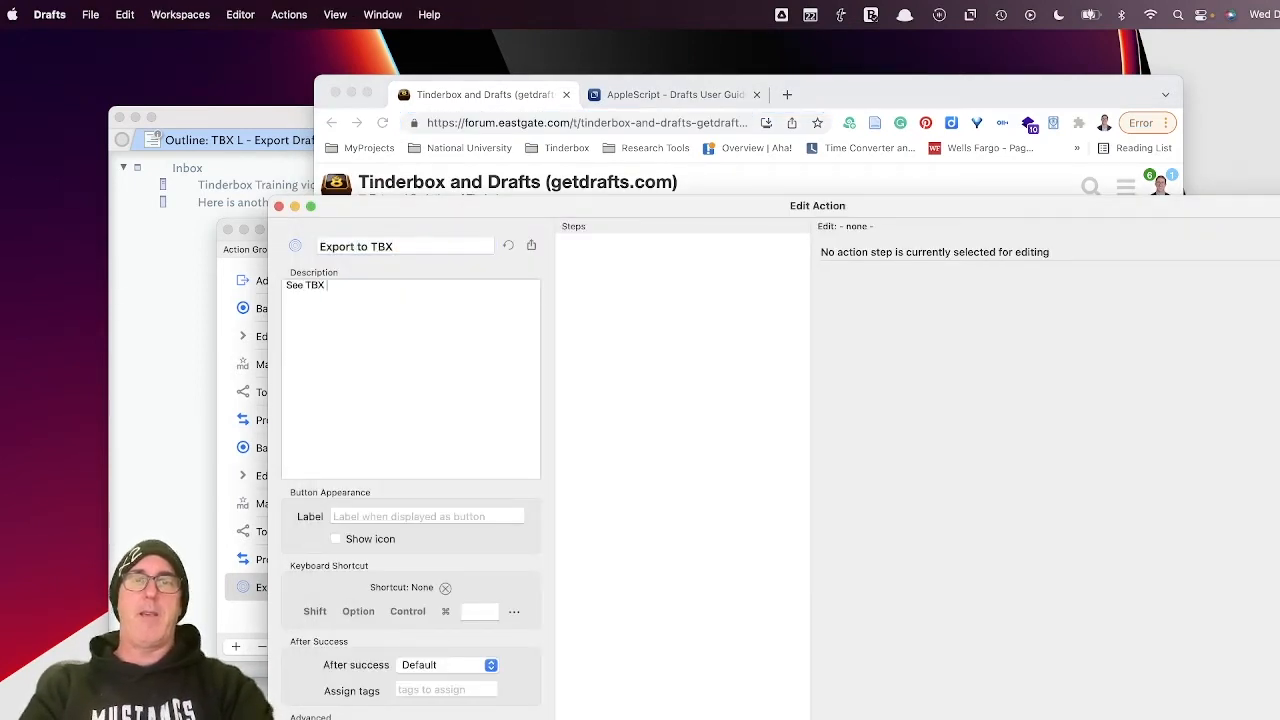
type("forum post")
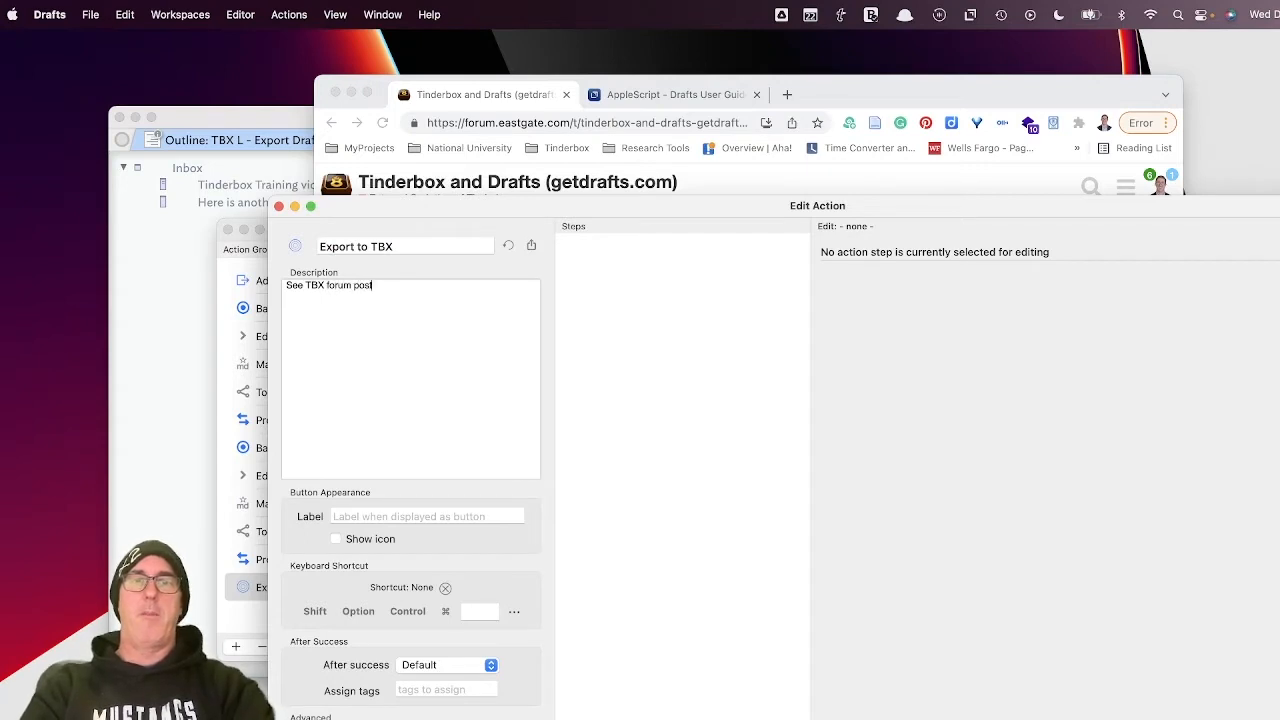
type("for history: https://forum.eastgate.com/t/tinderbox-and-drafts-getdrafts-com/2892/18")
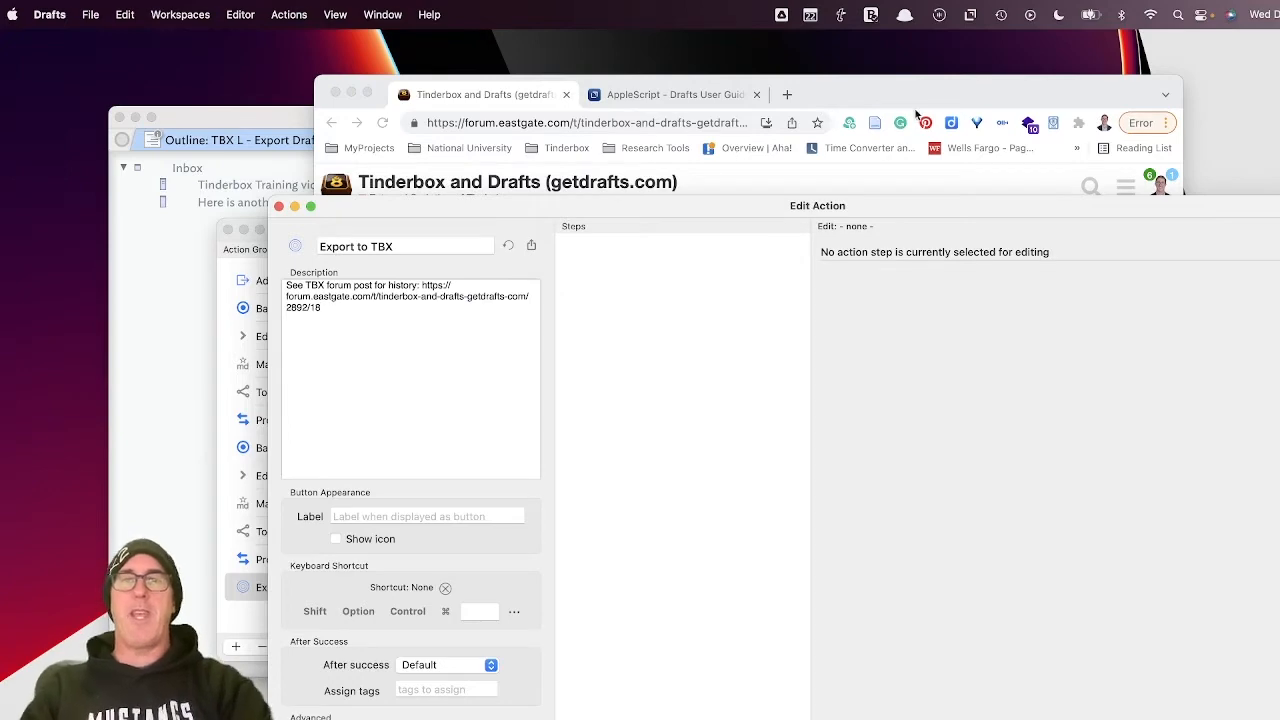
mouse_move(784, 204)
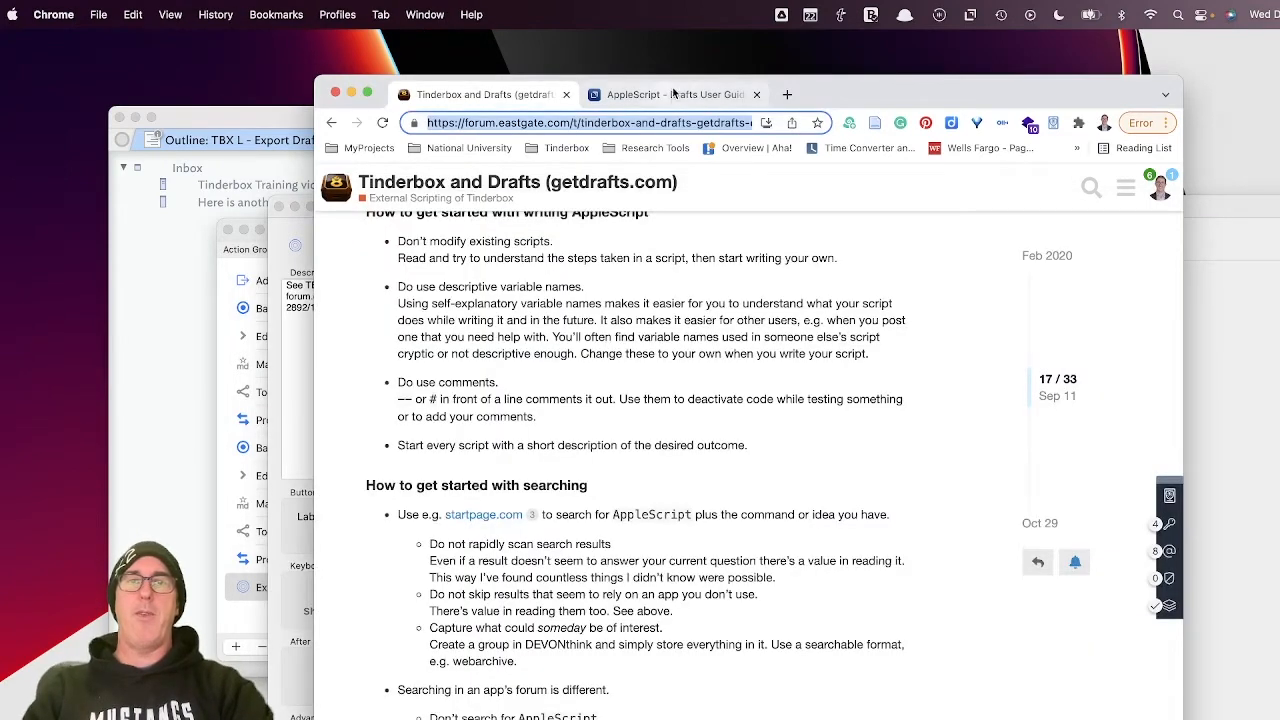
Step: Add the Drafts AppleScript docs link (docs.getdrafts.com/docs/automation/applescript) to the description
left_click(670, 94)
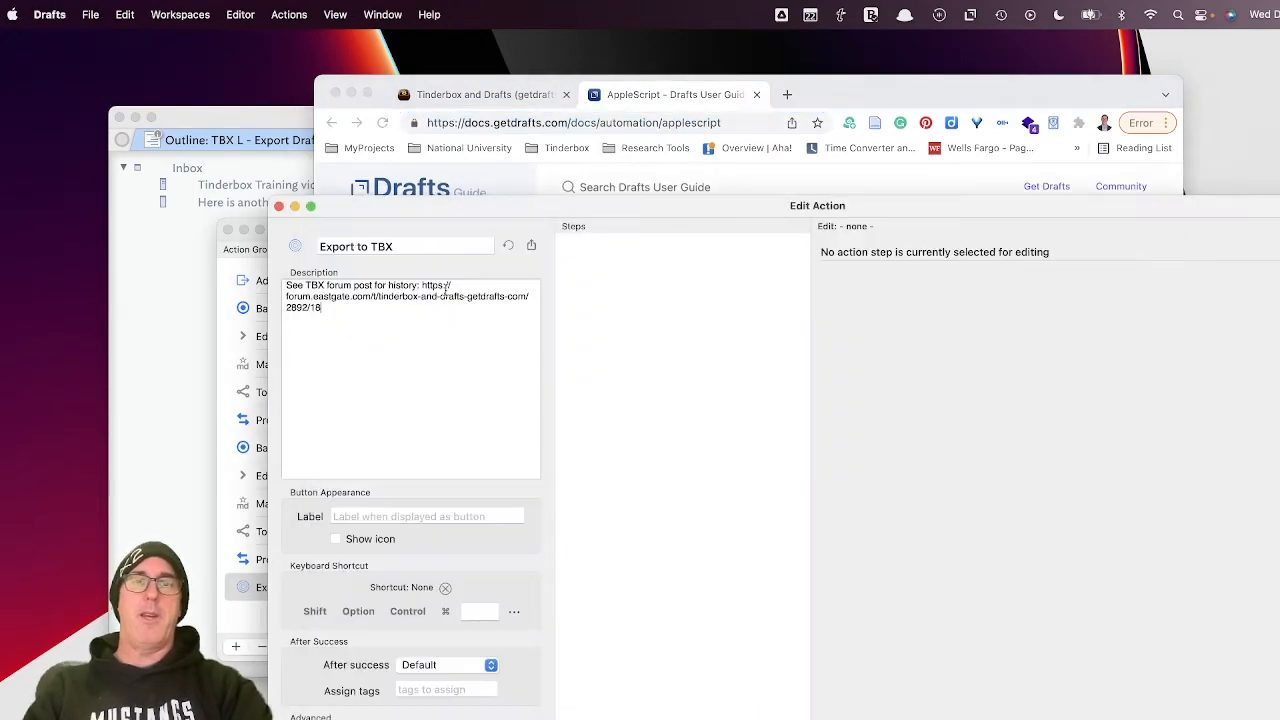
type("See https://docs.getdrafts.com/docs/automation/applescript")
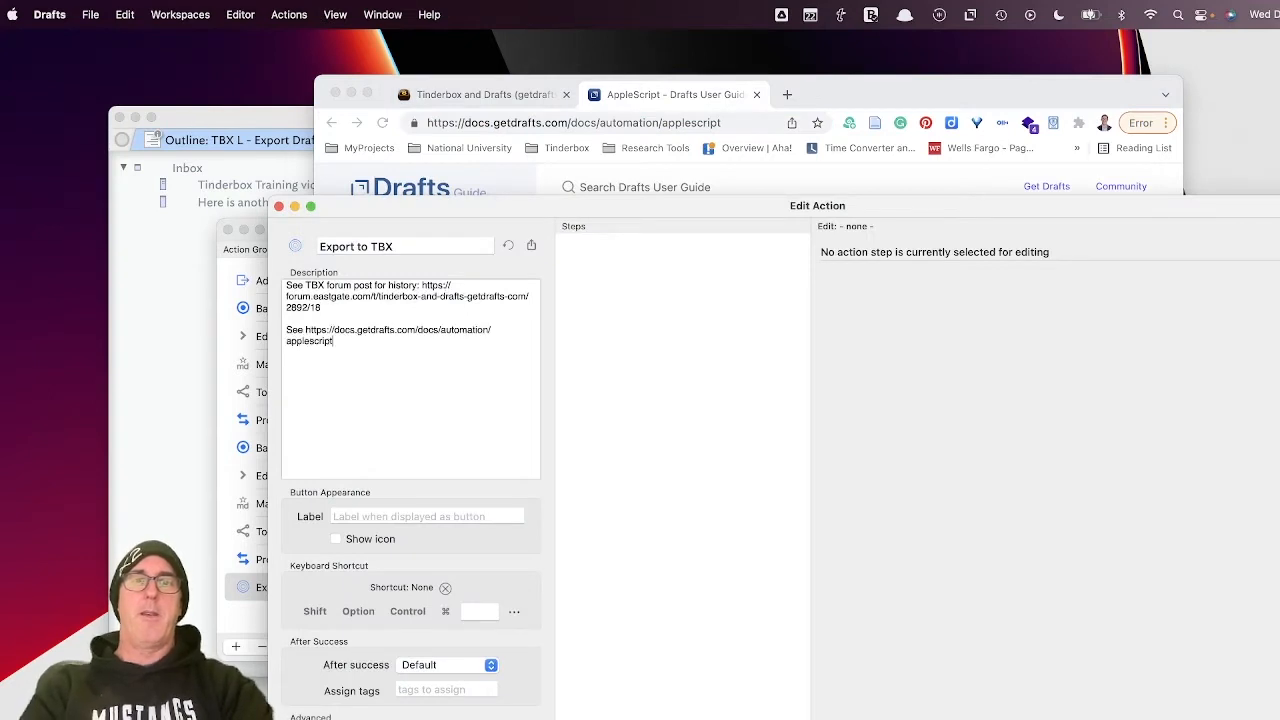
type("for info")
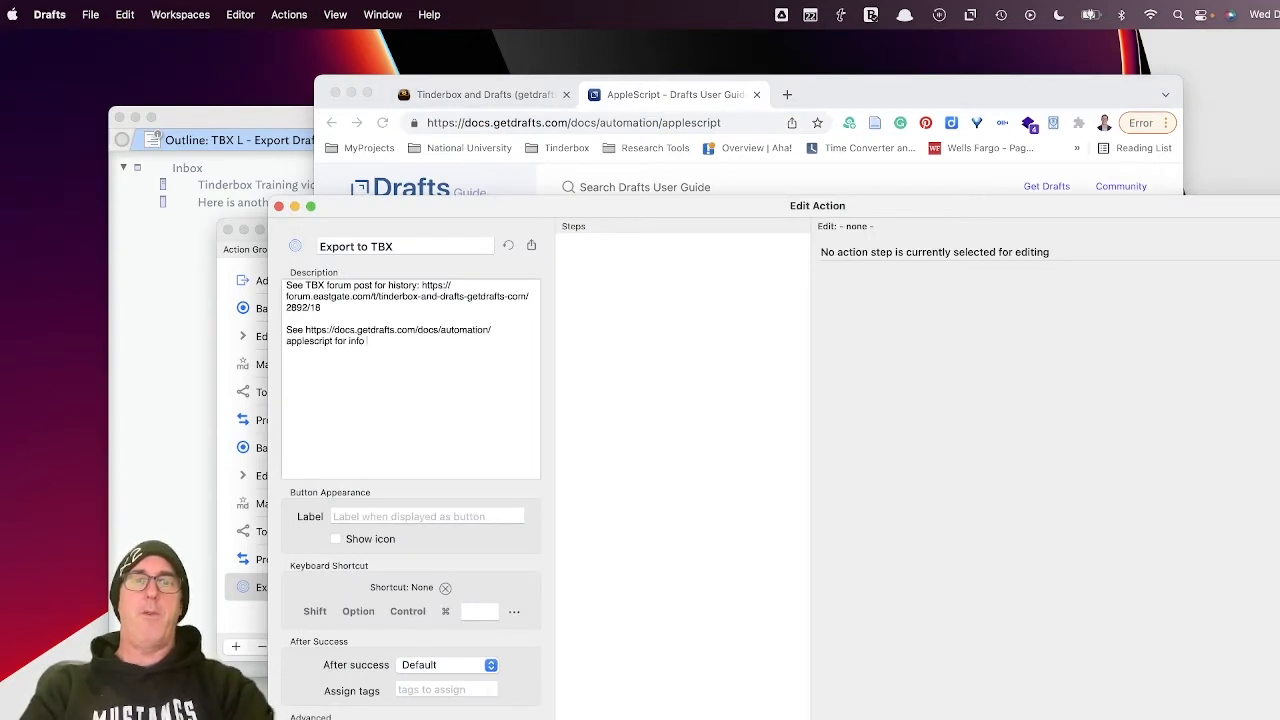
type("on Dafts Apple")
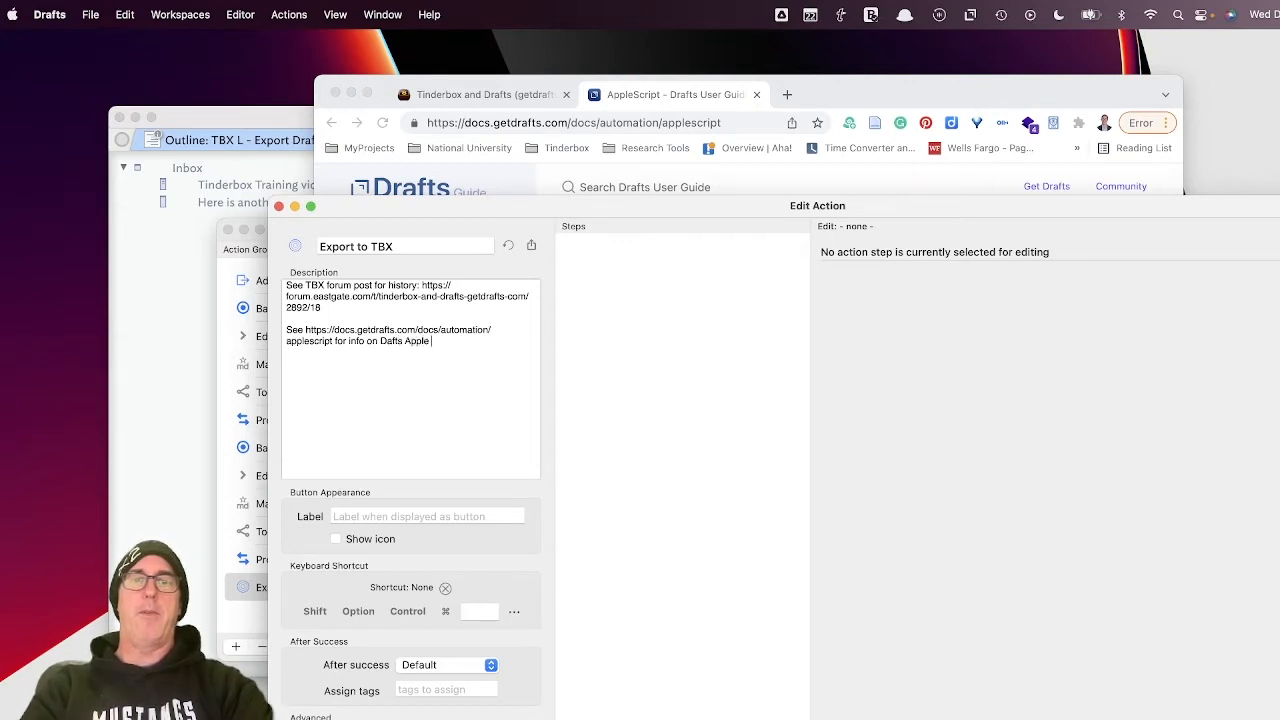
type("Script.")
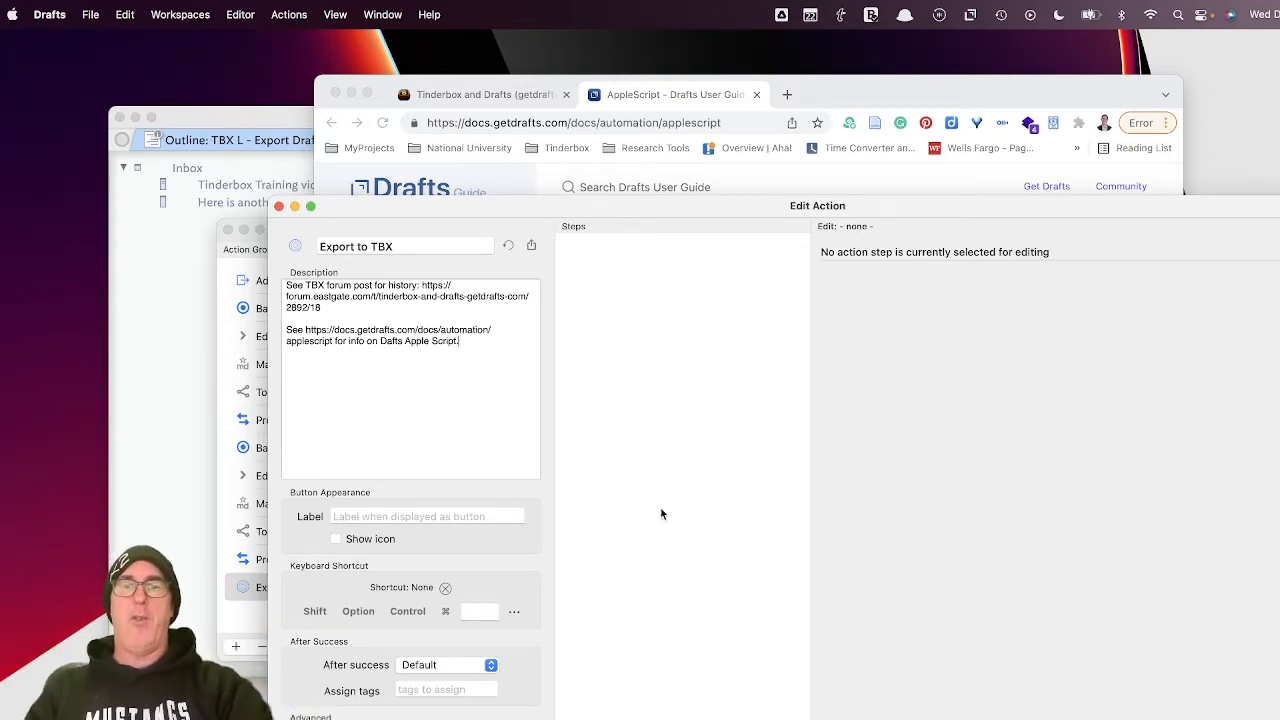
mouse_move(690, 576)
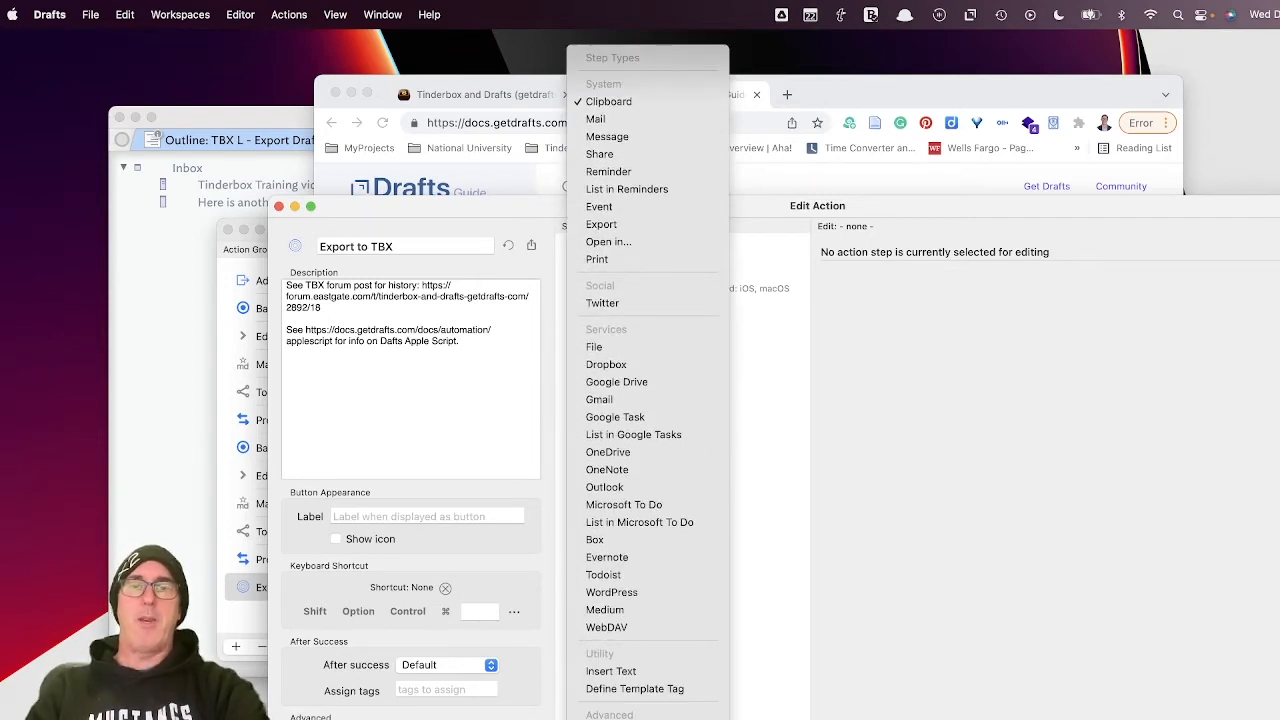
Step: Add an AppleScript step to the Export to TBX action
left_click(608, 100)
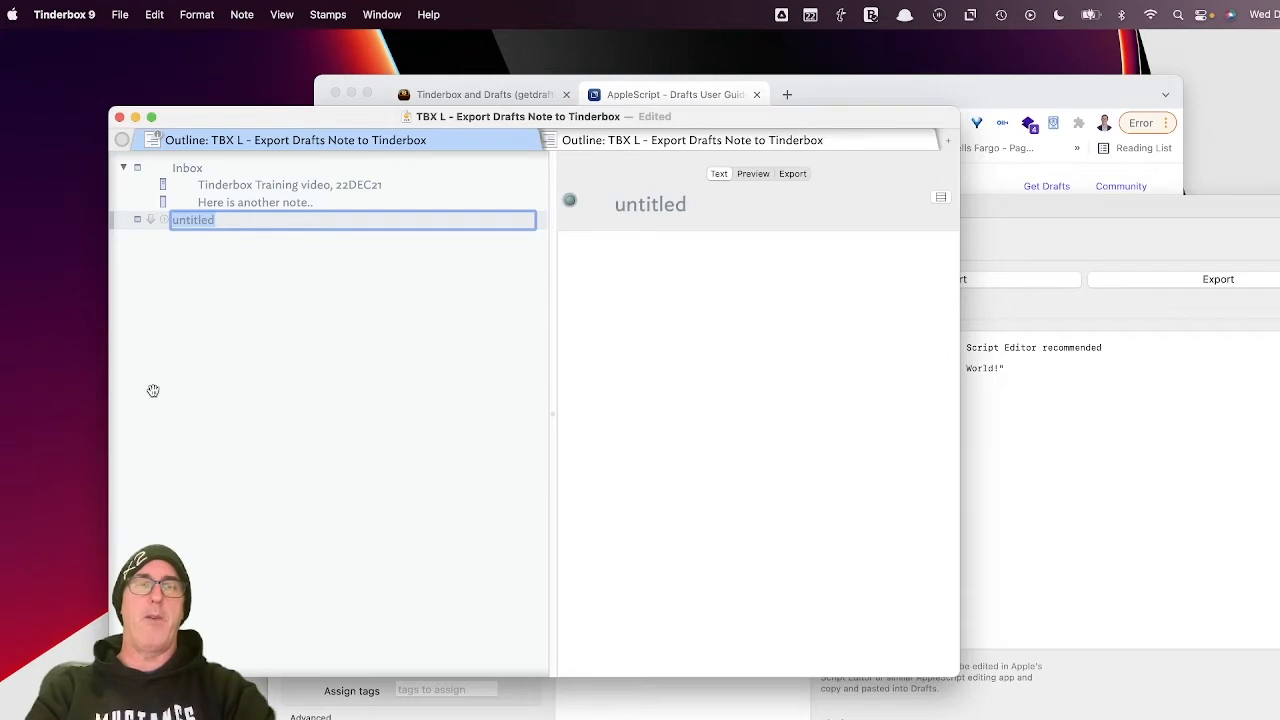
Step: Name the new Tinderbox note 'Apple Script for Drafts File' to hold the export AppleScript
type("Apple Script for D")
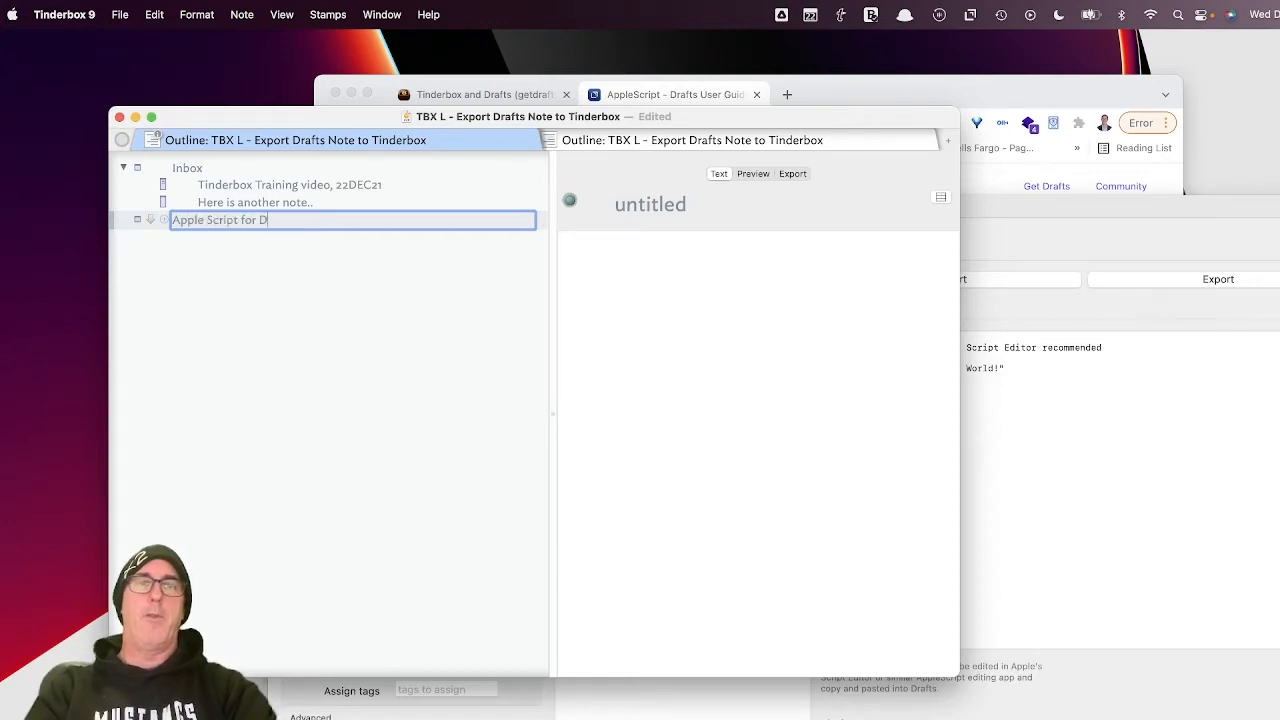
type("rafts fil")
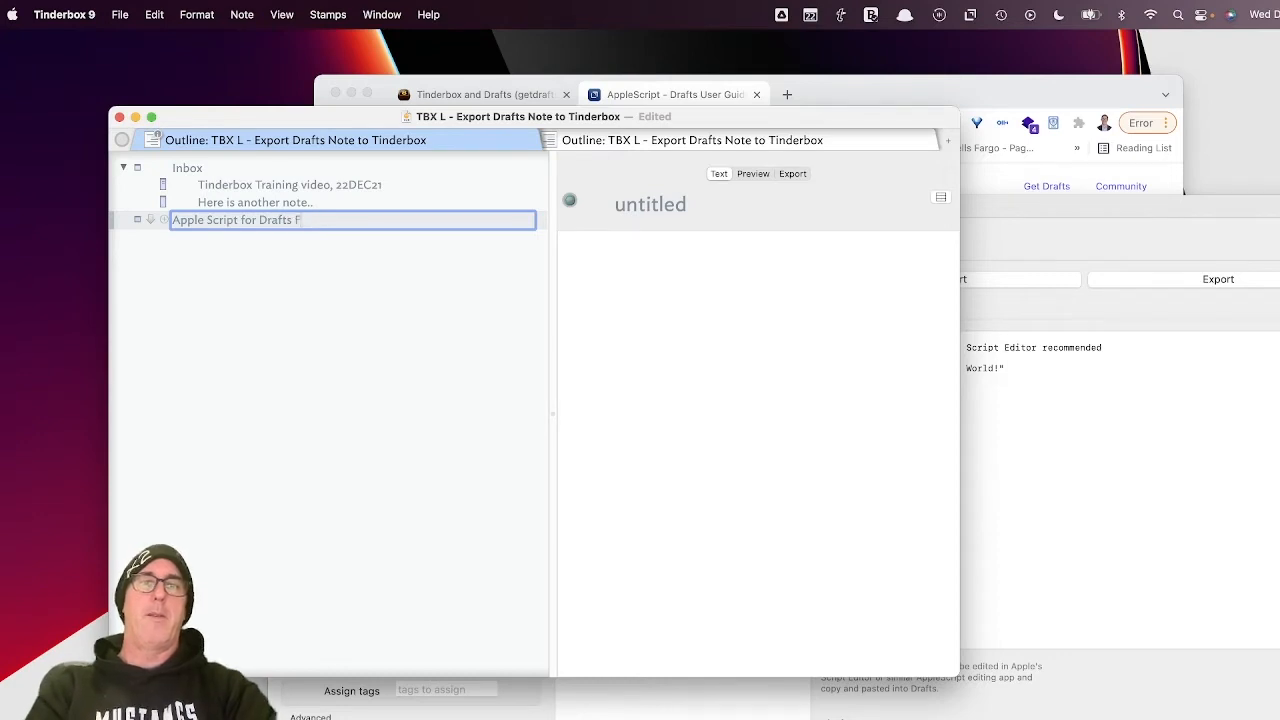
type("ile")
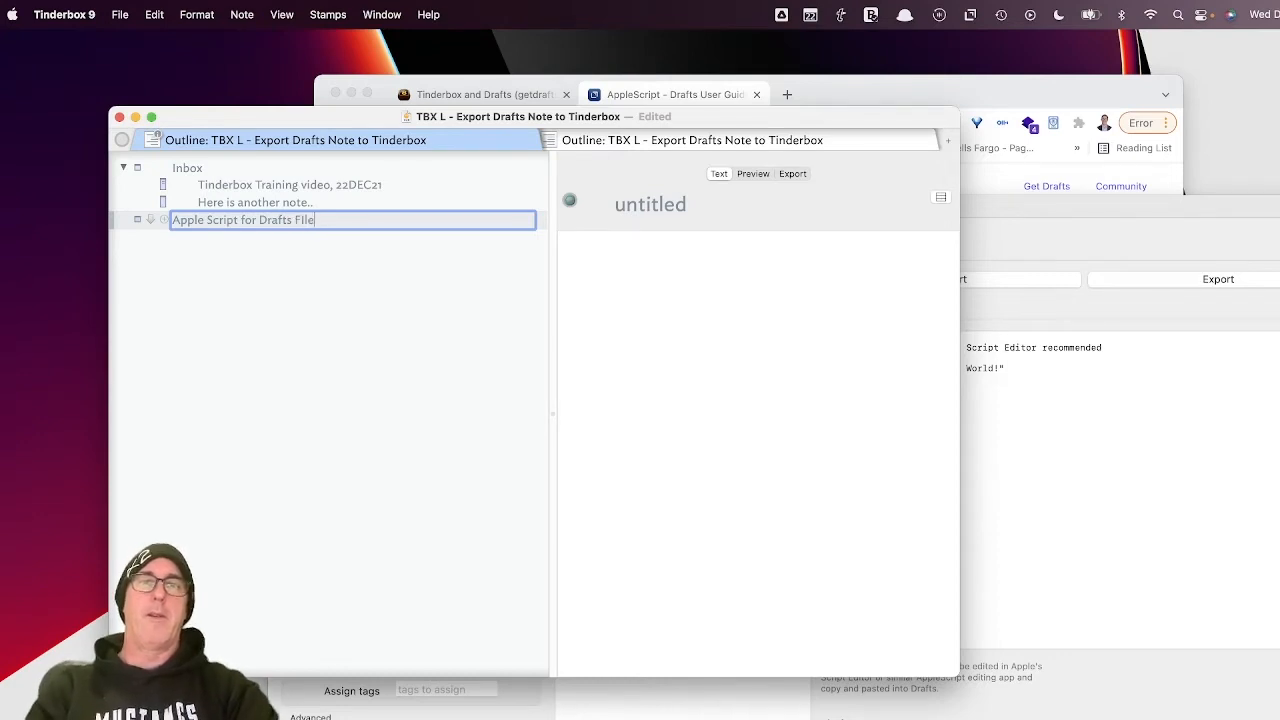
key("Return")
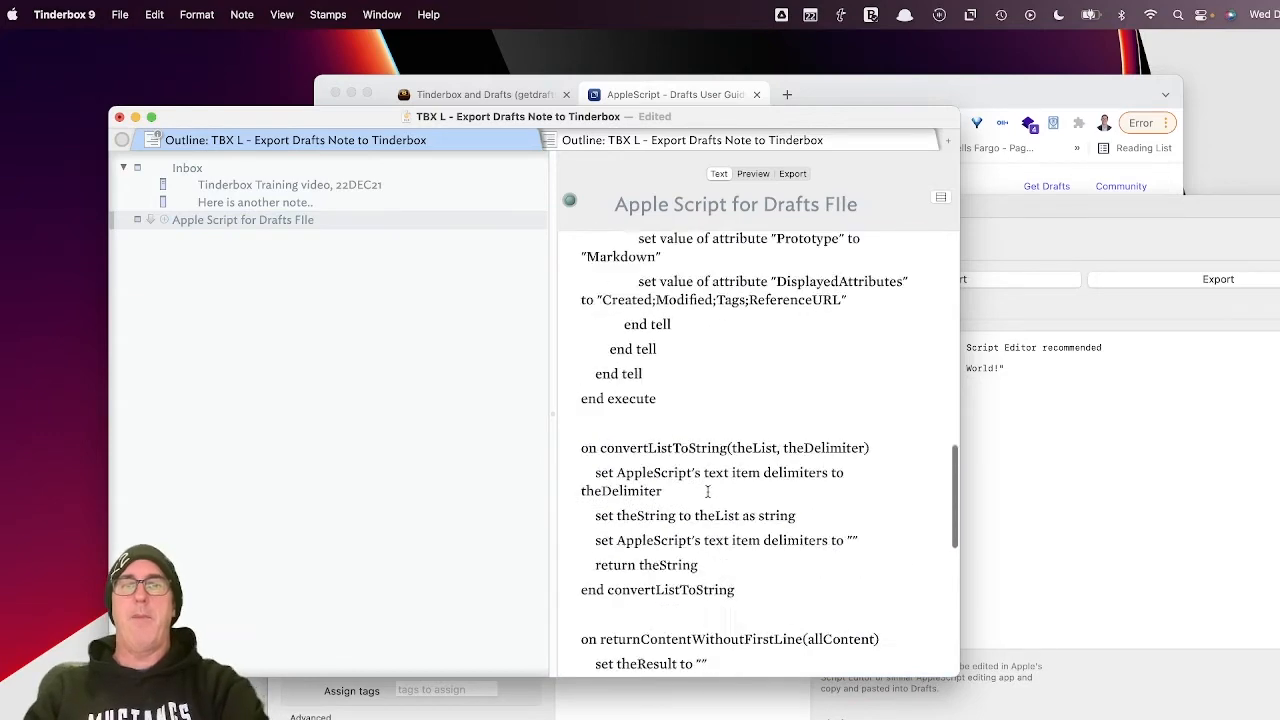
scroll("up", 3)
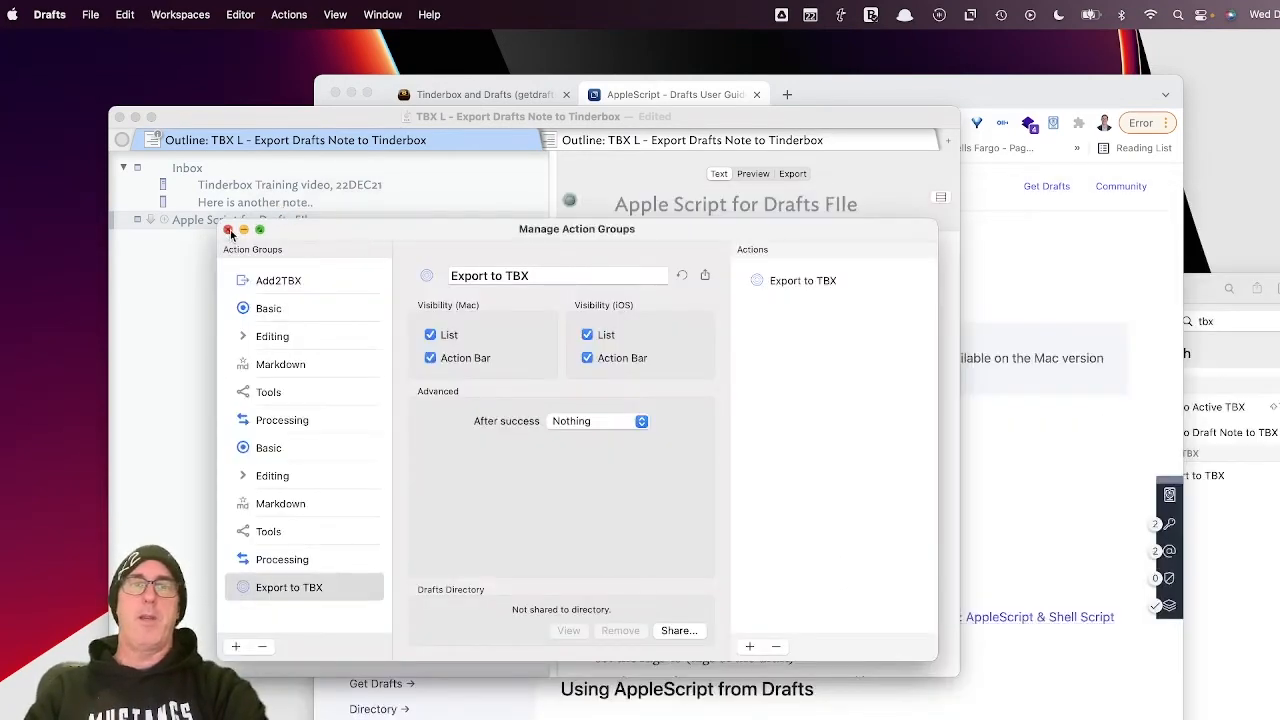
Step: Write a new draft 'Let's test out our new note. This is great.'
left_click(228, 232)
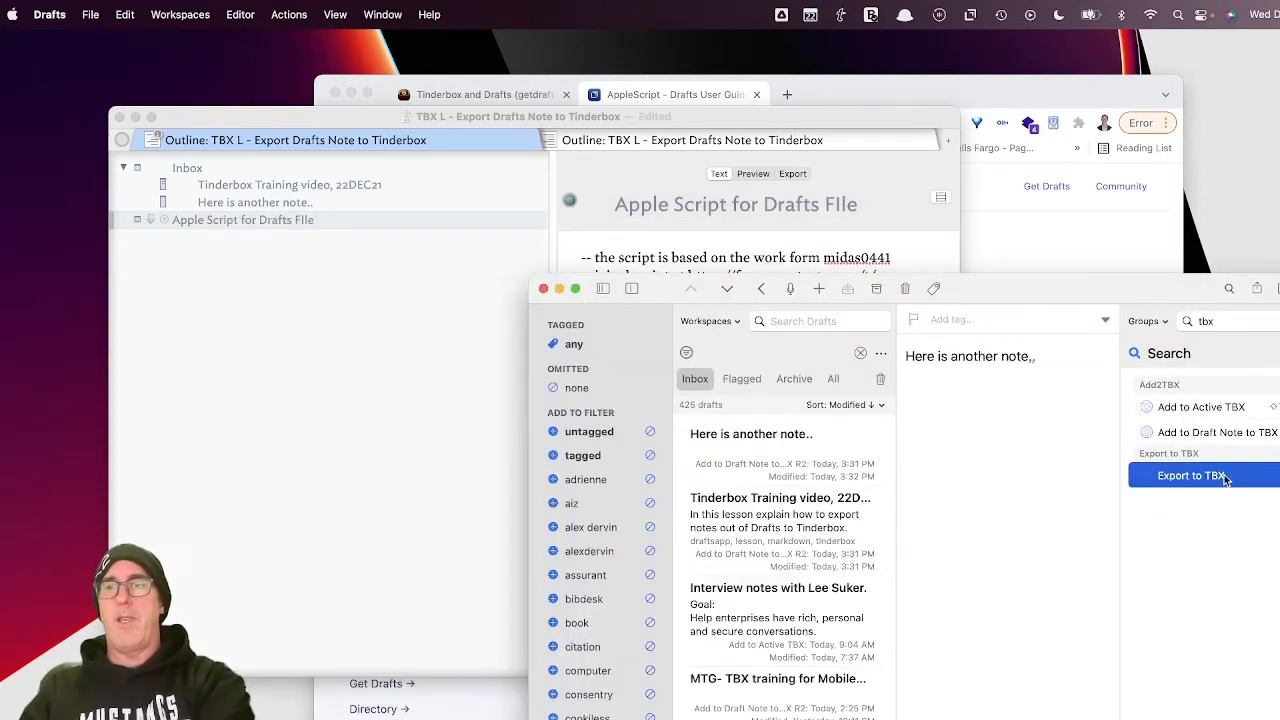
mouse_move(1190, 482)
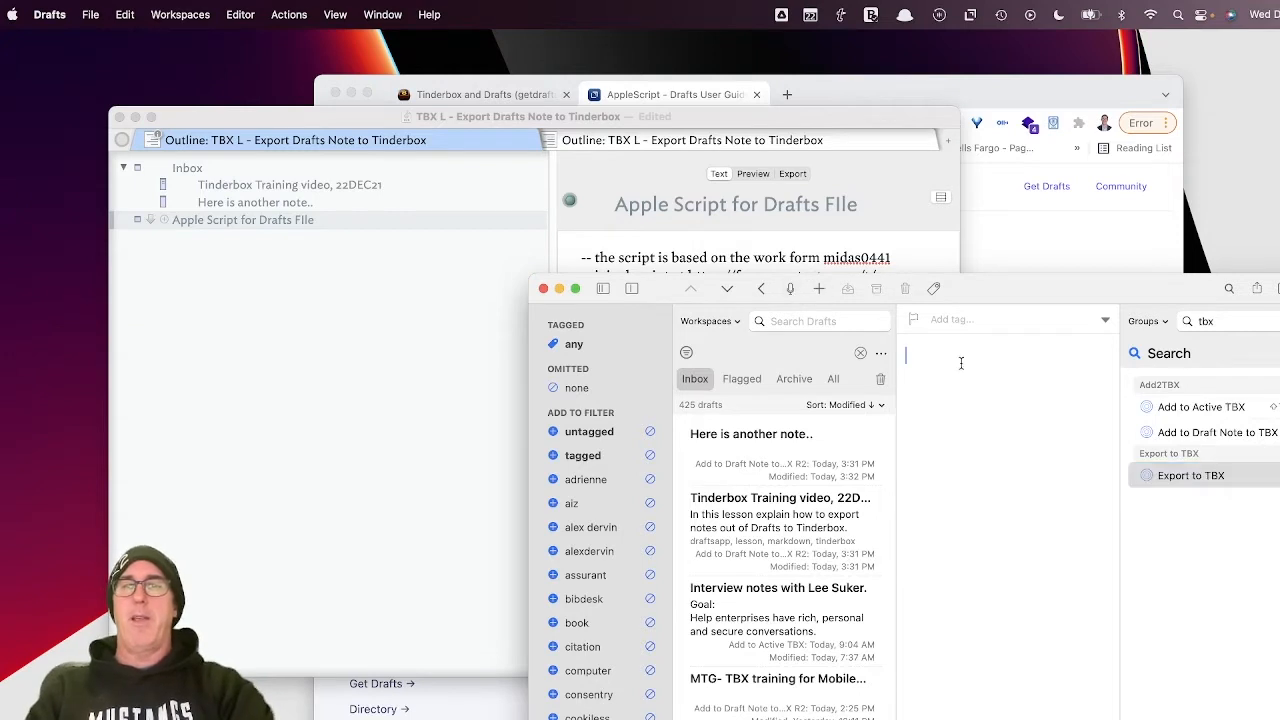
type("Let's test")
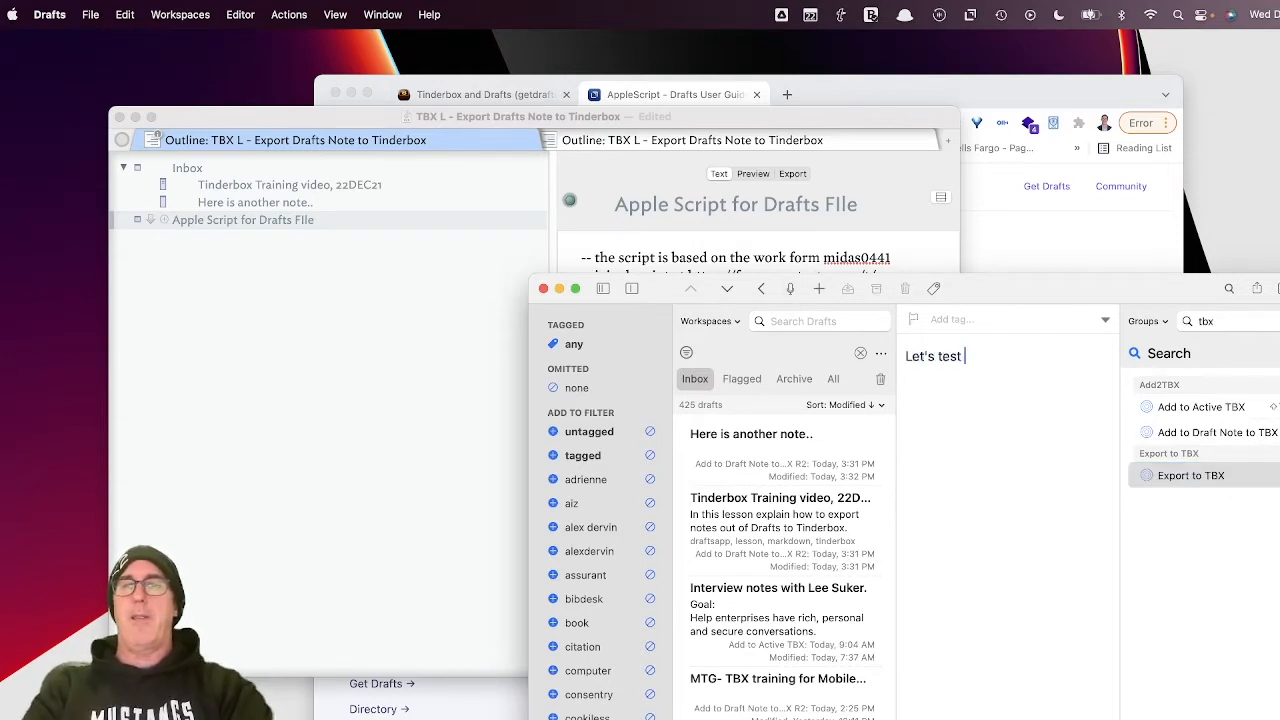
type("out our new note.")
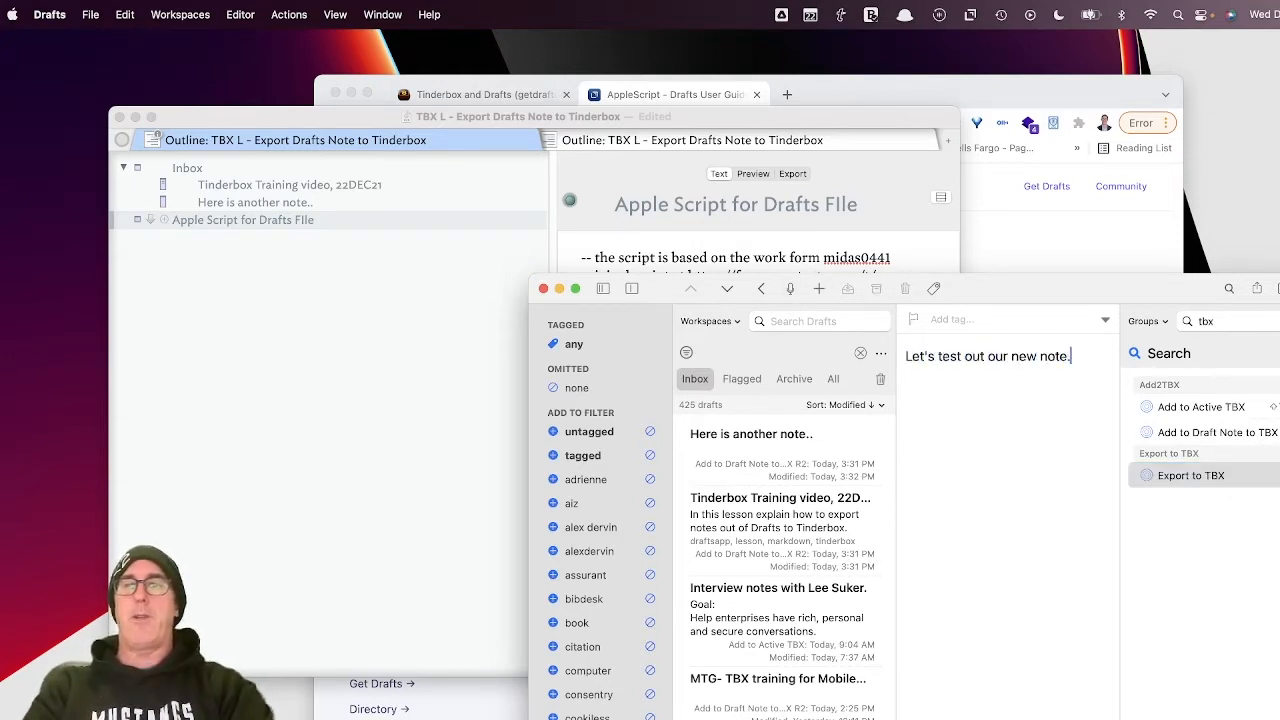
type("This is great")
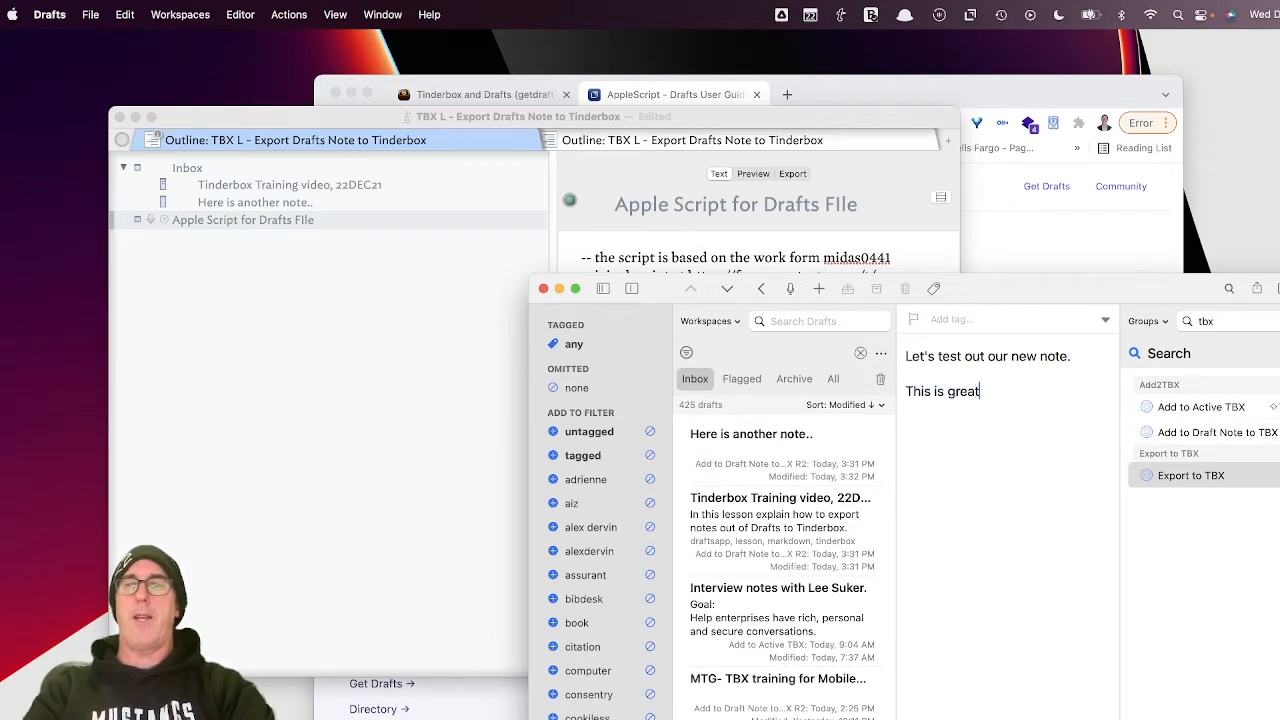
key("Backspace")
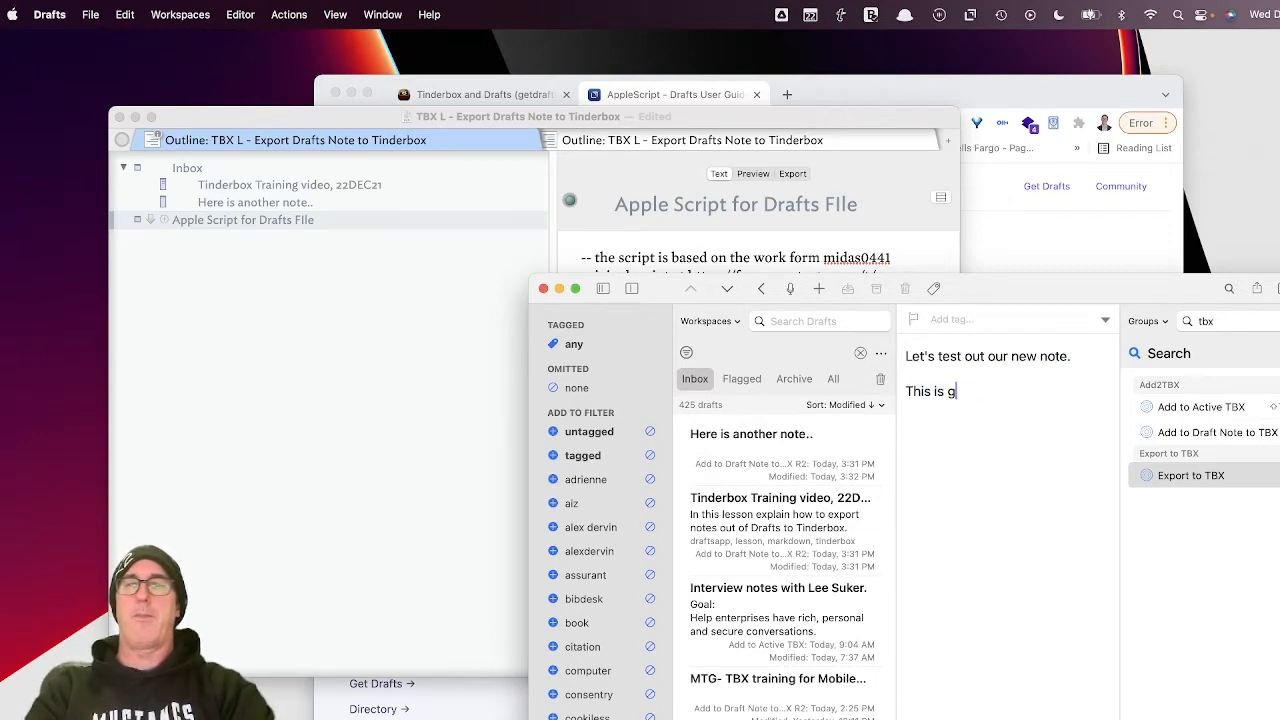
type("reat.")
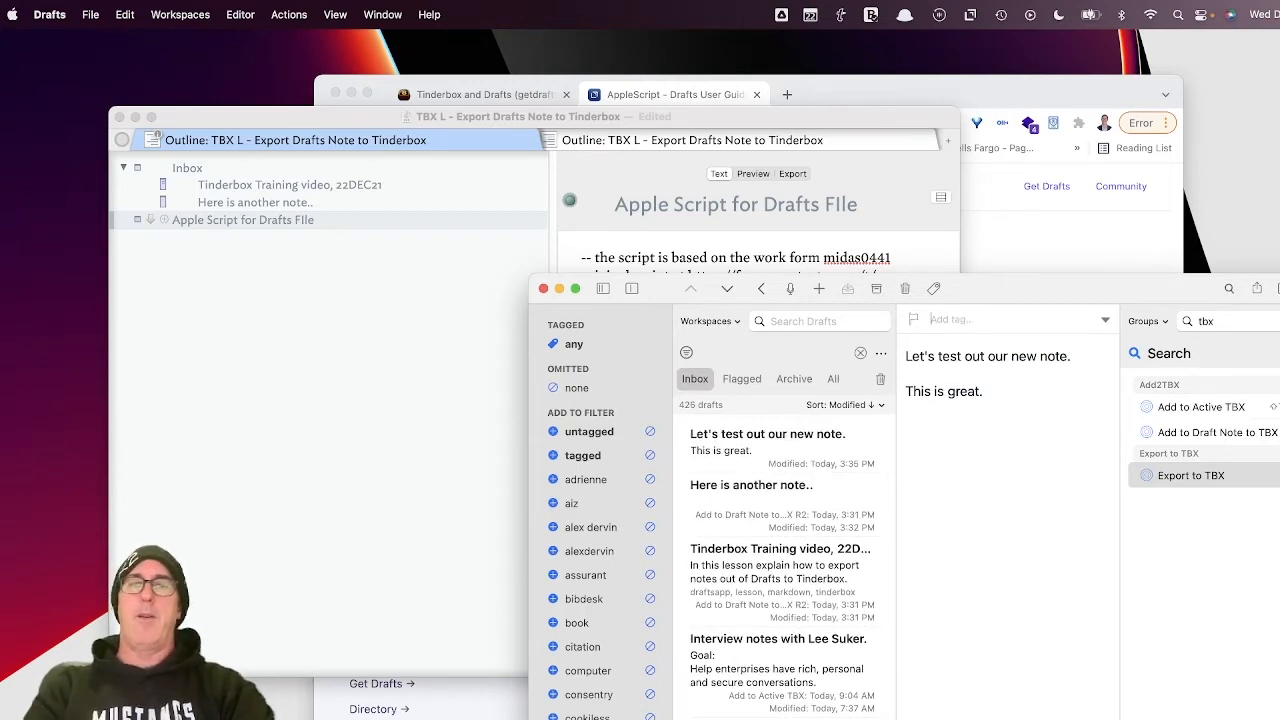
Step: Tag the test draft with tinderbox and draftsapp
type("tinderbox")
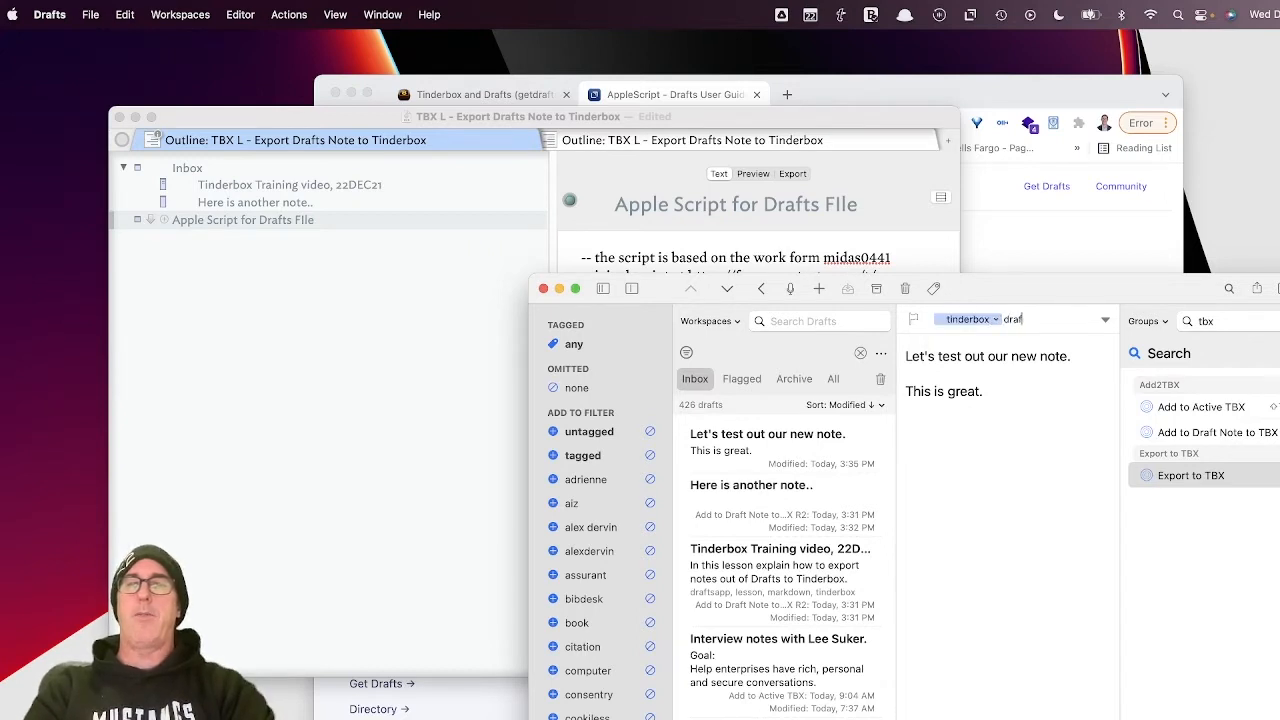
type("draftsapp")
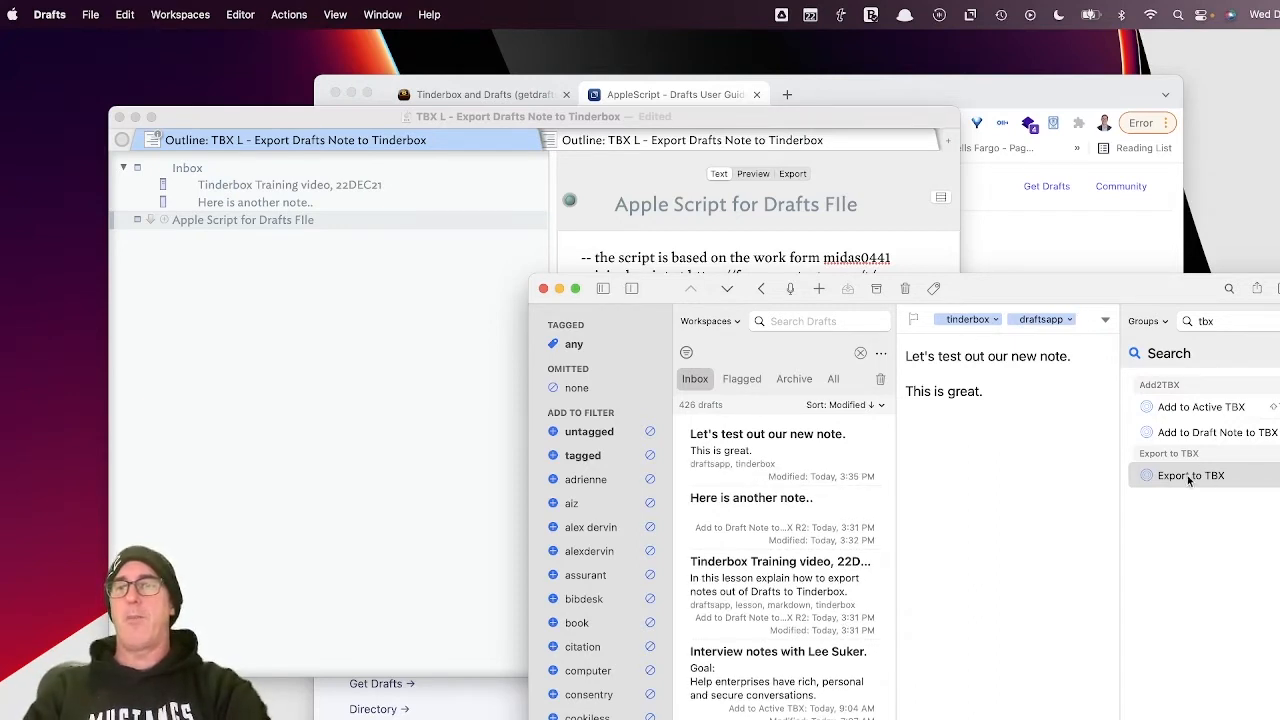
Step: Run Export to TBX to send the test draft to the Tinderbox Inbox
left_click(1190, 476)
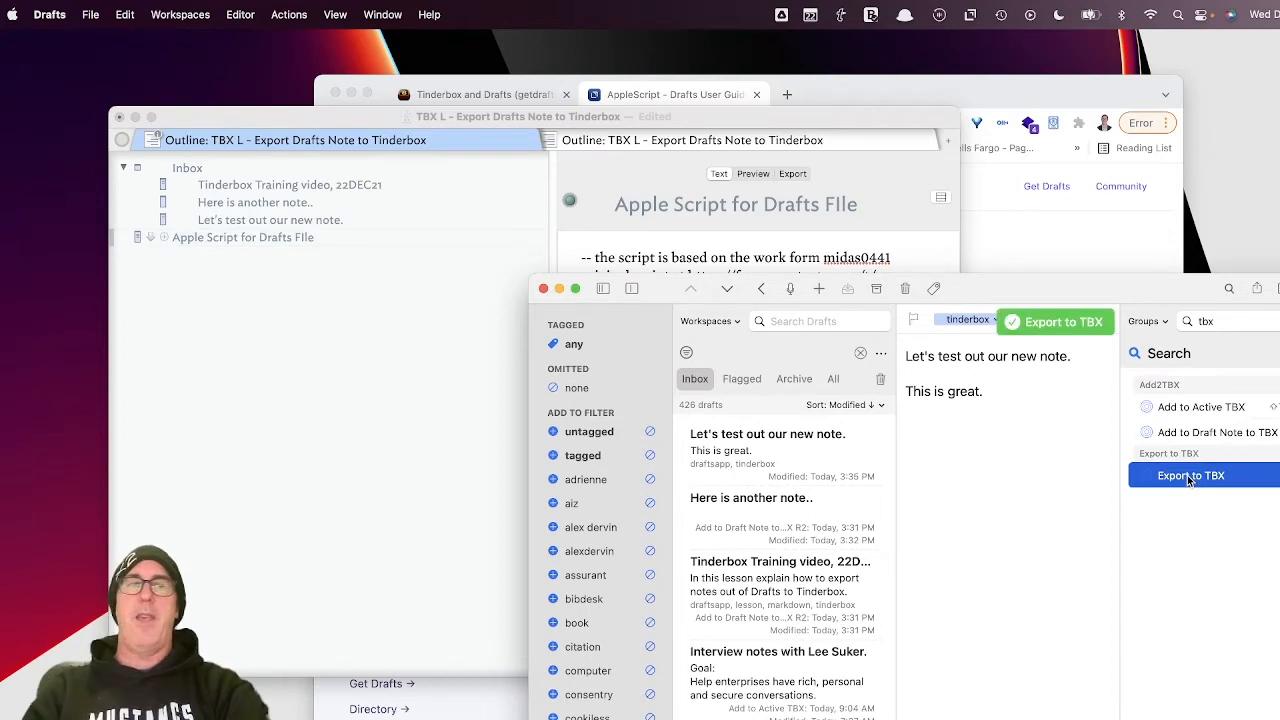
mouse_move(322, 230)
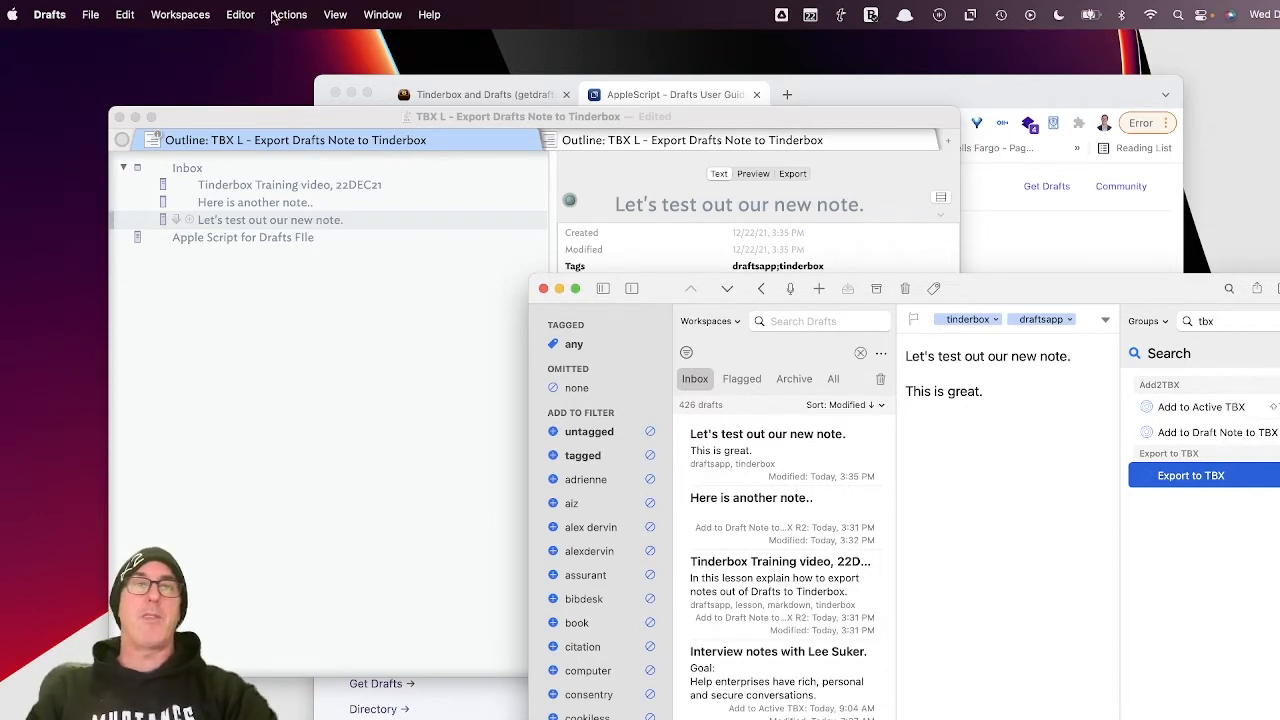
Step: Reopen the Export to TBX action for editing from the action groups manager
left_click(288, 14)
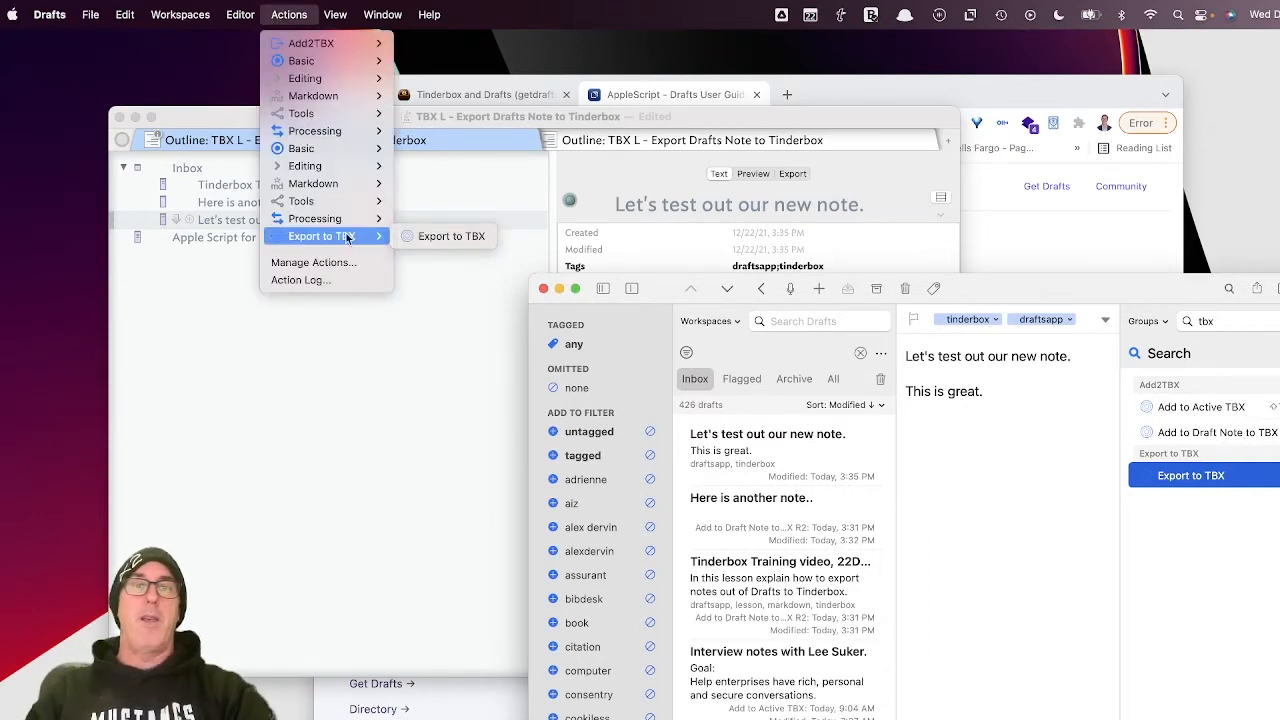
mouse_move(296, 298)
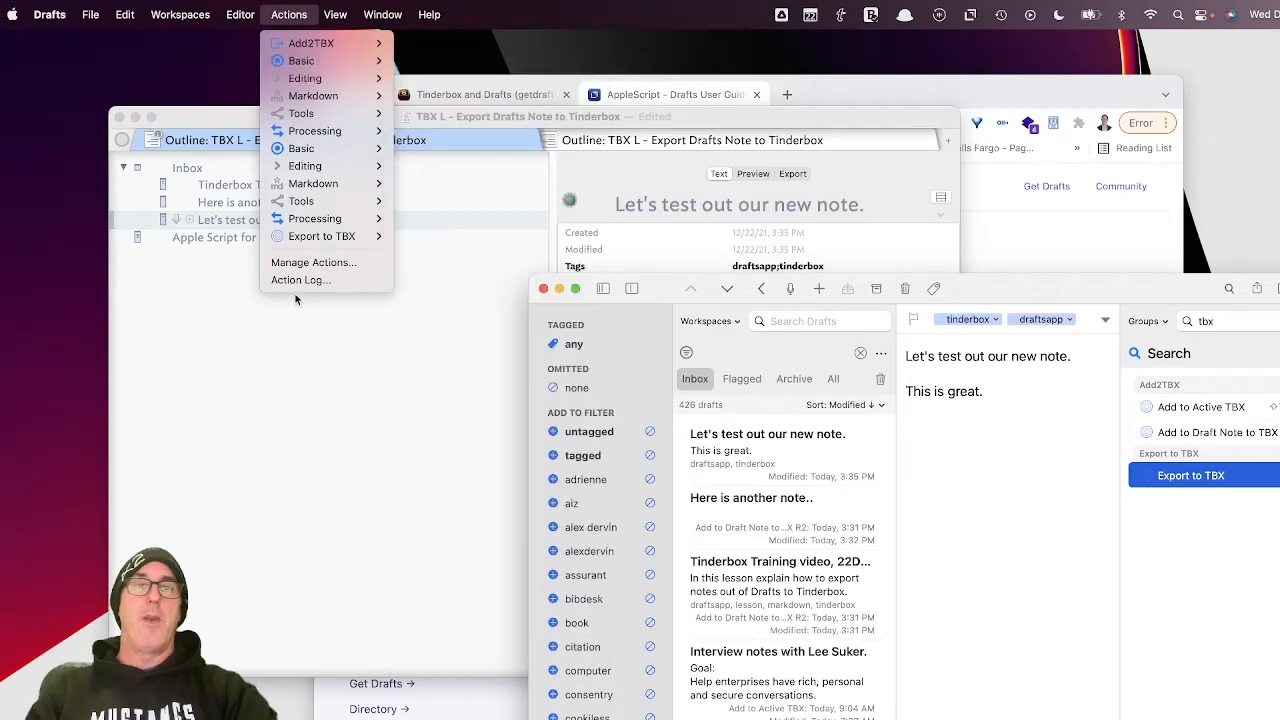
left_click(312, 262)
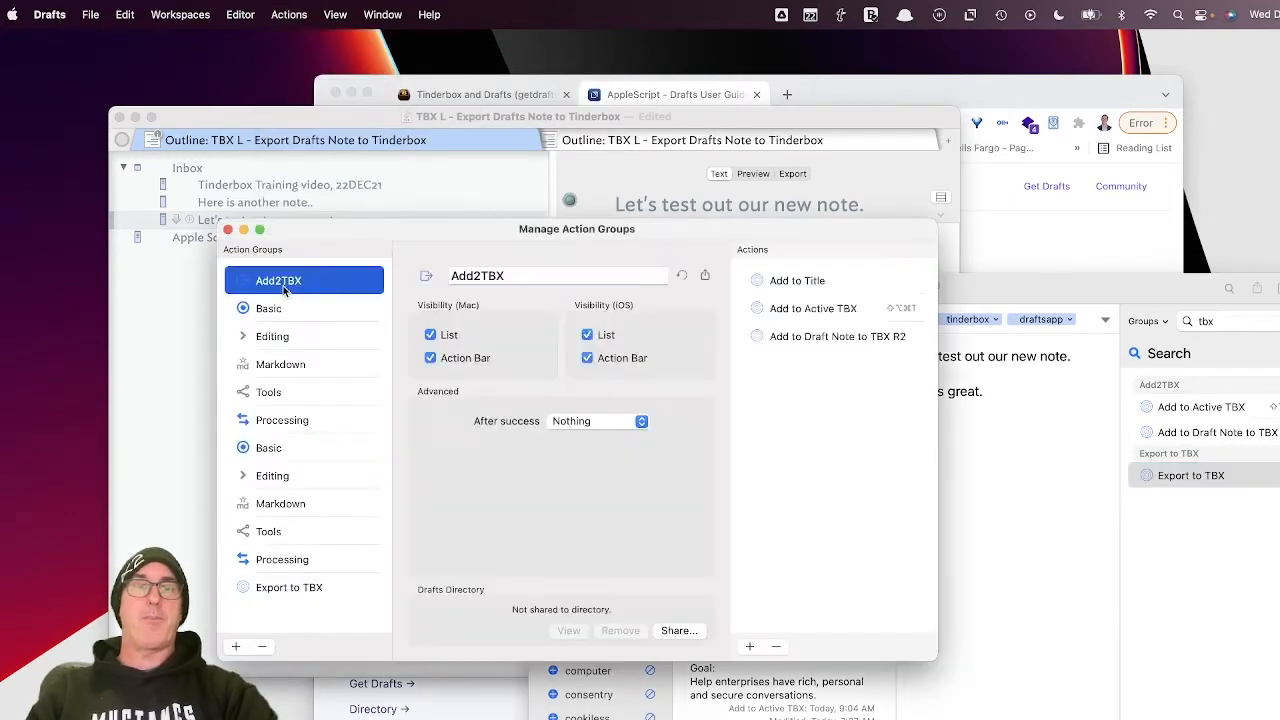
left_click(288, 588)
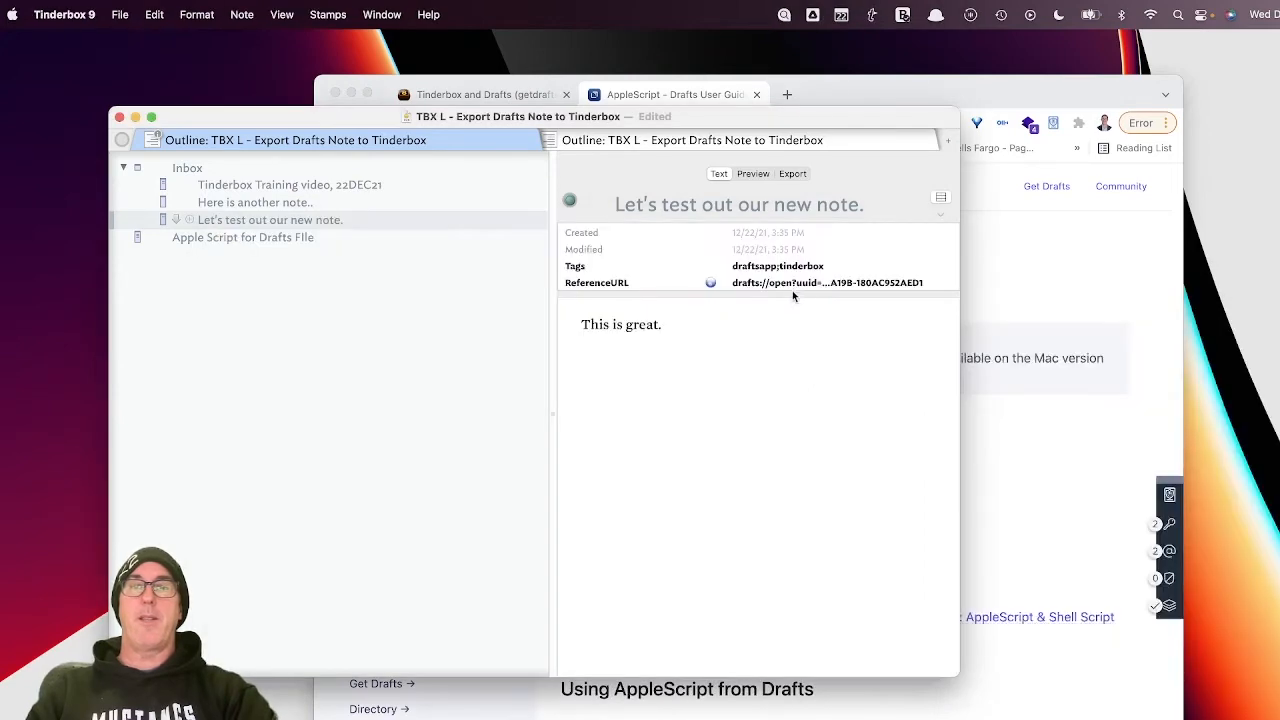
left_click(610, 358)
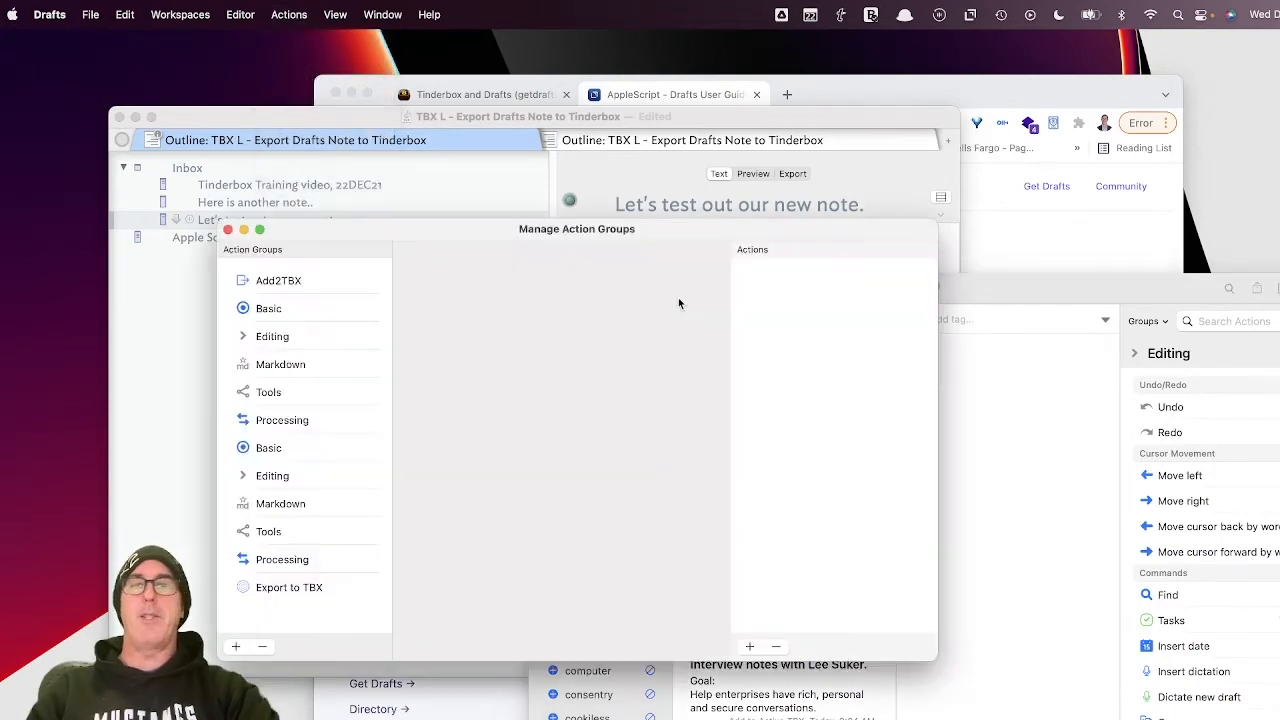
left_click(288, 588)
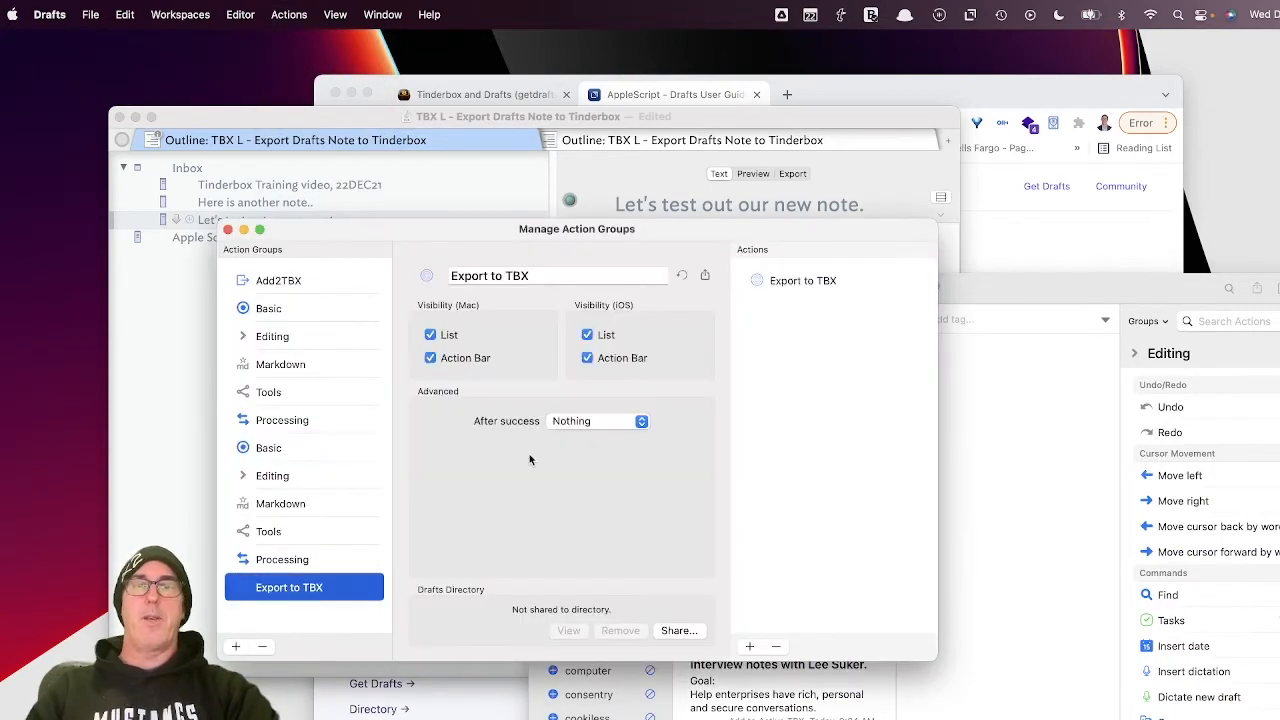
double_click(802, 280)
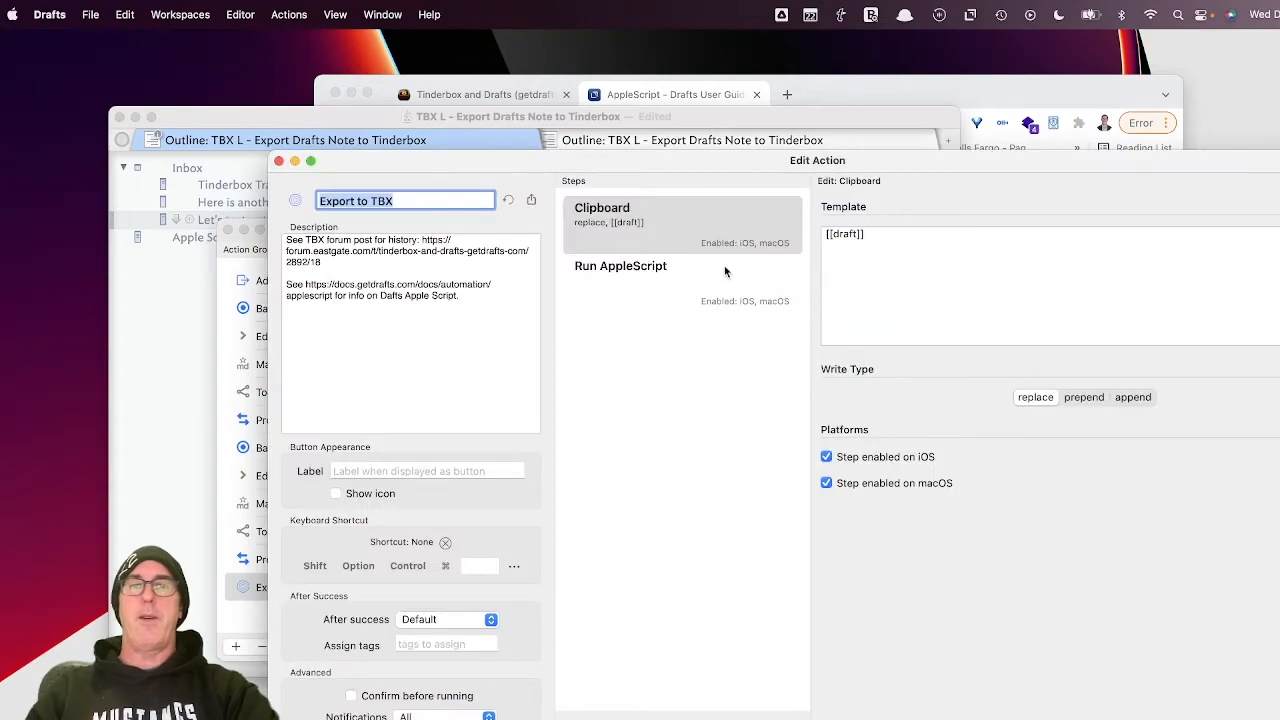
Step: Review the Run AppleScript step's script by scrolling through it
left_click(620, 264)
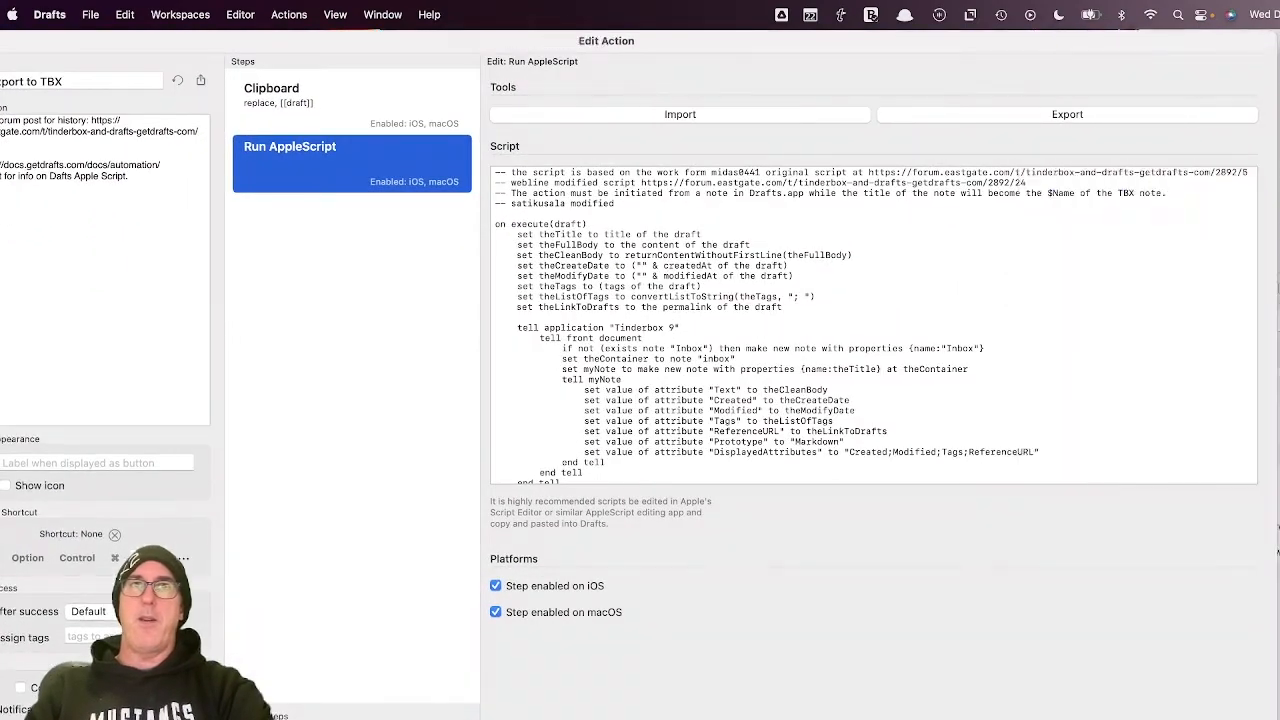
scroll("down", 3)
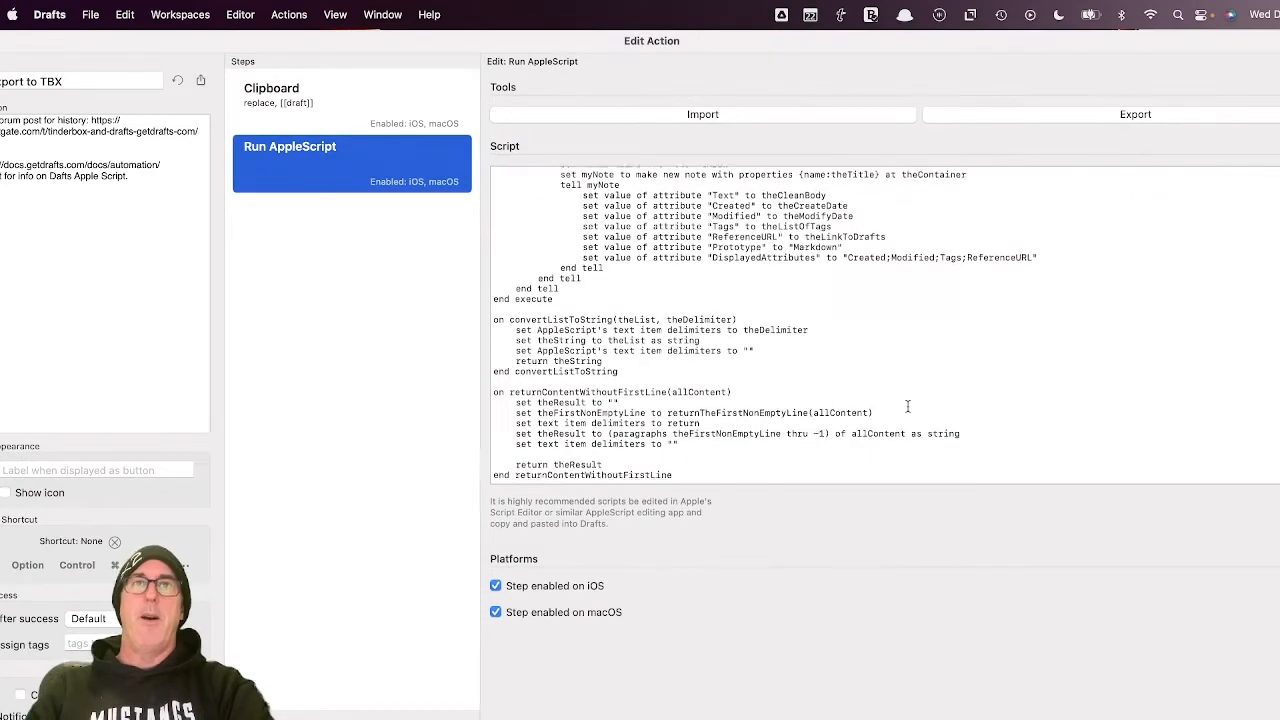
scroll("up", 3)
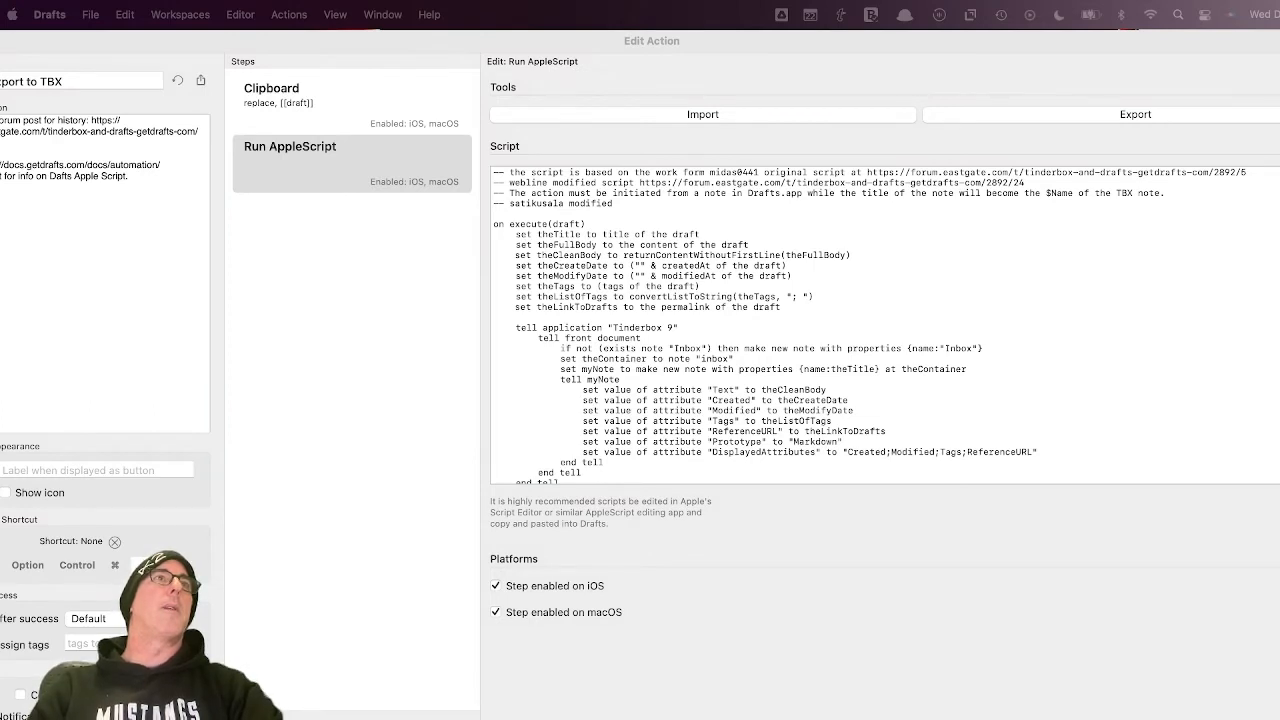
mouse_move(1228, 42)
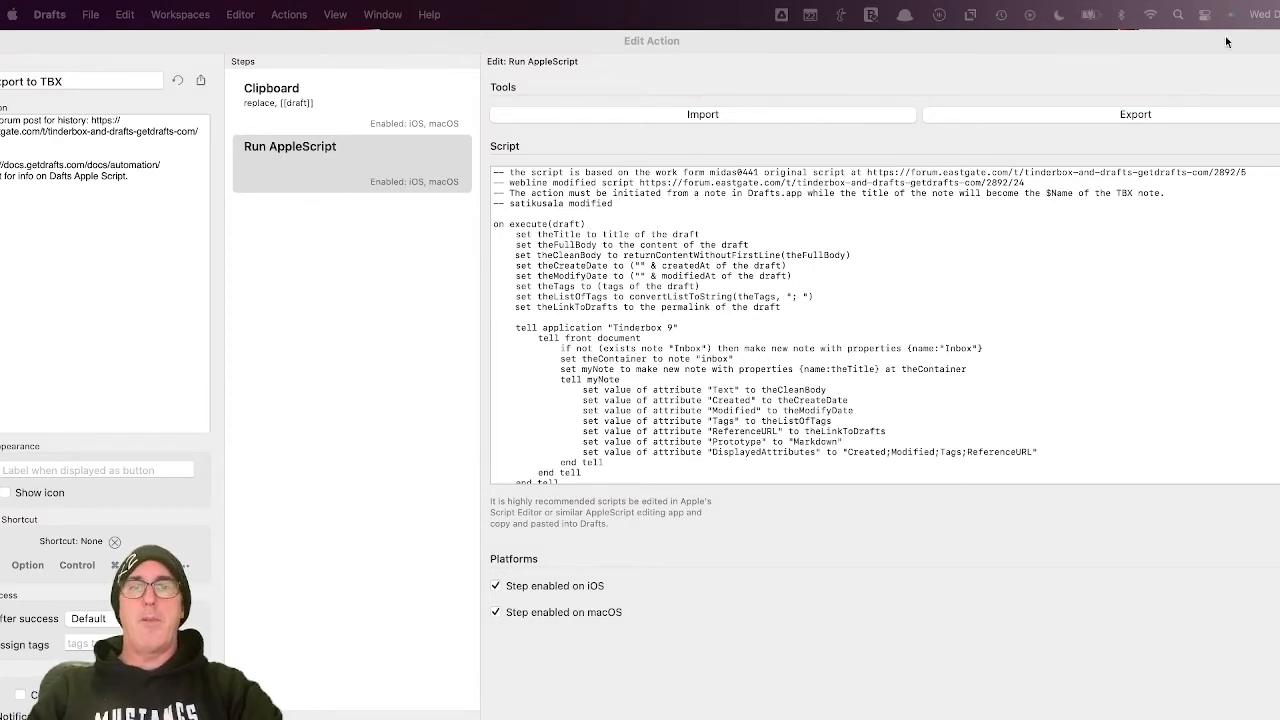
scroll("down", 3)
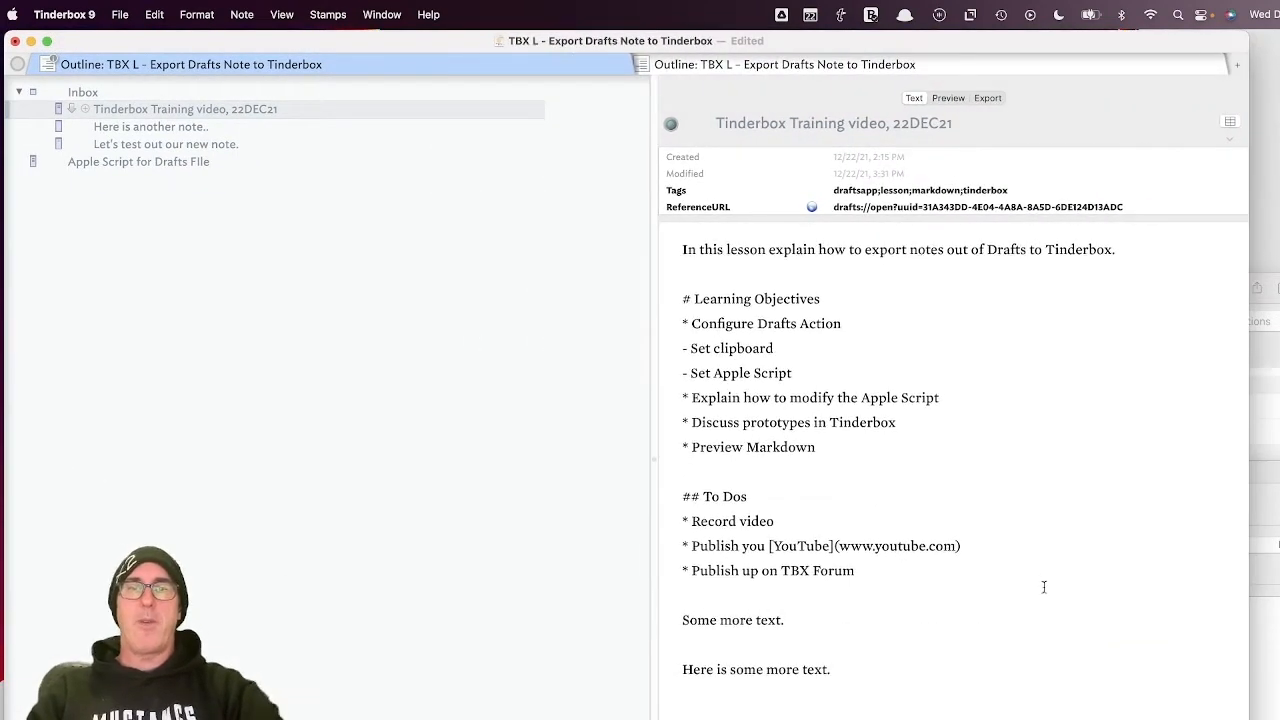
Step: Edit the Apple Script for Drafts File note so its tell application line reads Tinderbox 8
left_click(138, 160)
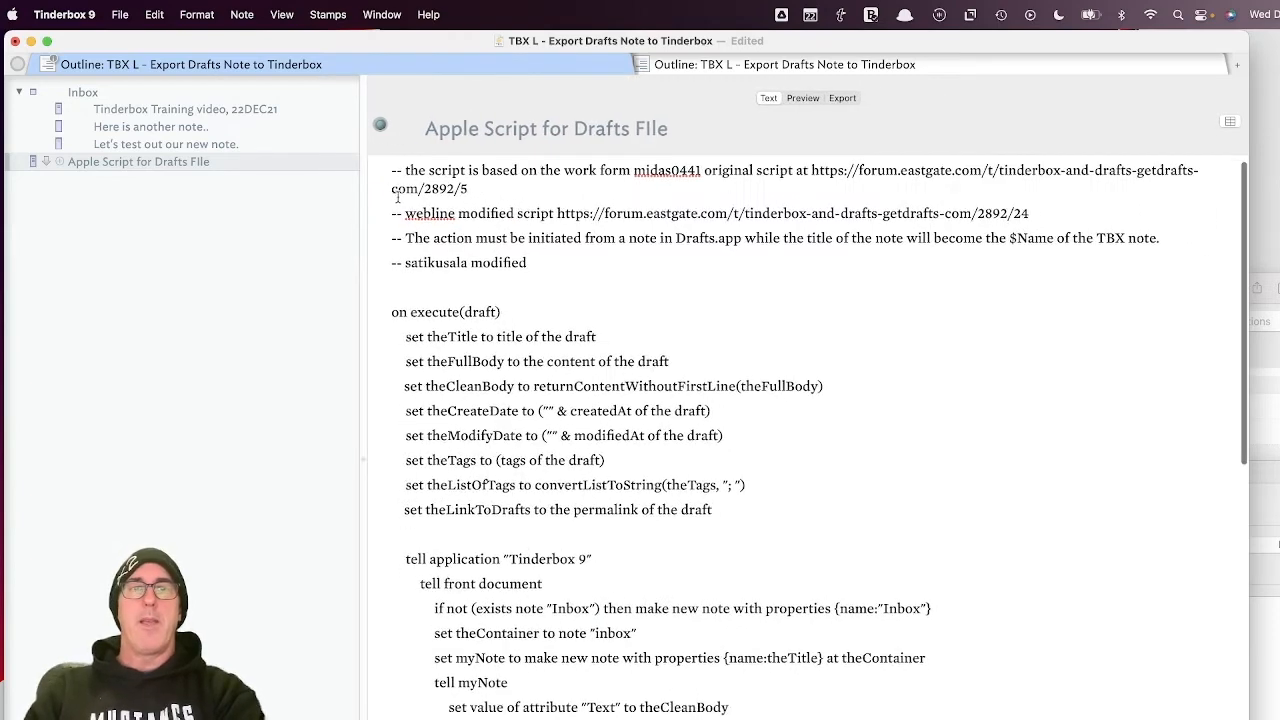
left_click_drag(400, 170, 528, 262)
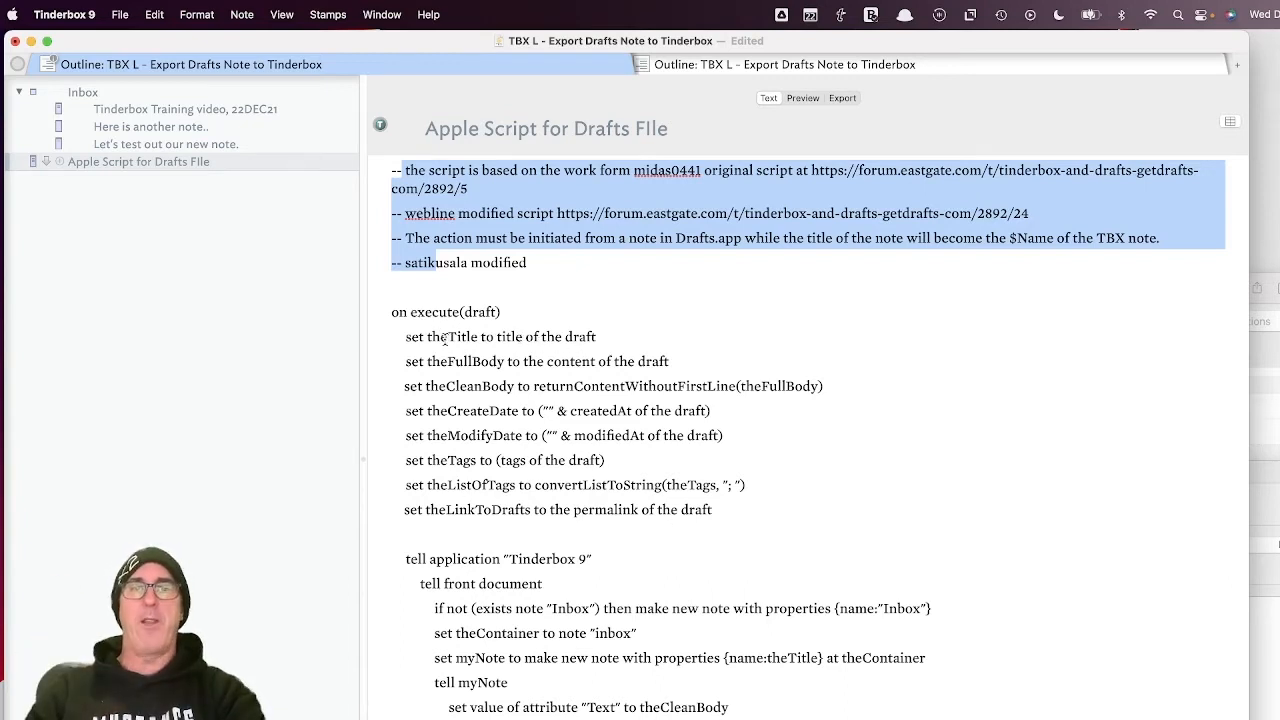
scroll("down", 3)
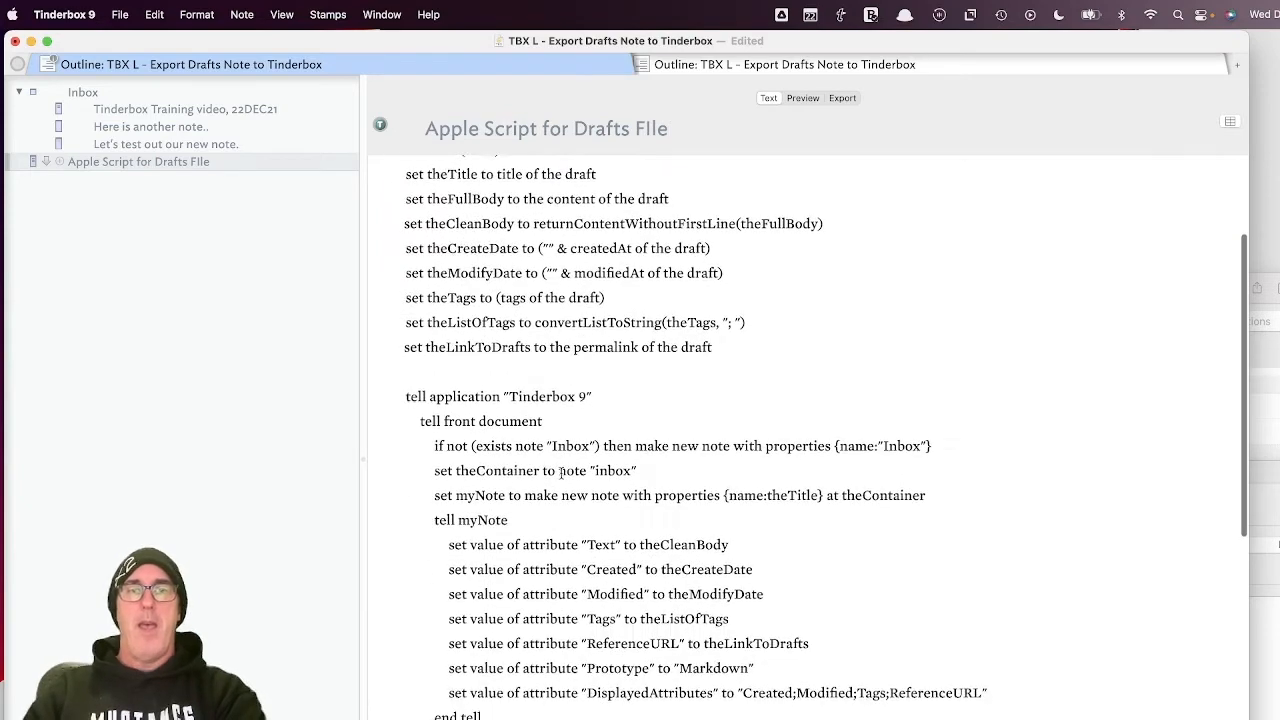
scroll("down", 3)
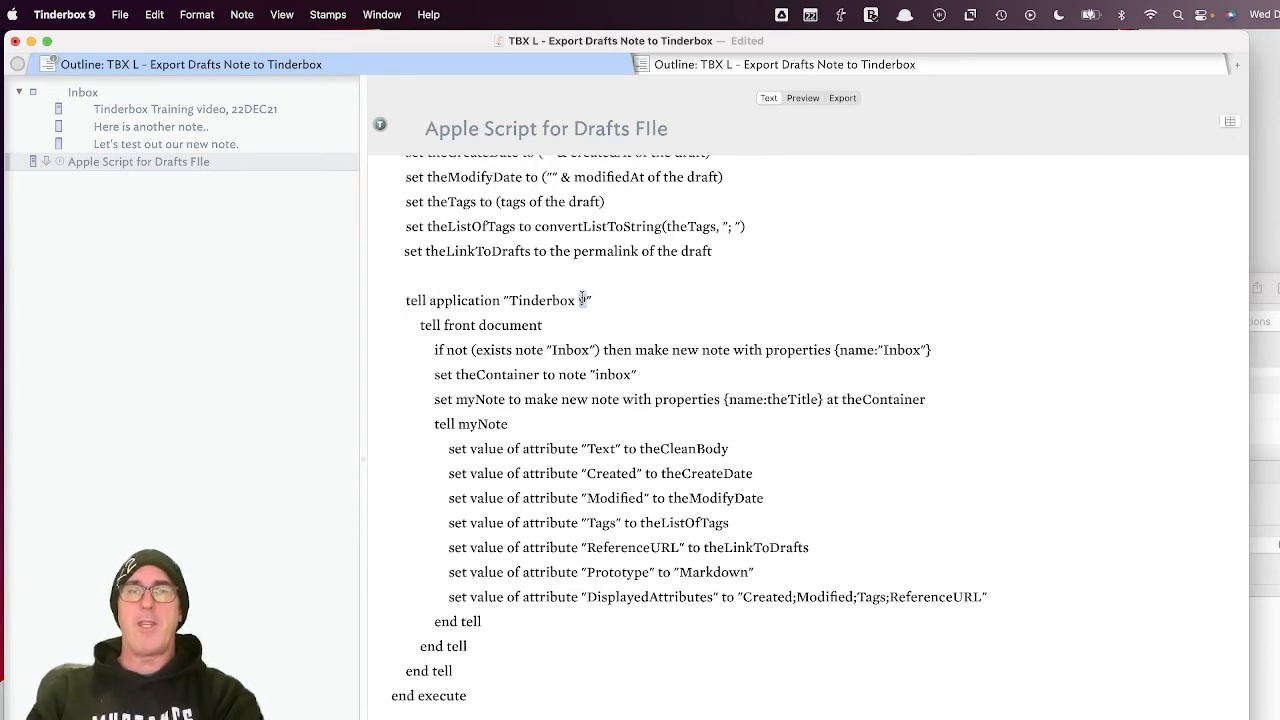
type("8")
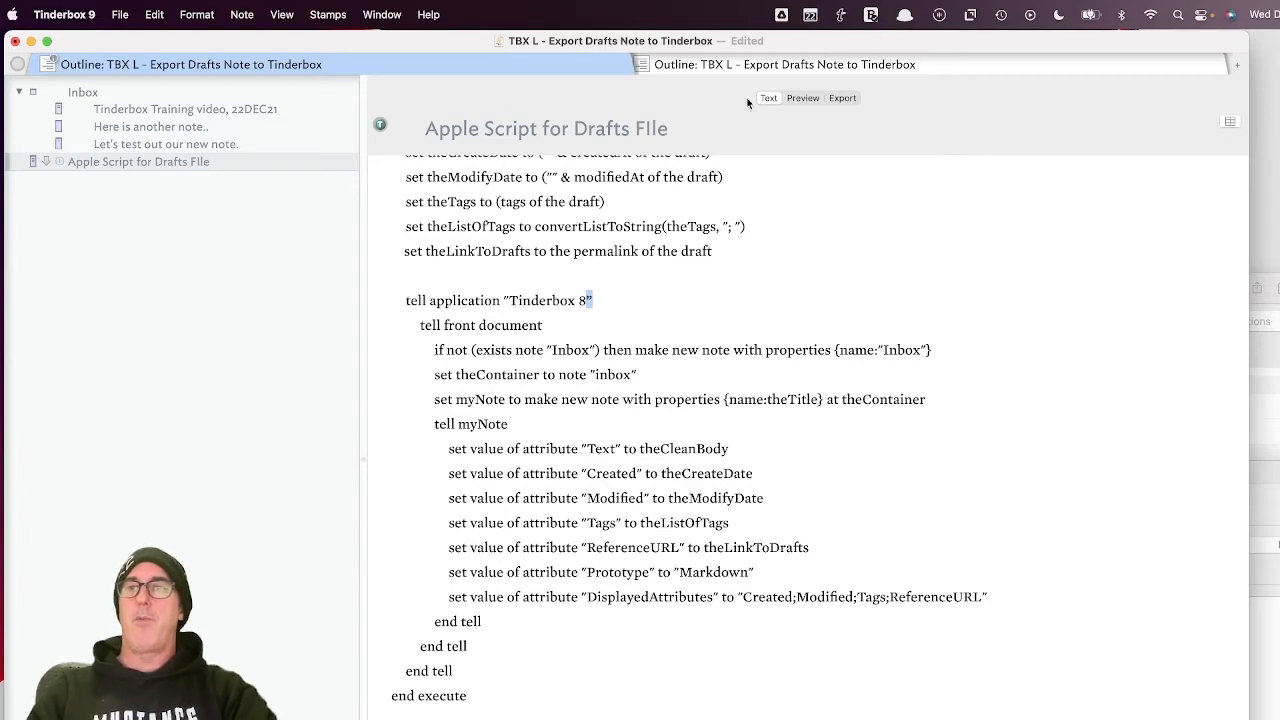
Step: Add the SmartQuotes attribute to the script note and restore Tinderbox 9 in the tell line
left_click(1228, 122)
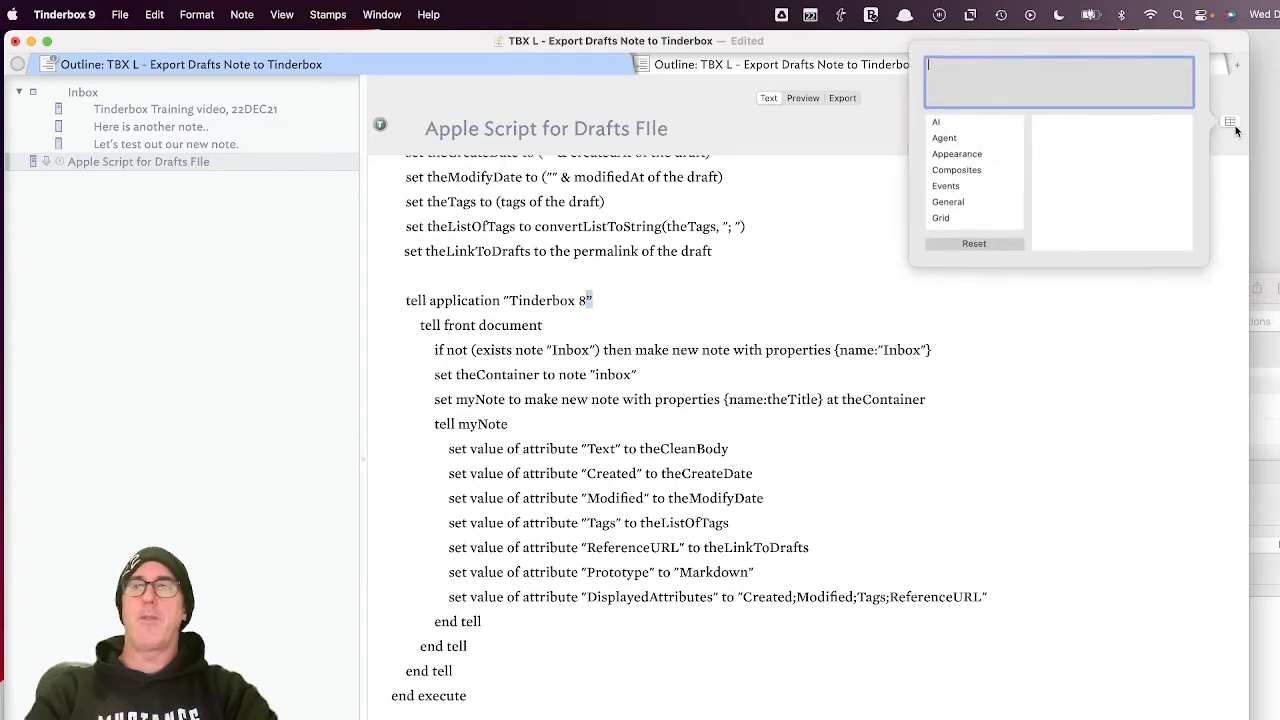
type("sma")
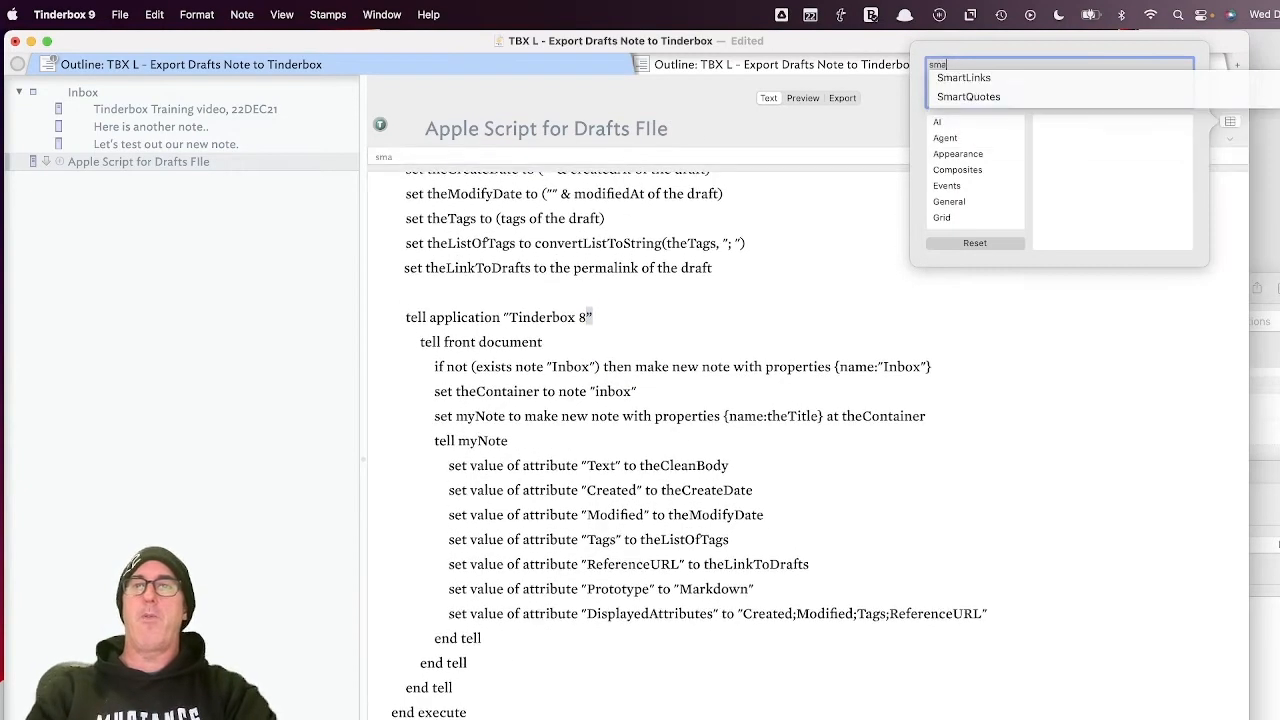
left_click(968, 96)
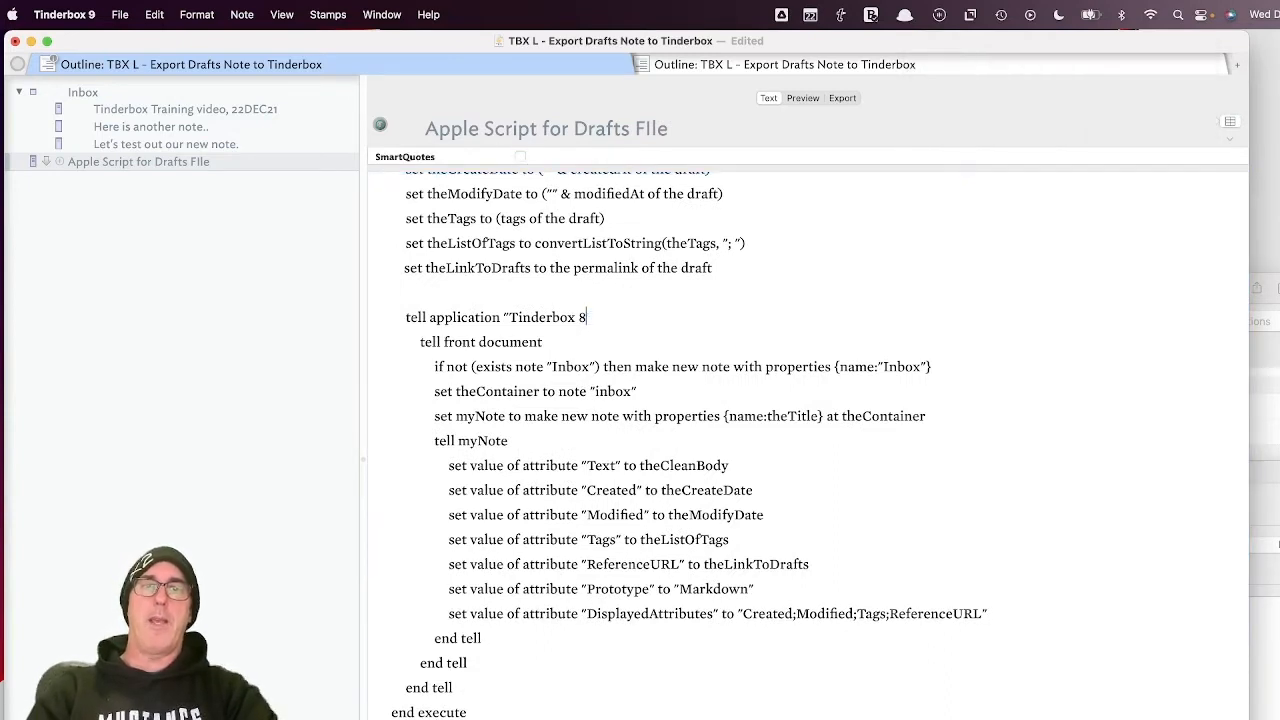
key("backspace")
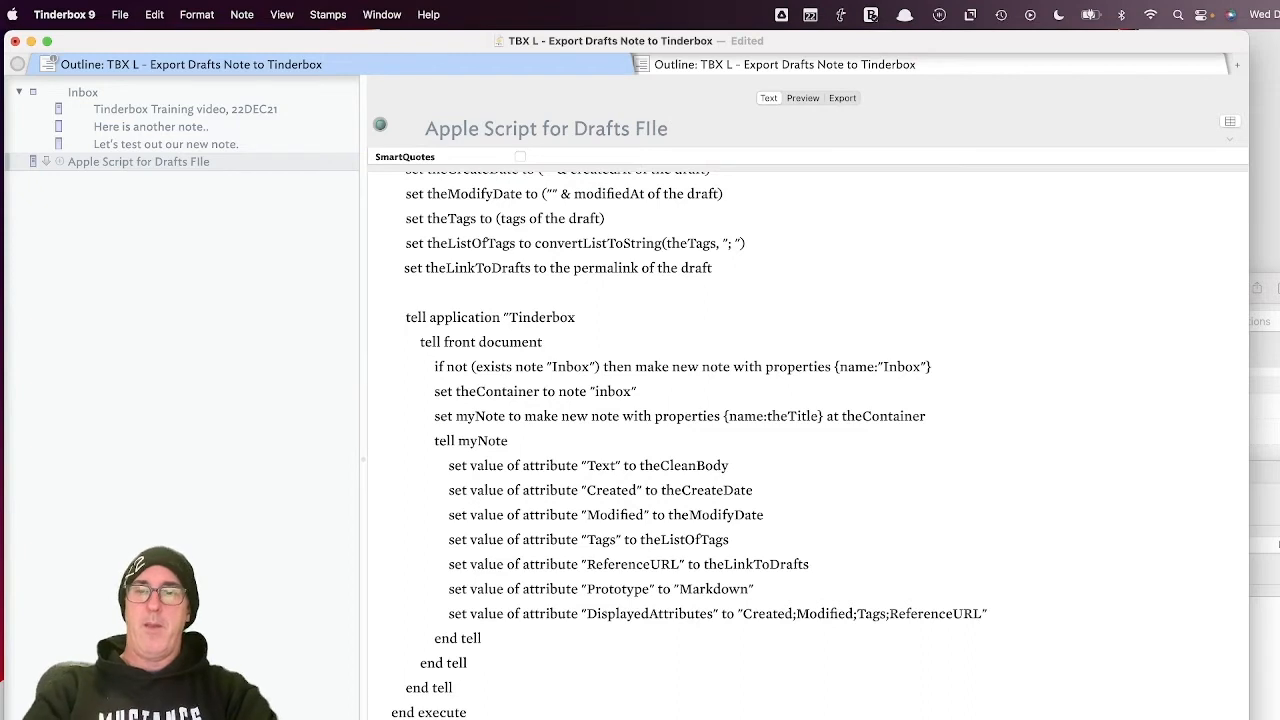
type("9\"")
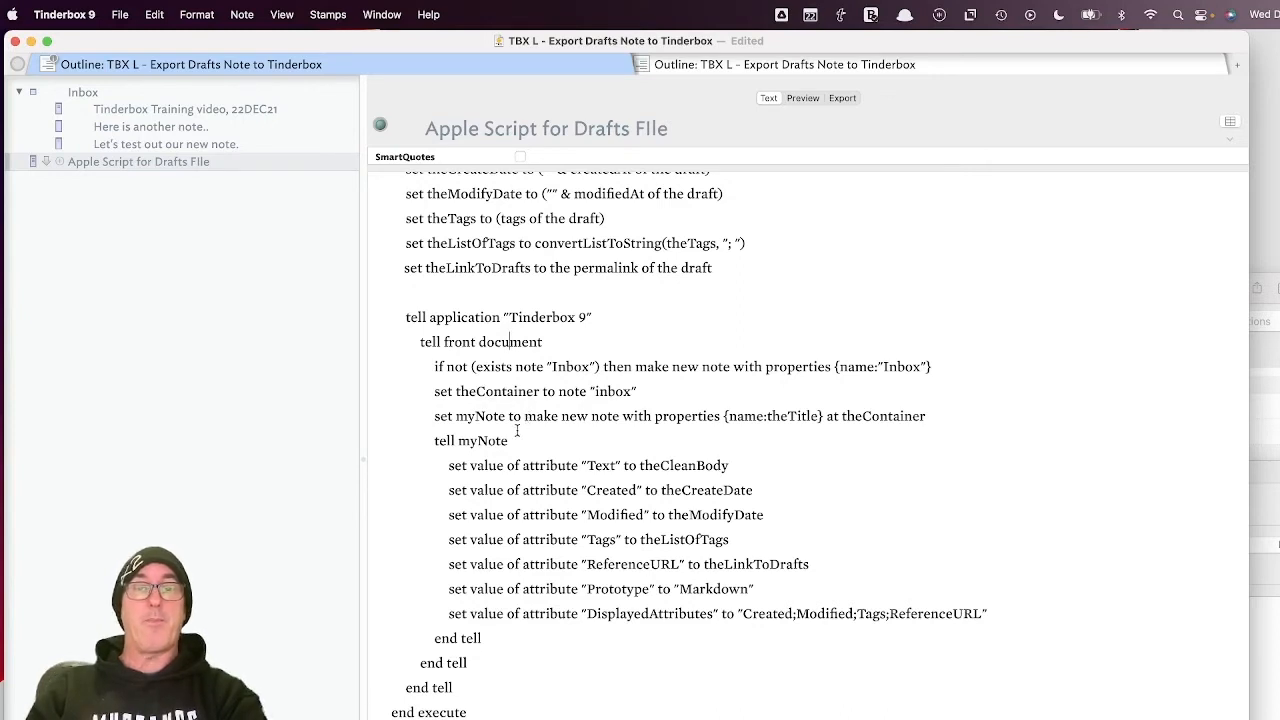
mouse_move(468, 428)
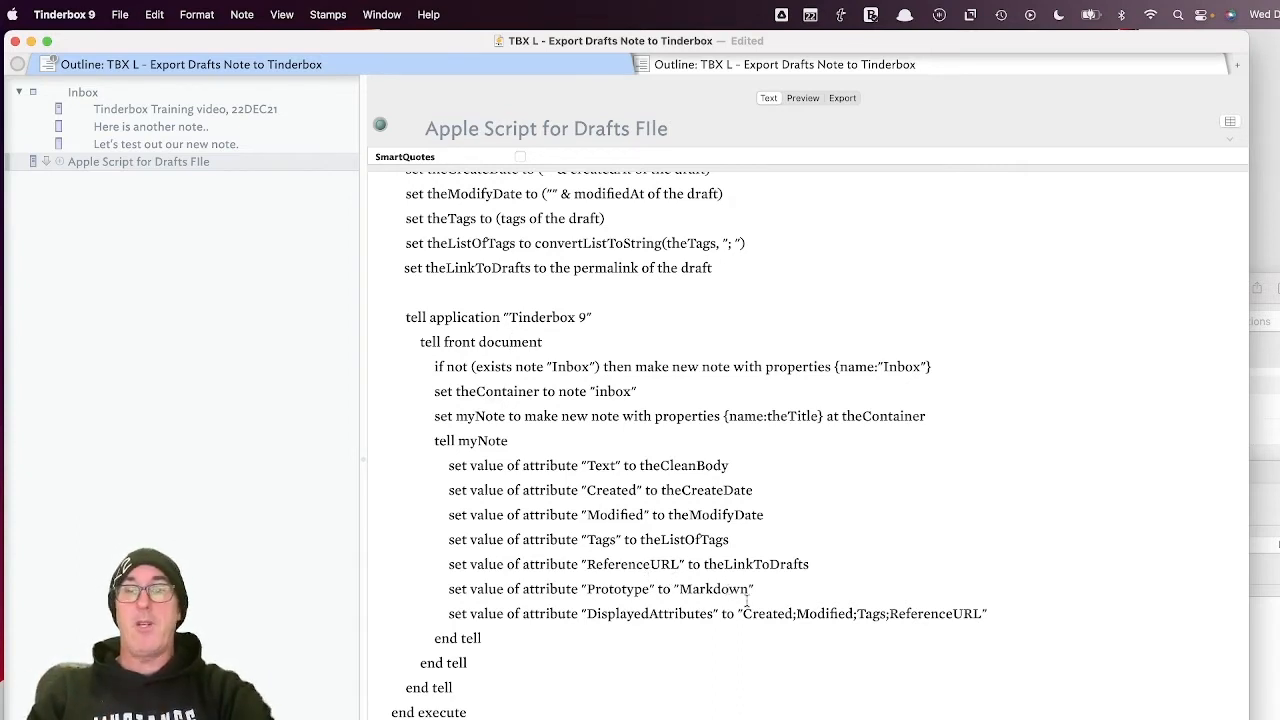
Step: Replace ReferenceURL with URL in the script's DisplayedAttributes and attribute lines
double_click(936, 612)
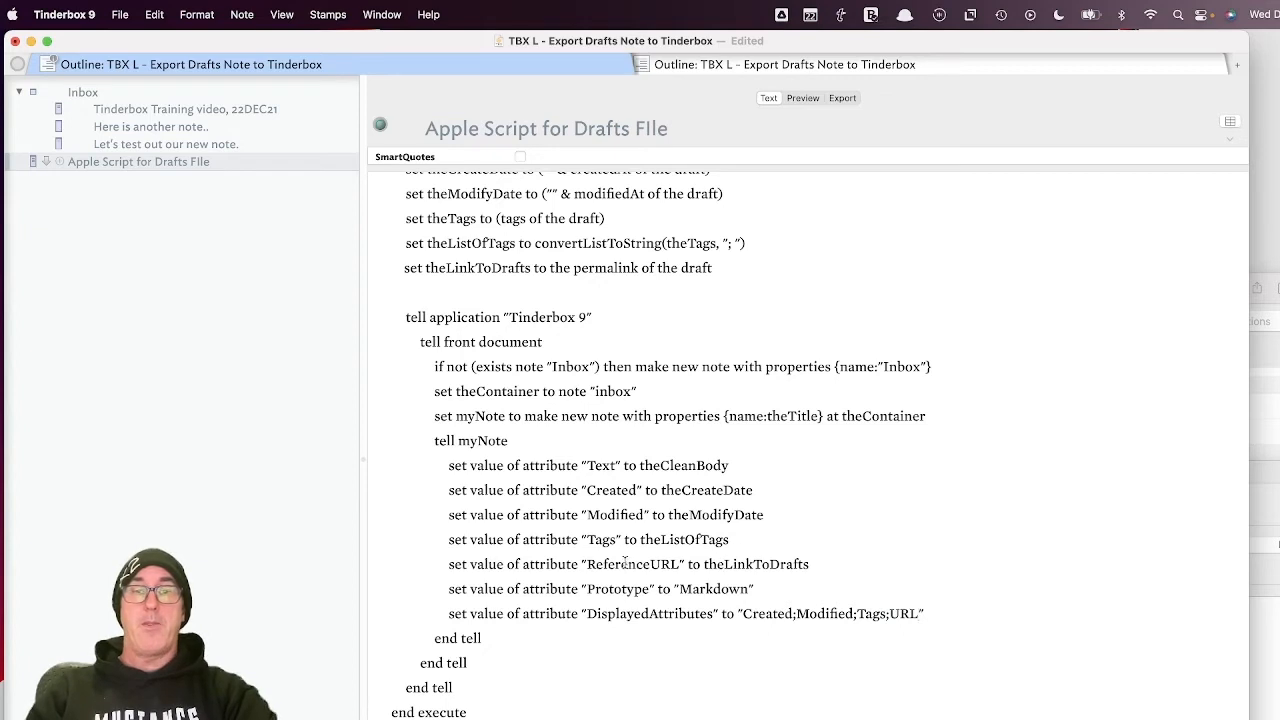
double_click(632, 564)
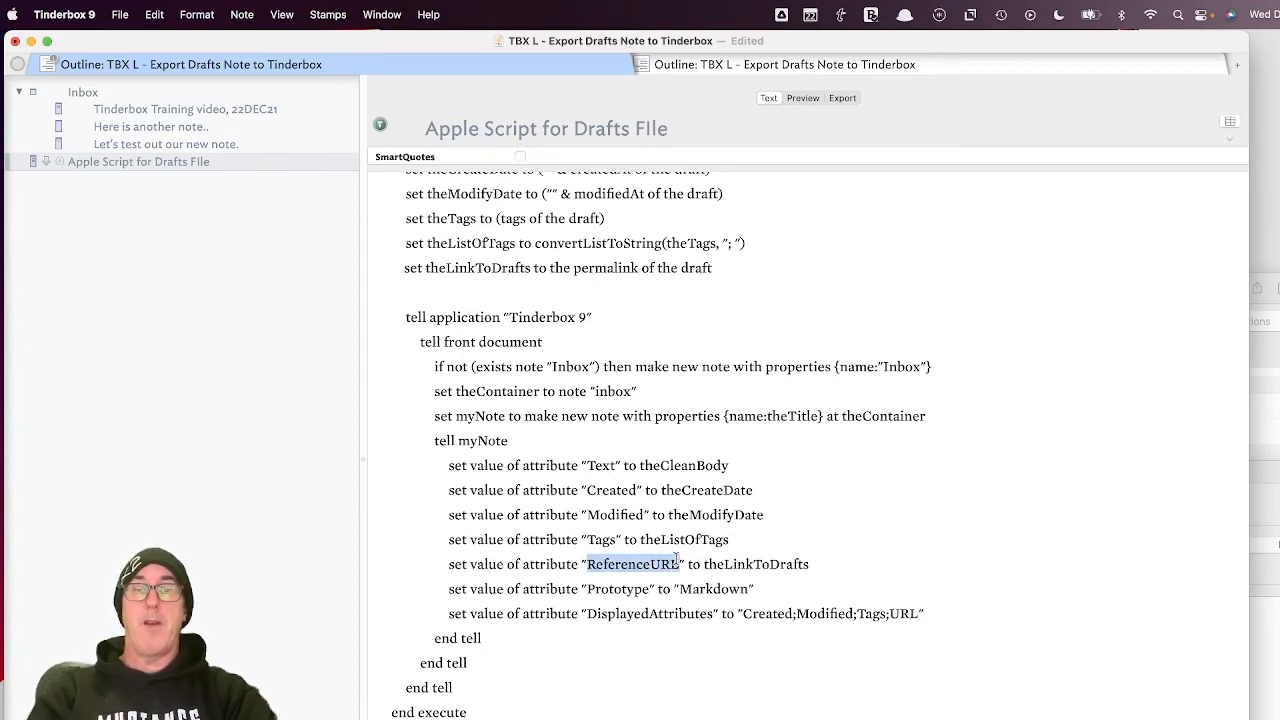
type("URL\"")
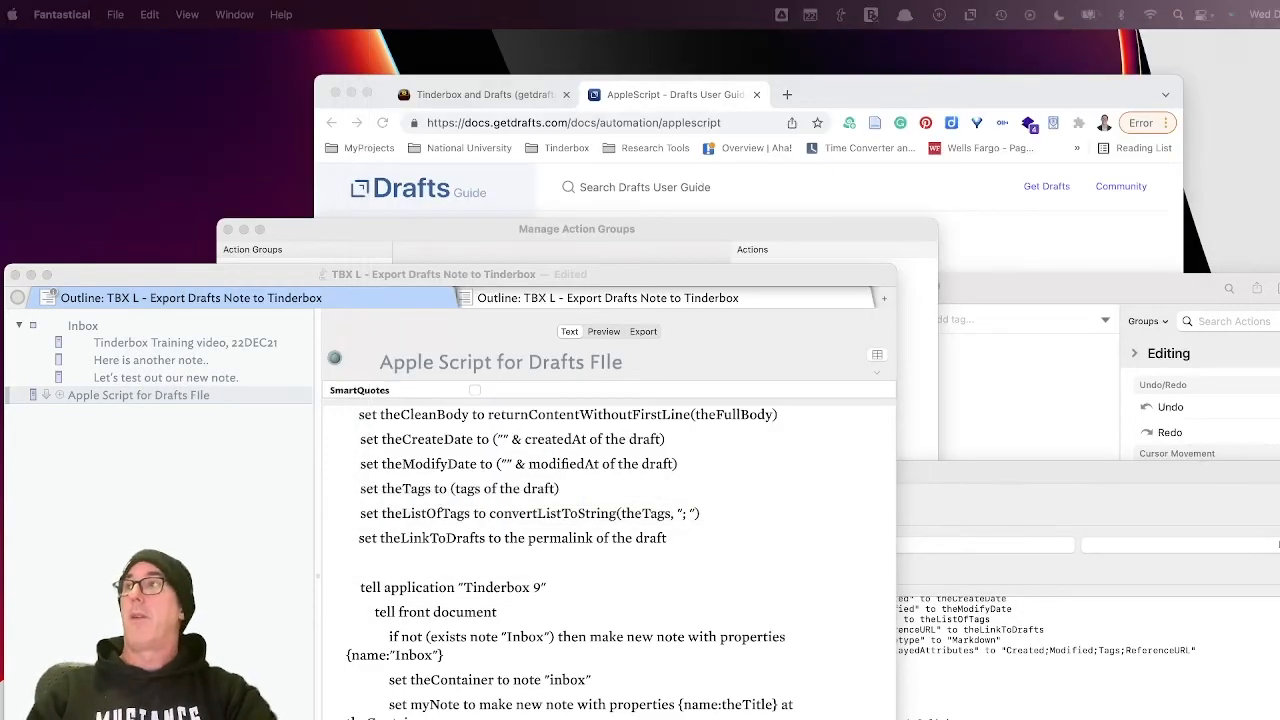
mouse_move(692, 248)
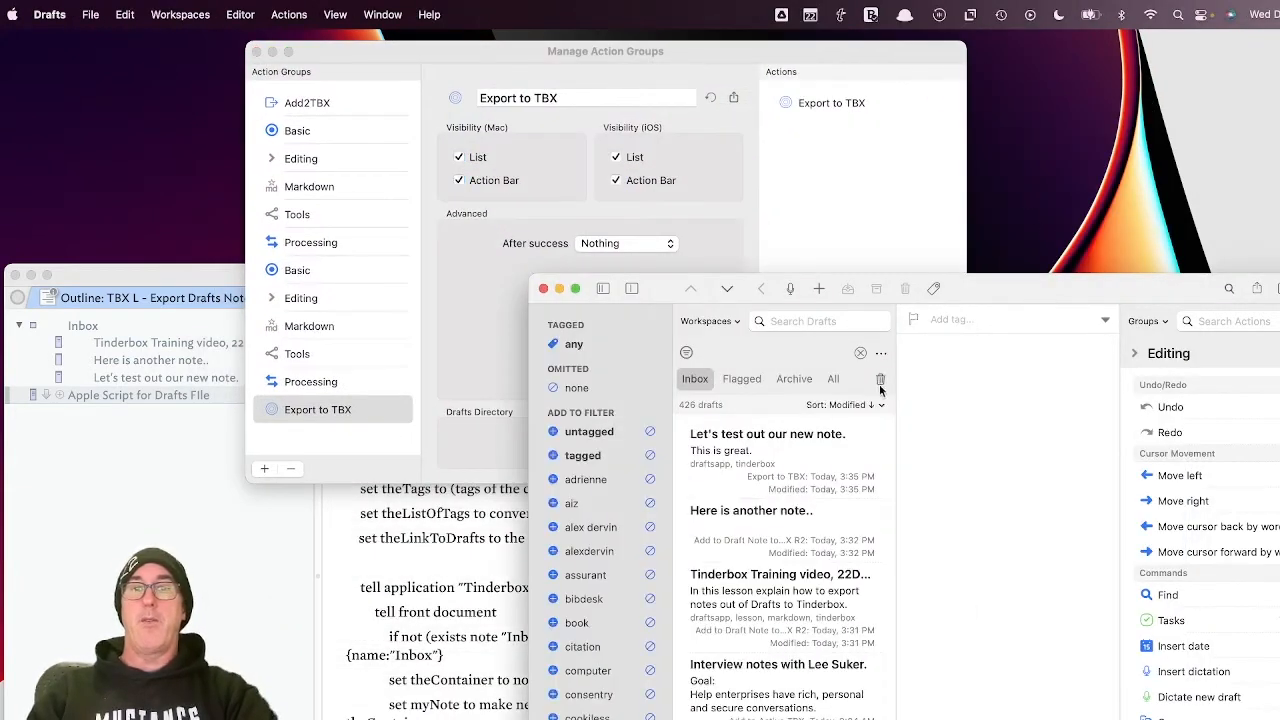
Step: Export the 'Let's test out our new note.' draft to TBX and view it in Tinderbox's Inbox
left_click(784, 442)
type("e")
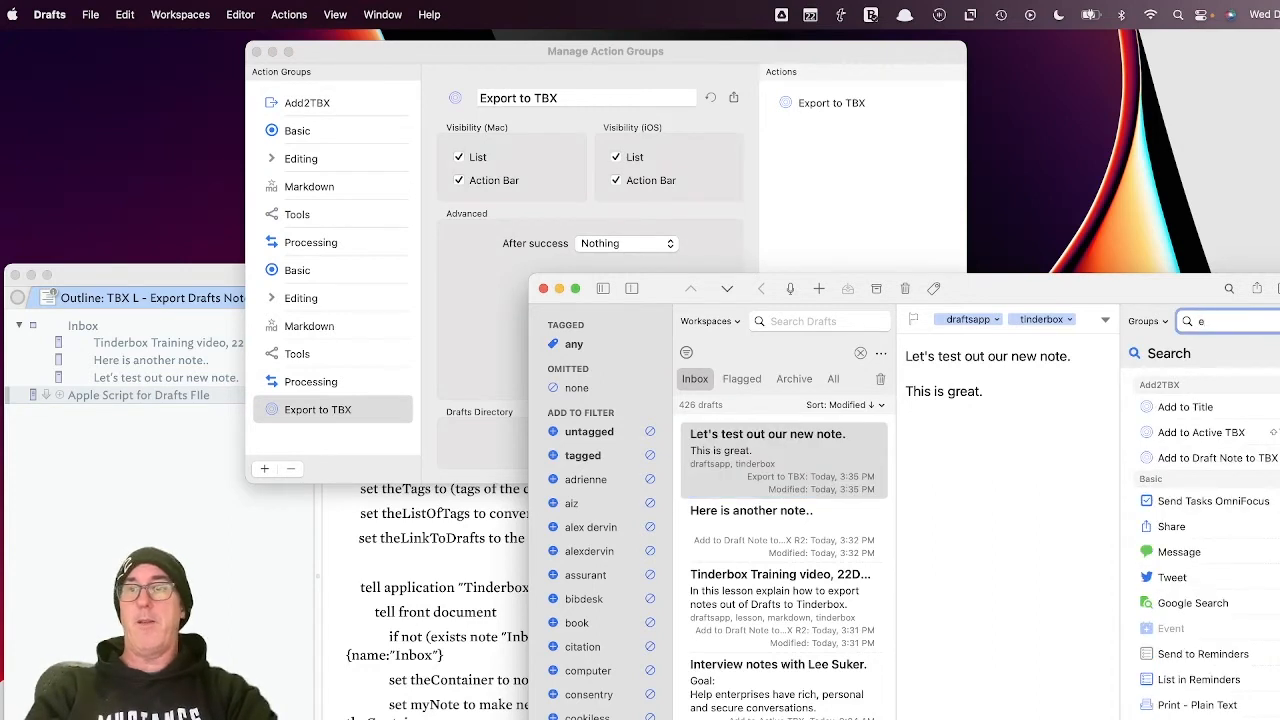
type("xp")
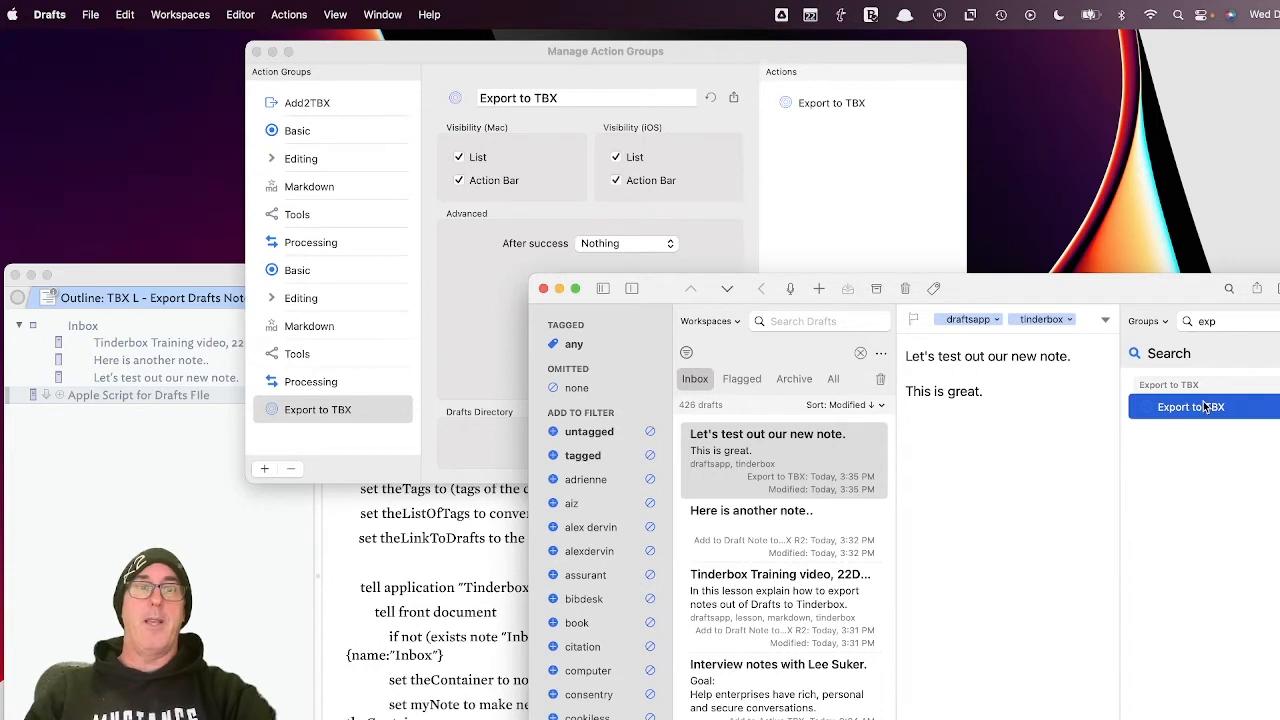
left_click(1190, 406)
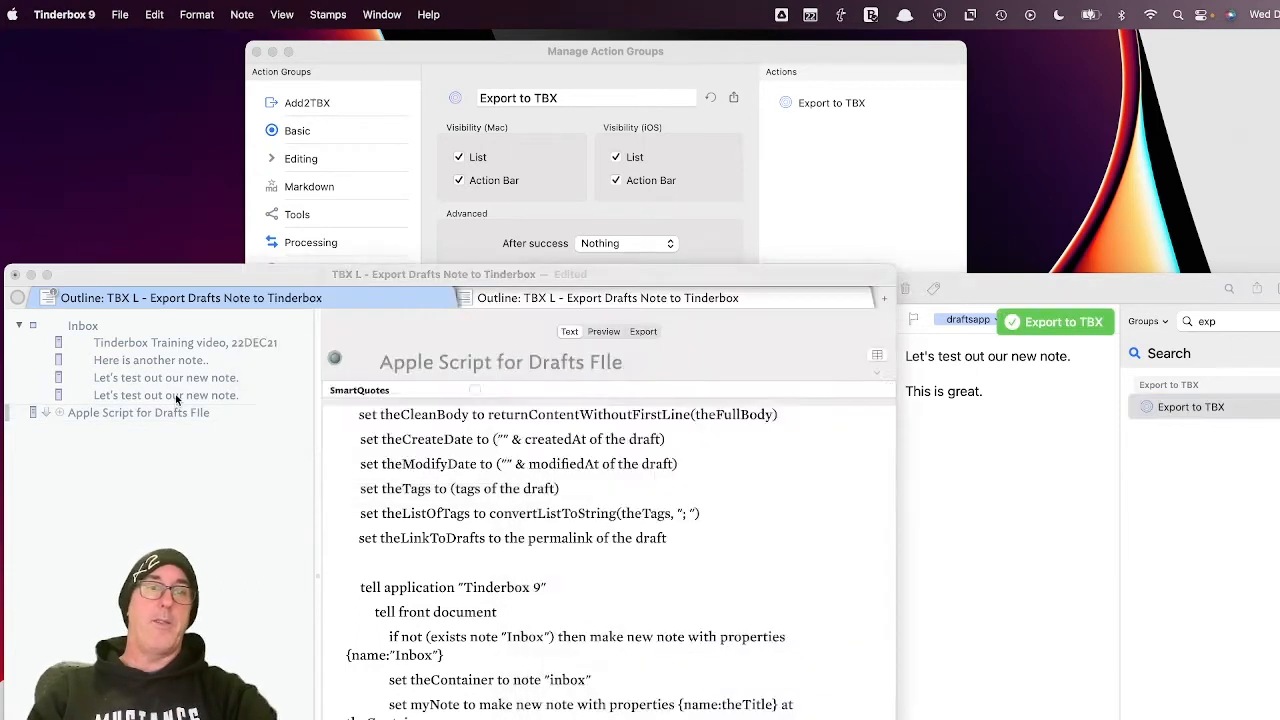
left_click(164, 394)
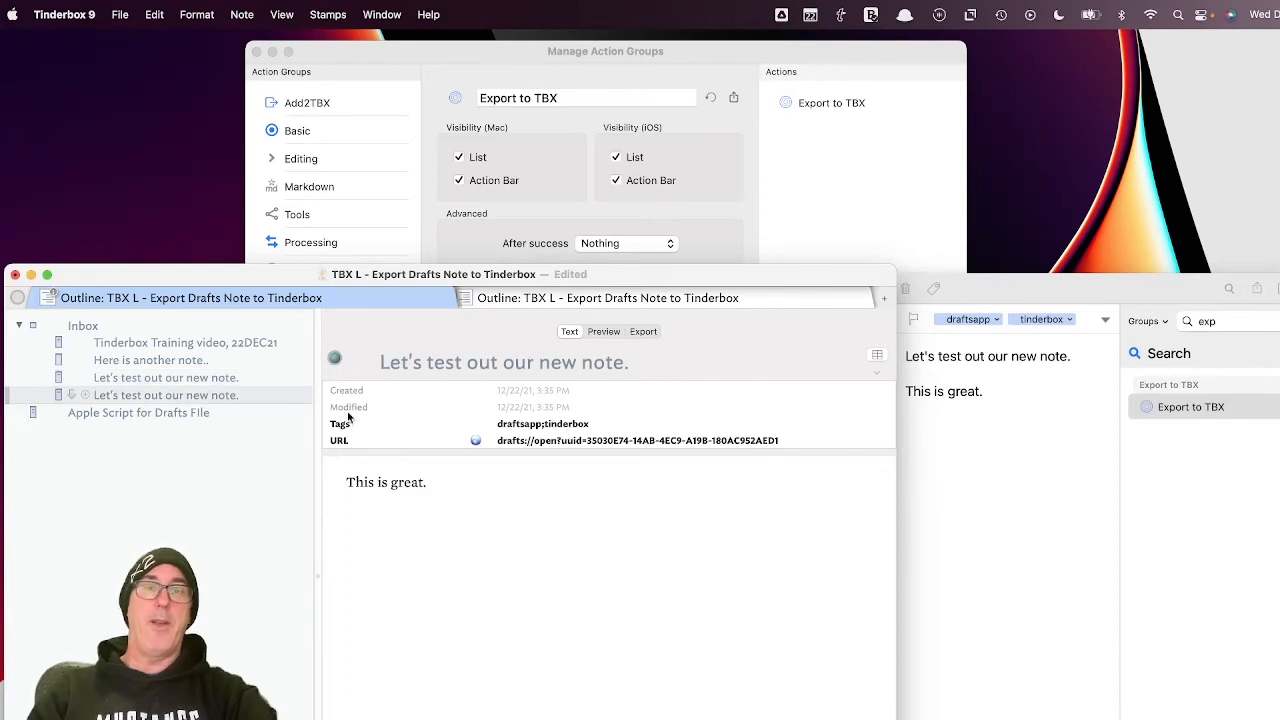
mouse_move(340, 440)
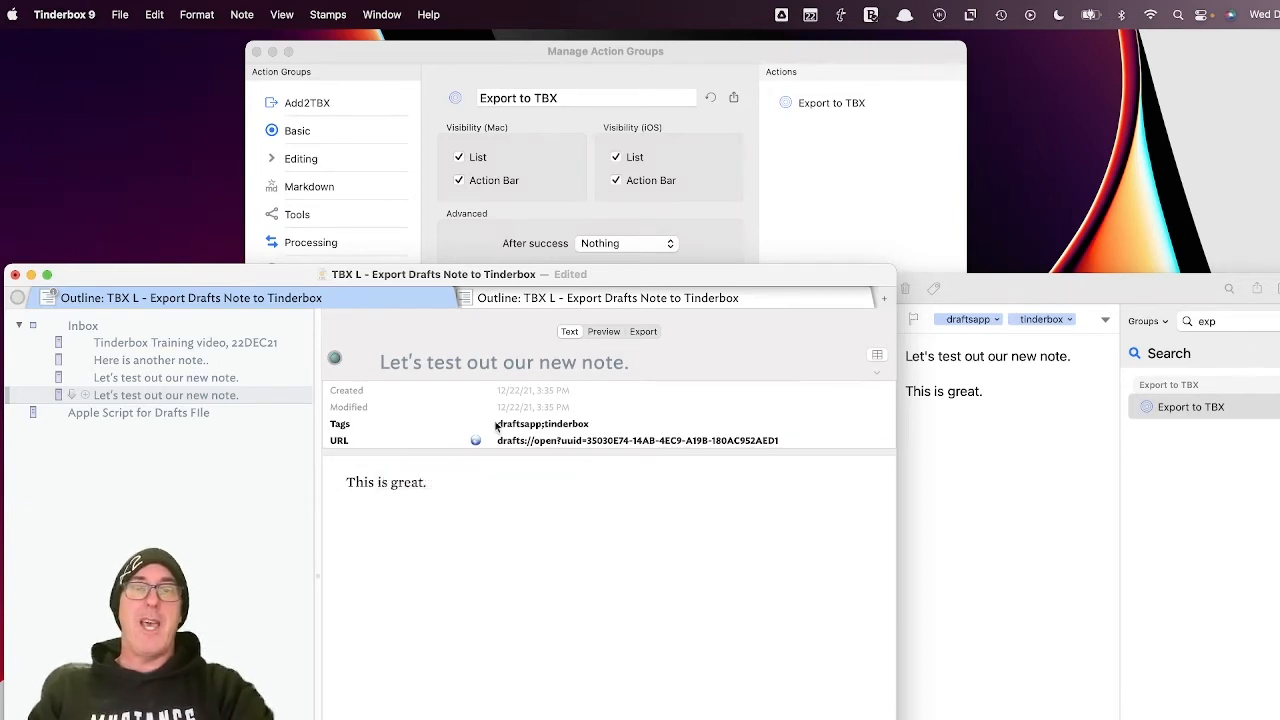
mouse_move(80, 34)
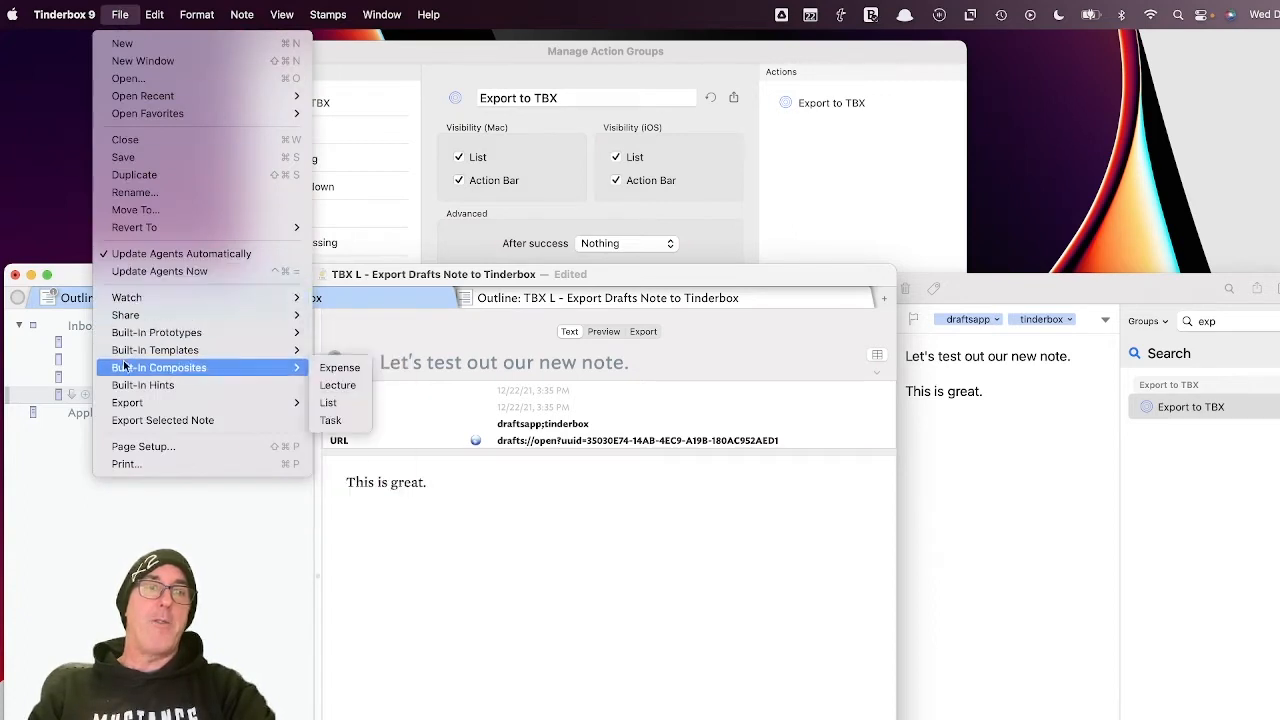
mouse_move(156, 332)
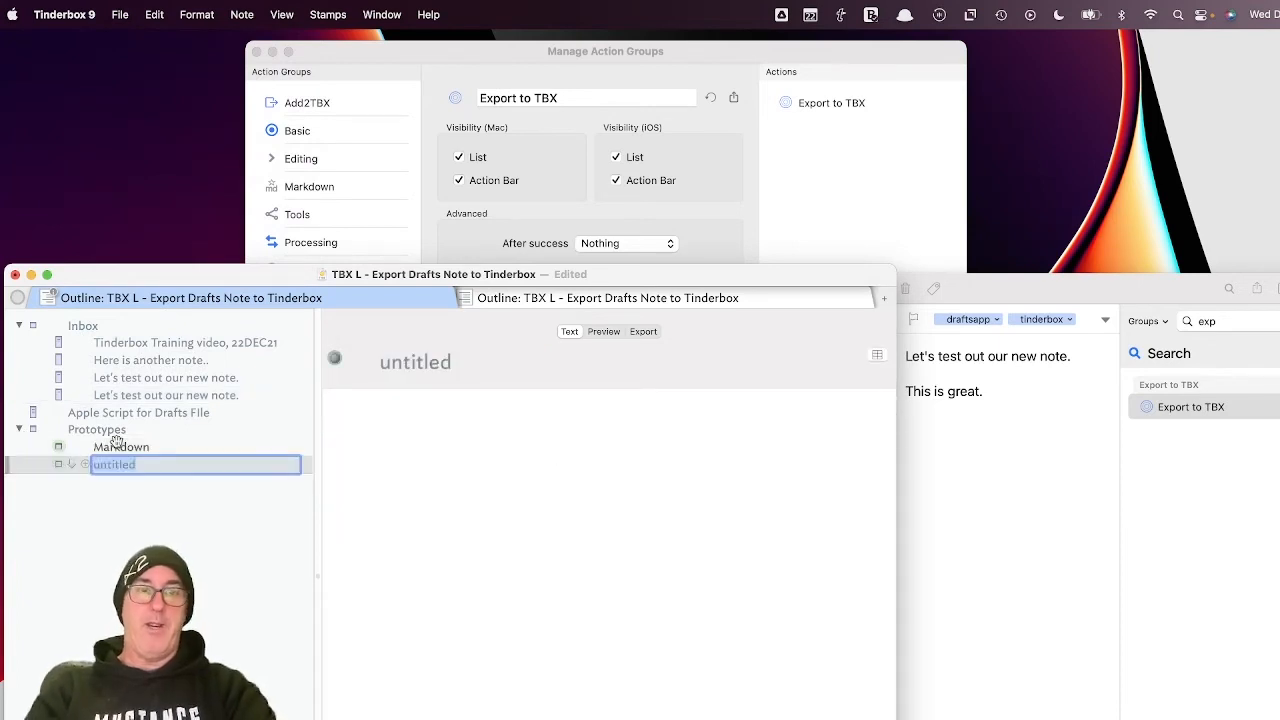
Step: Name the new prototype pNote, give it URL, Term, Created, Modified key attributes, creating Term
type("pNote")
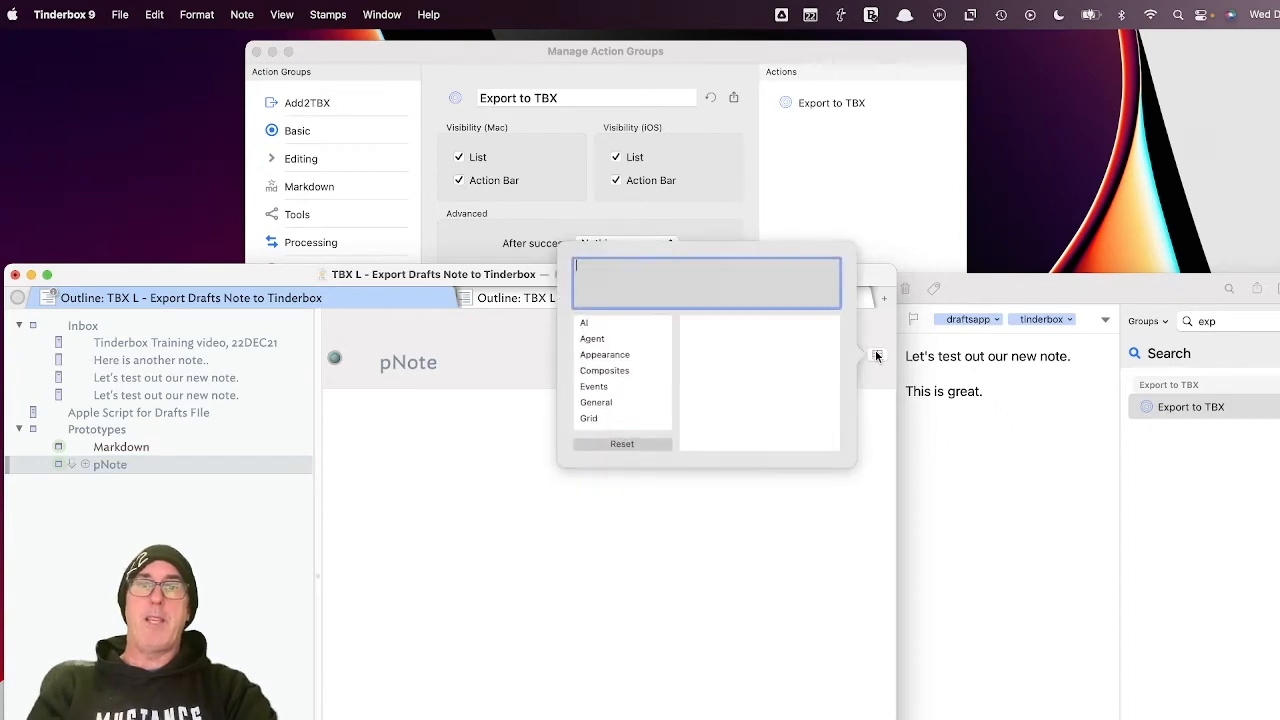
type("TEr")
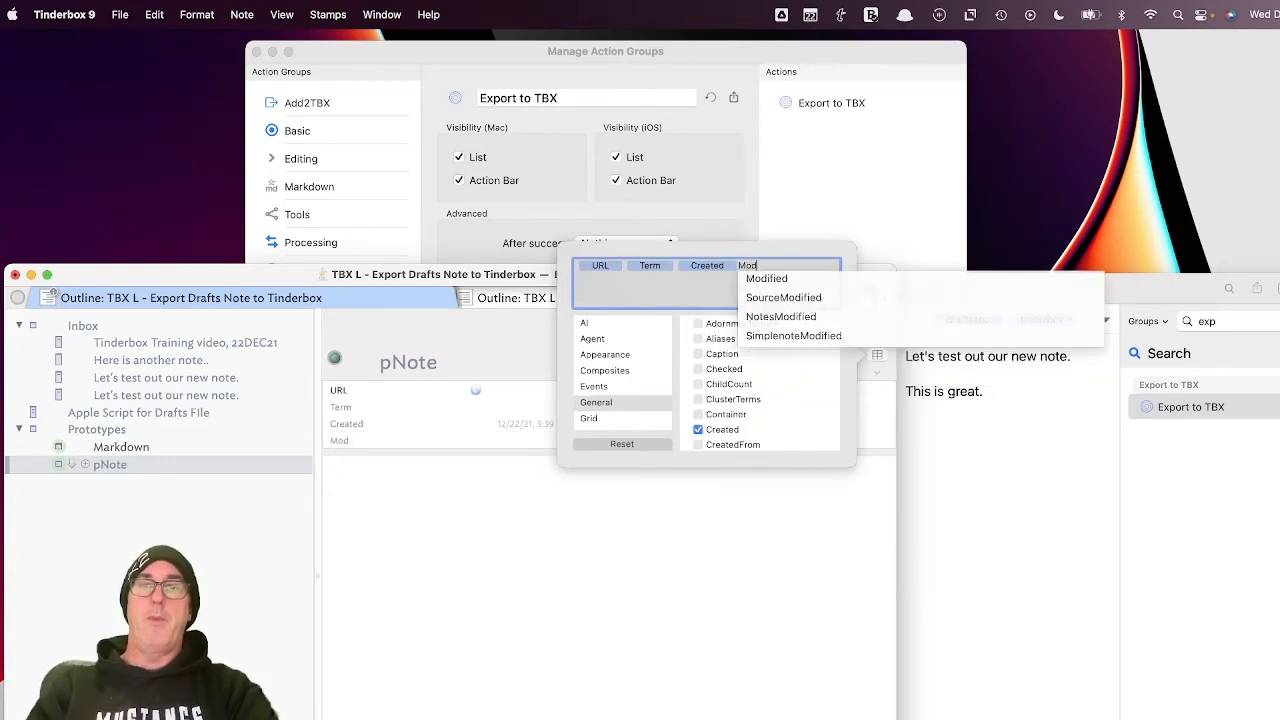
left_click(766, 278)
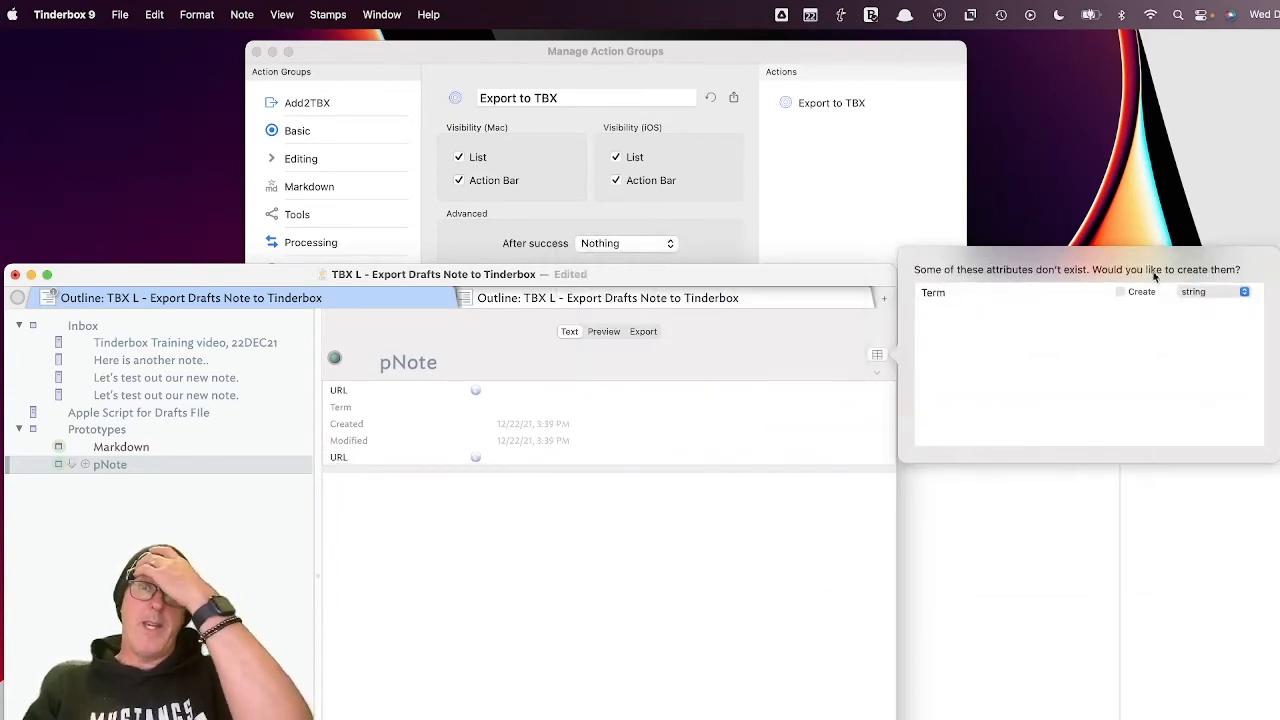
left_click(1212, 292)
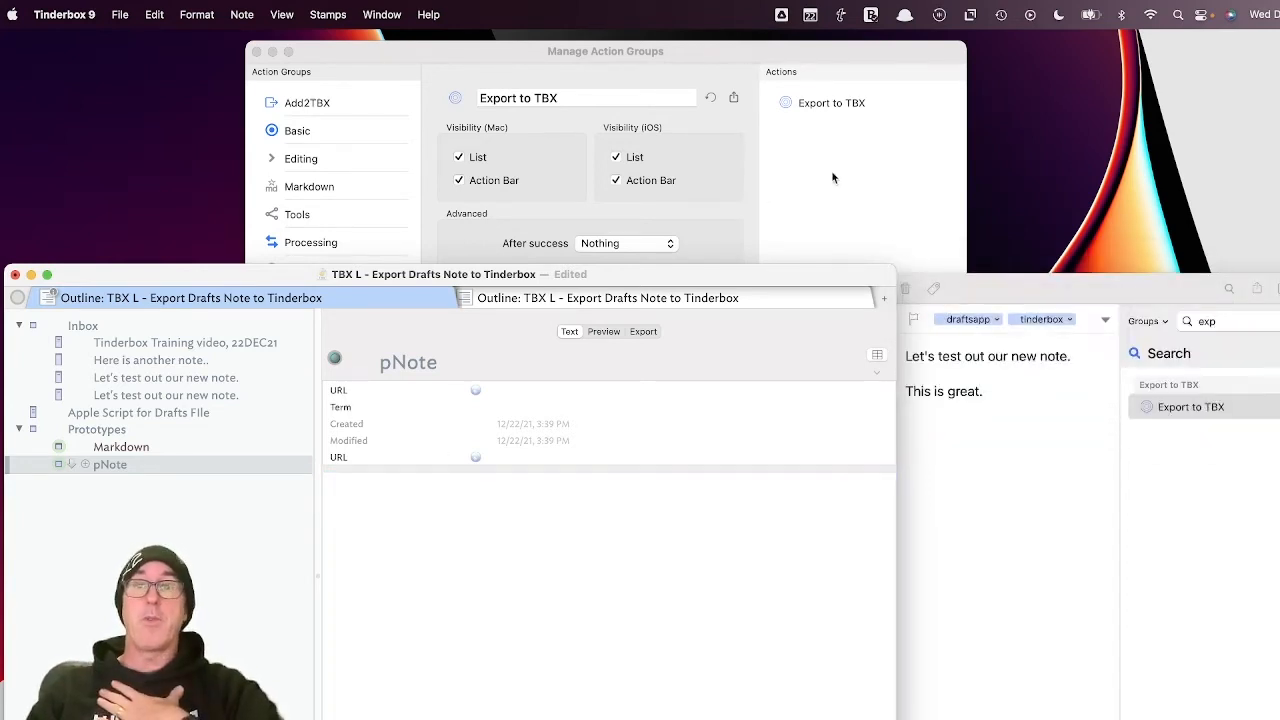
Step: Tag the new Drafts note 'tinderbox', export it to TBX, add a second line and export again
left_click(832, 102)
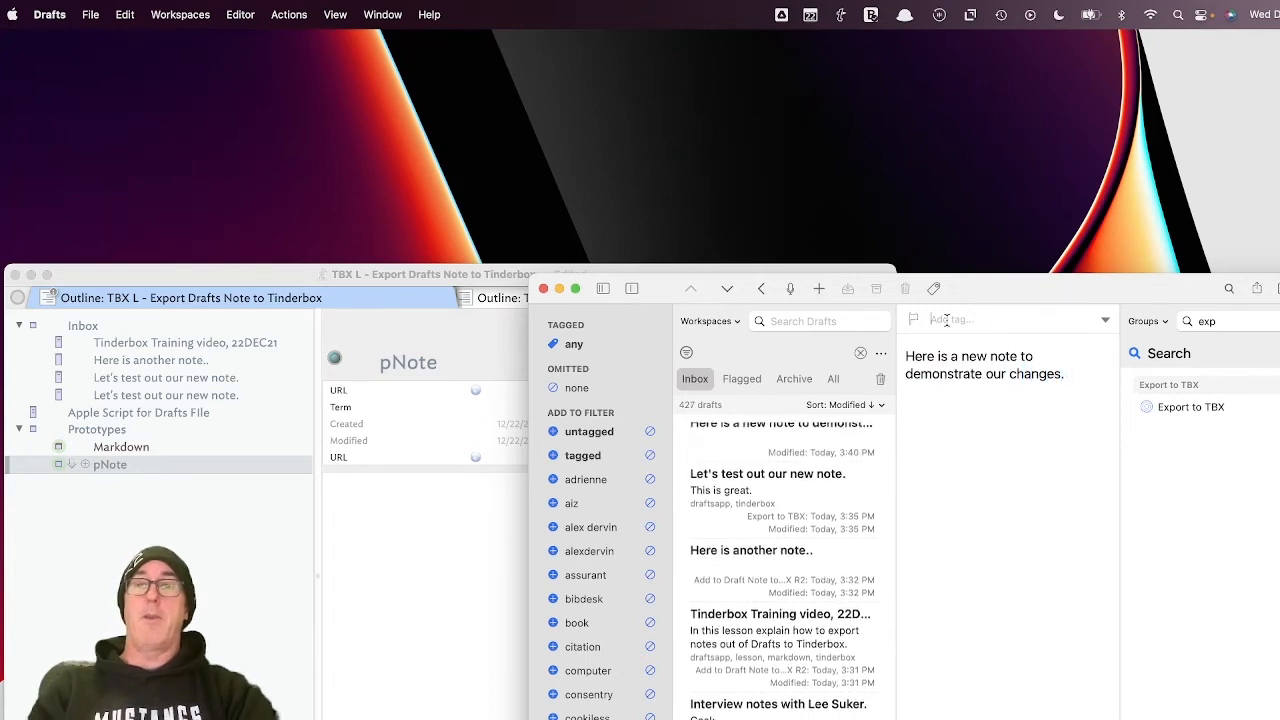
type("tinderbox")
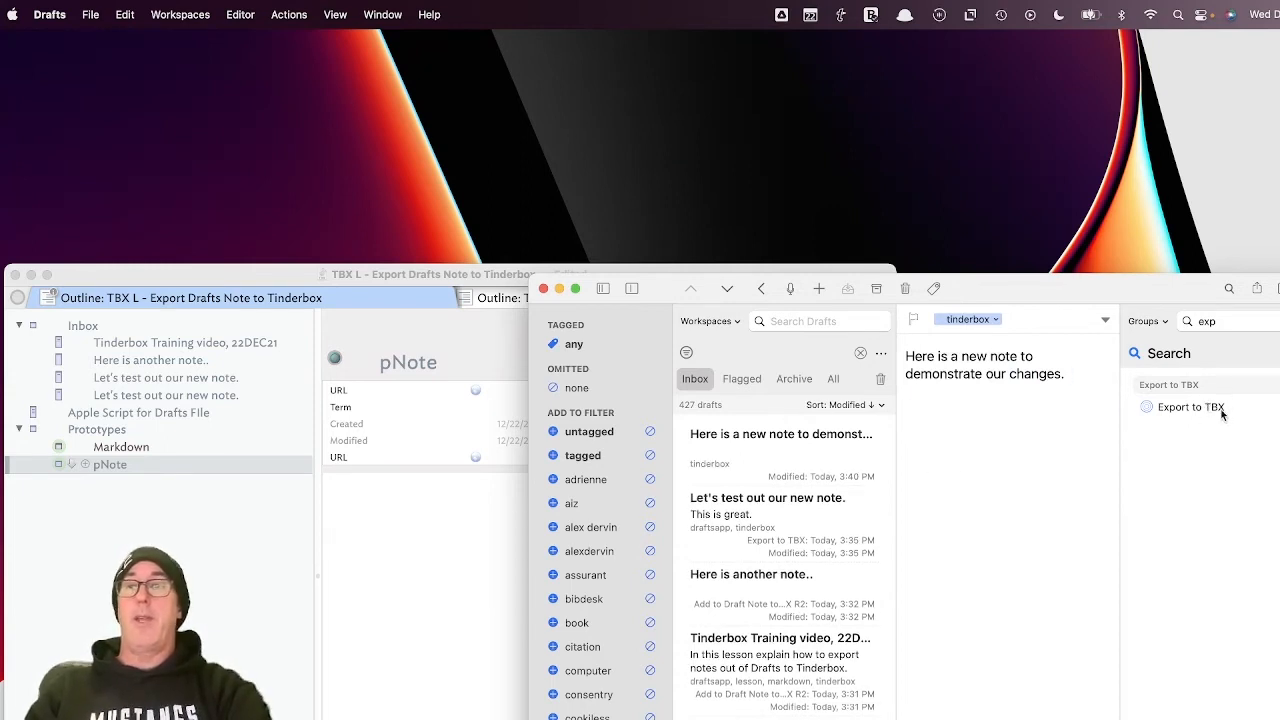
left_click(1190, 408)
type("Here is the")
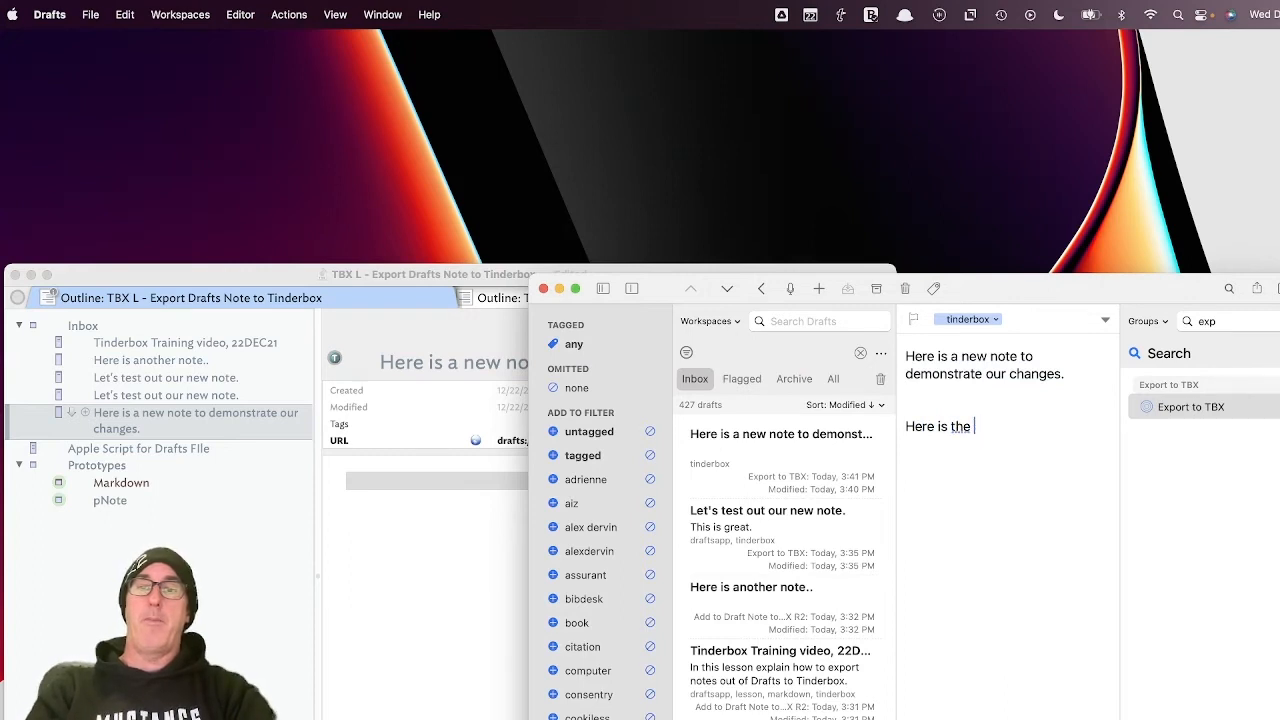
type("soo")
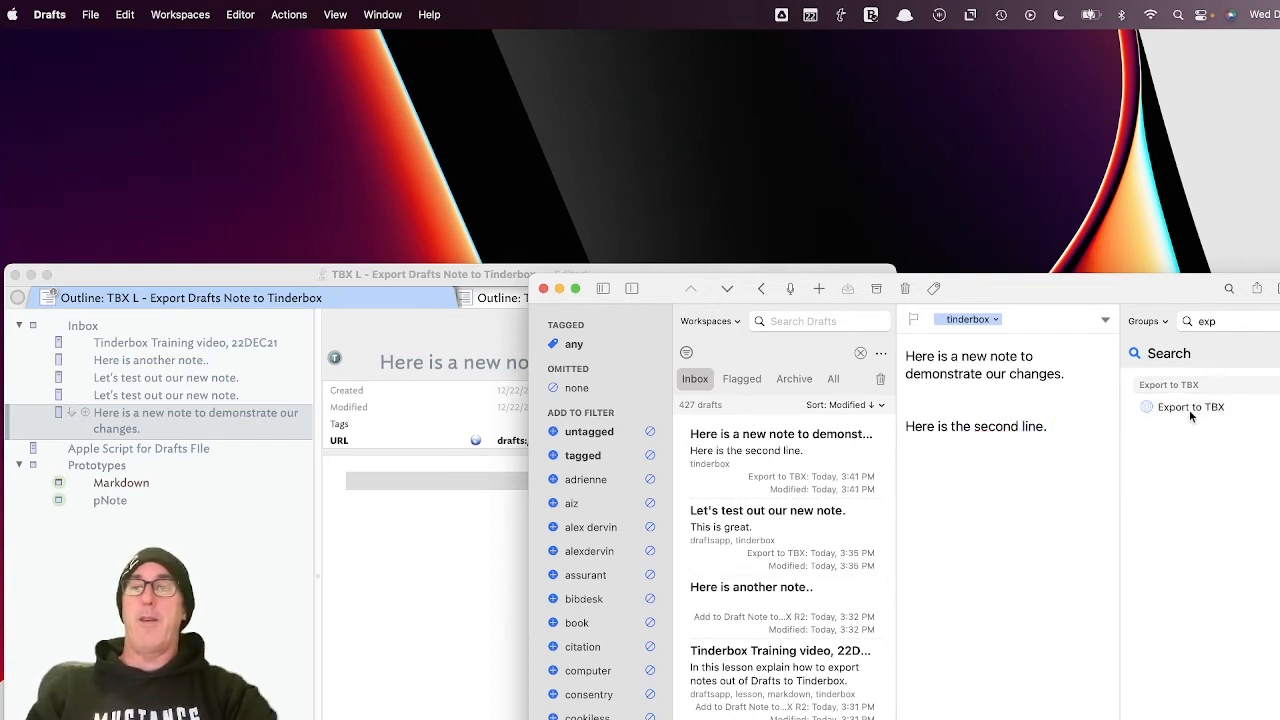
left_click(1190, 406)
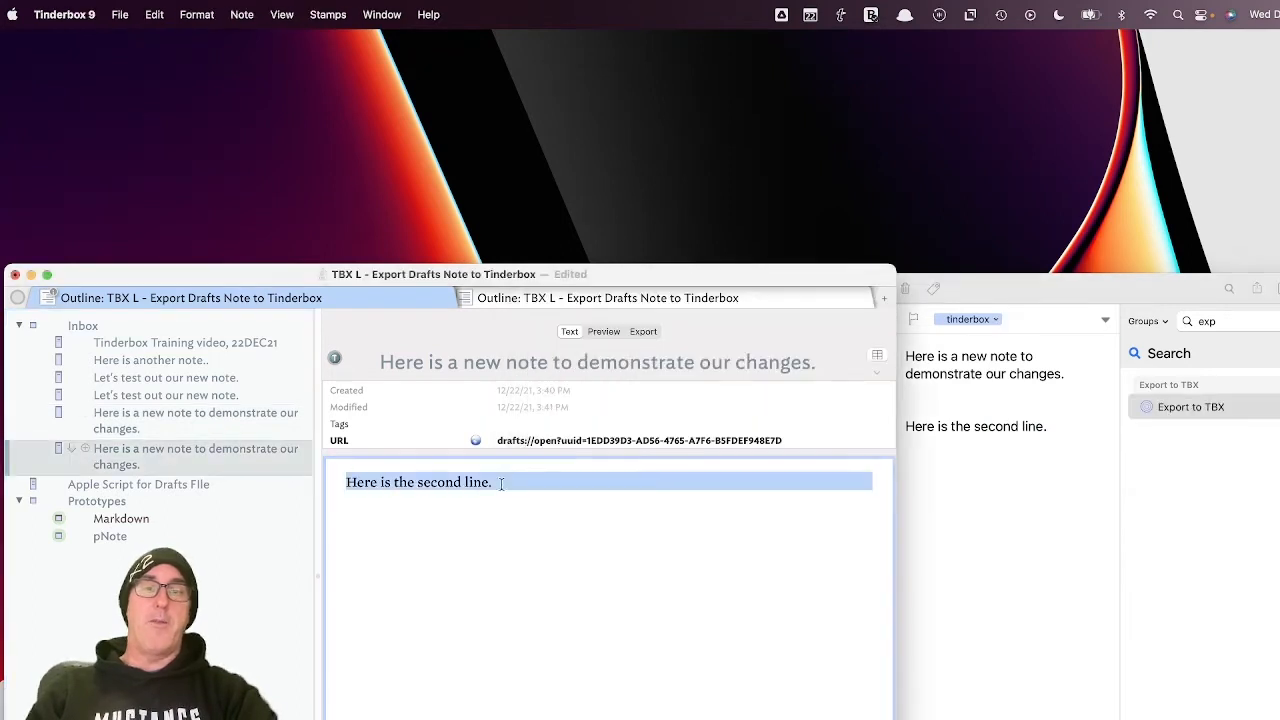
mouse_move(868, 338)
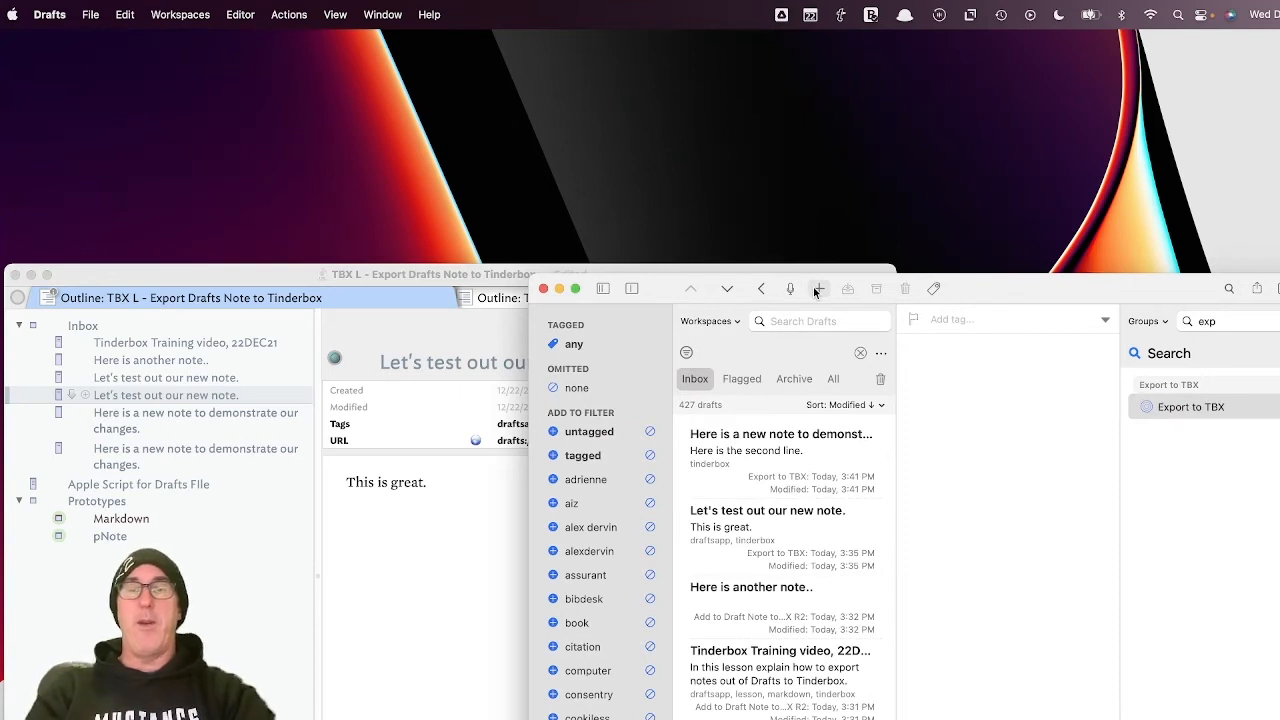
Step: Write a 'This test' draft and export it to Tinderbox
type("This test")
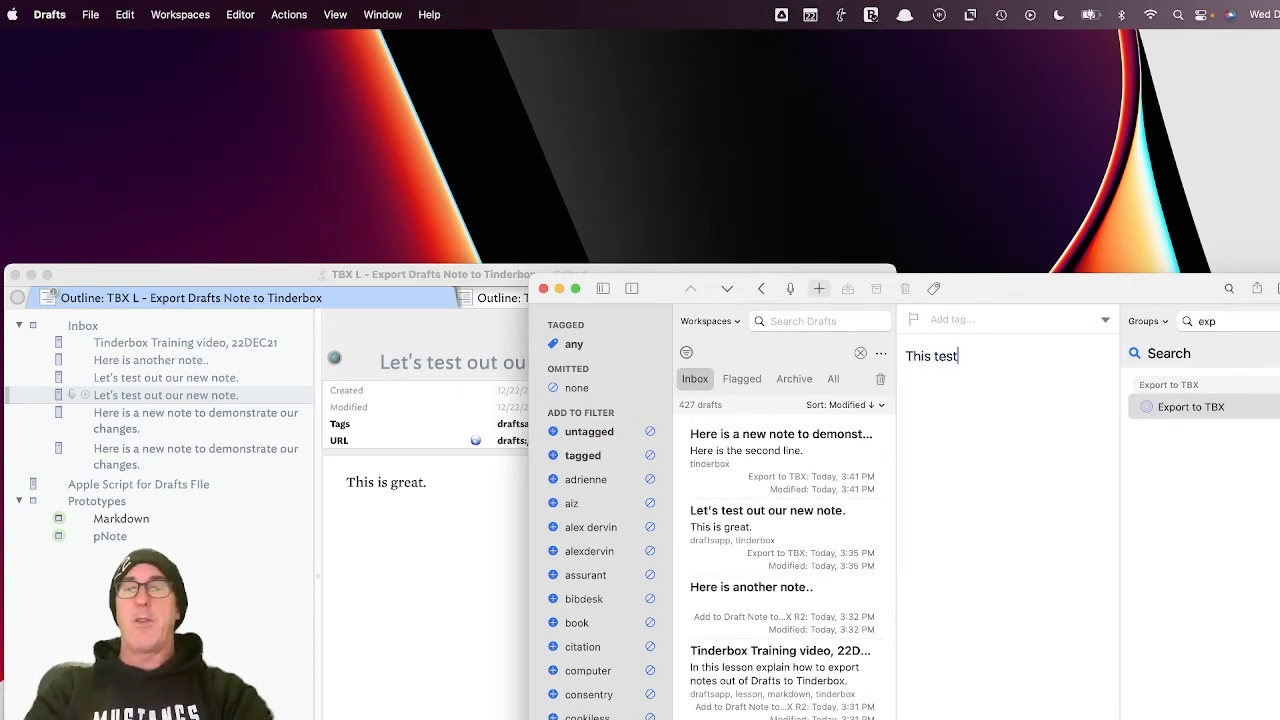
left_click(818, 320)
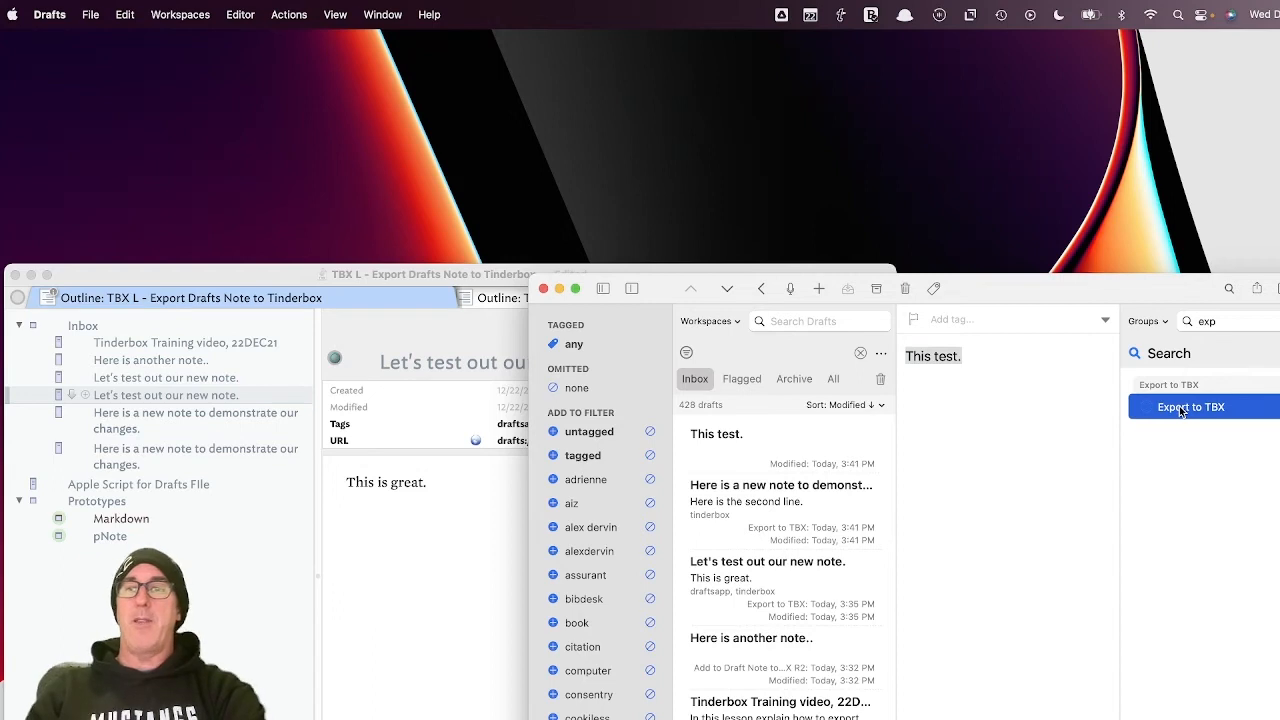
left_click(1190, 406)
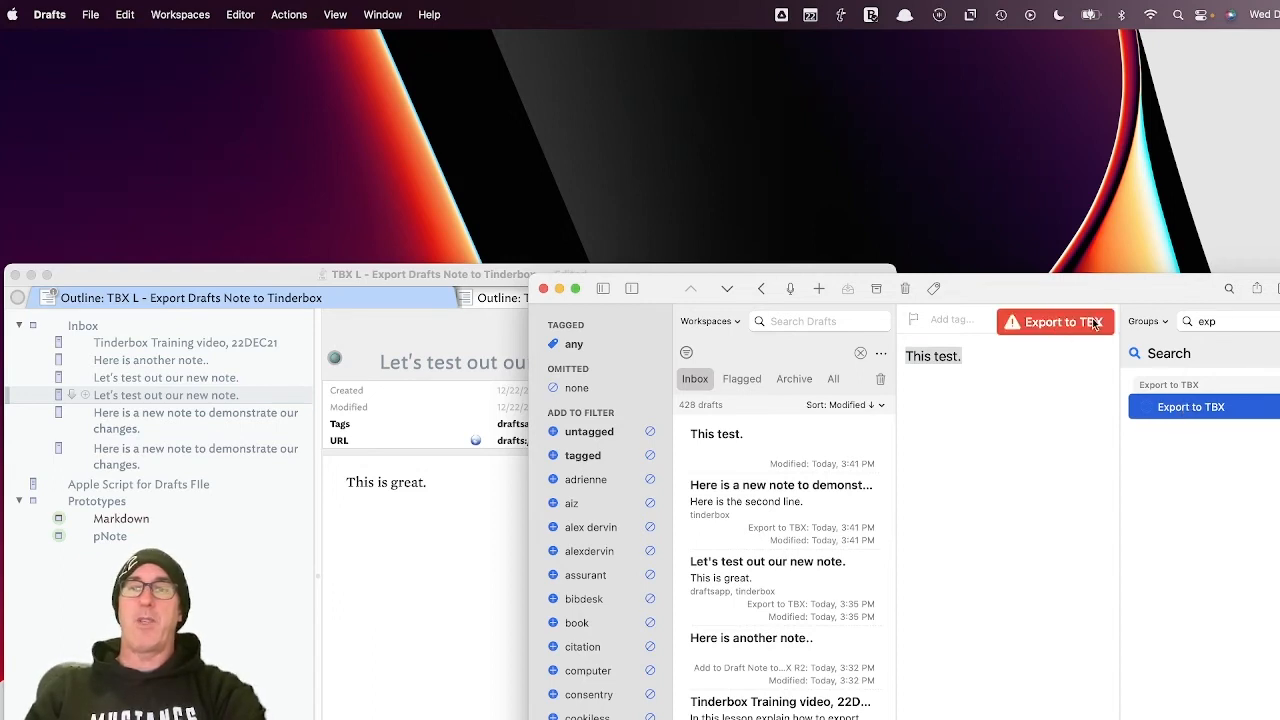
mouse_move(1096, 322)
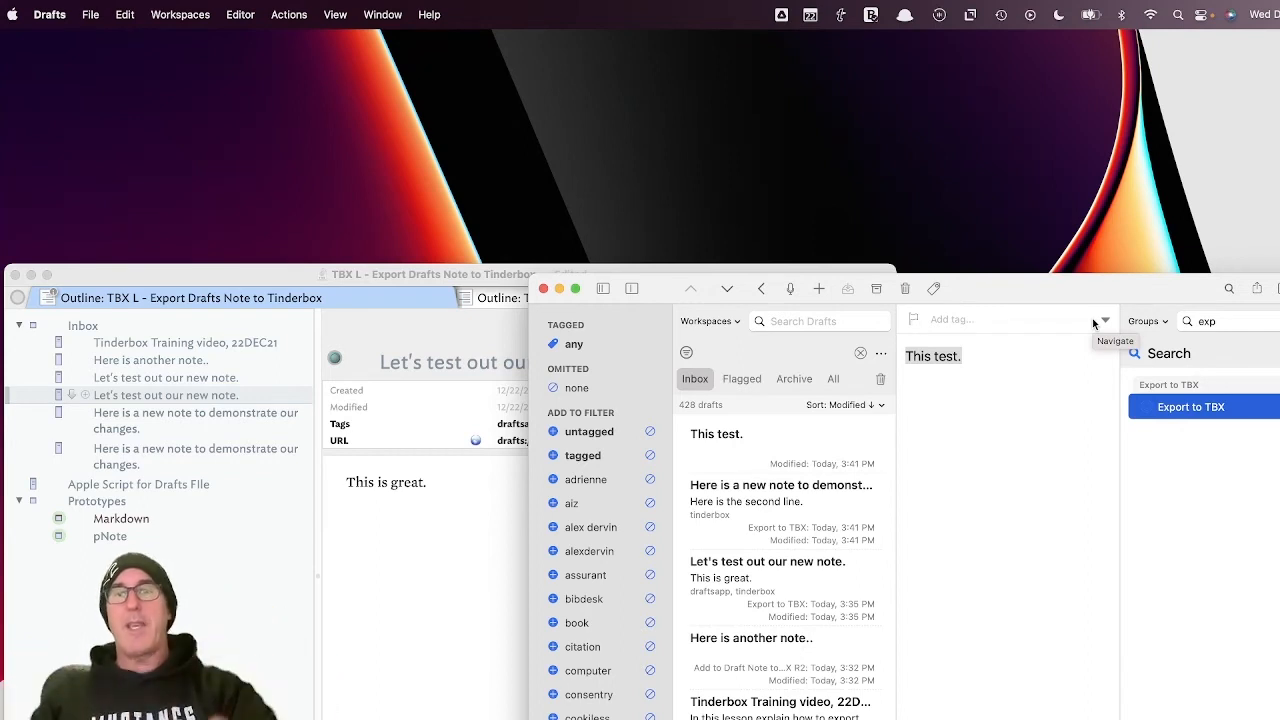
mouse_move(1048, 356)
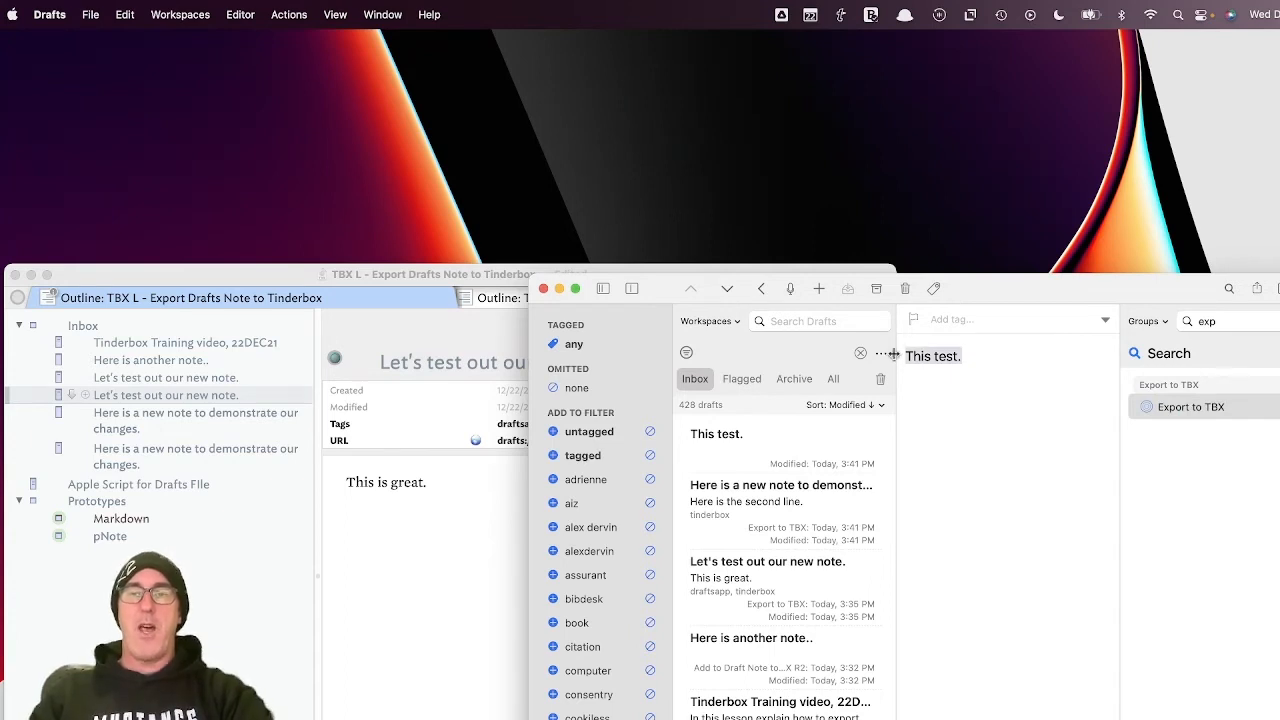
Step: Add 'Second line.' to the draft and export it to Tinderbox again
left_click(1104, 320)
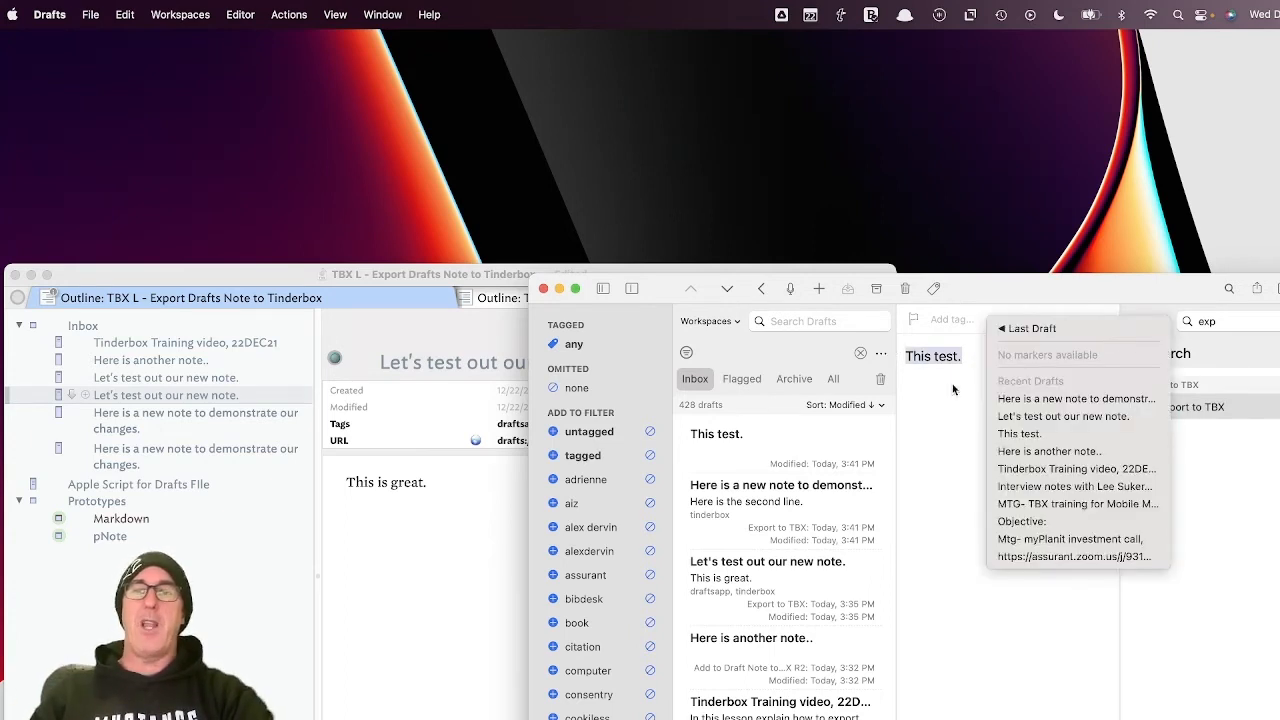
type("sen")
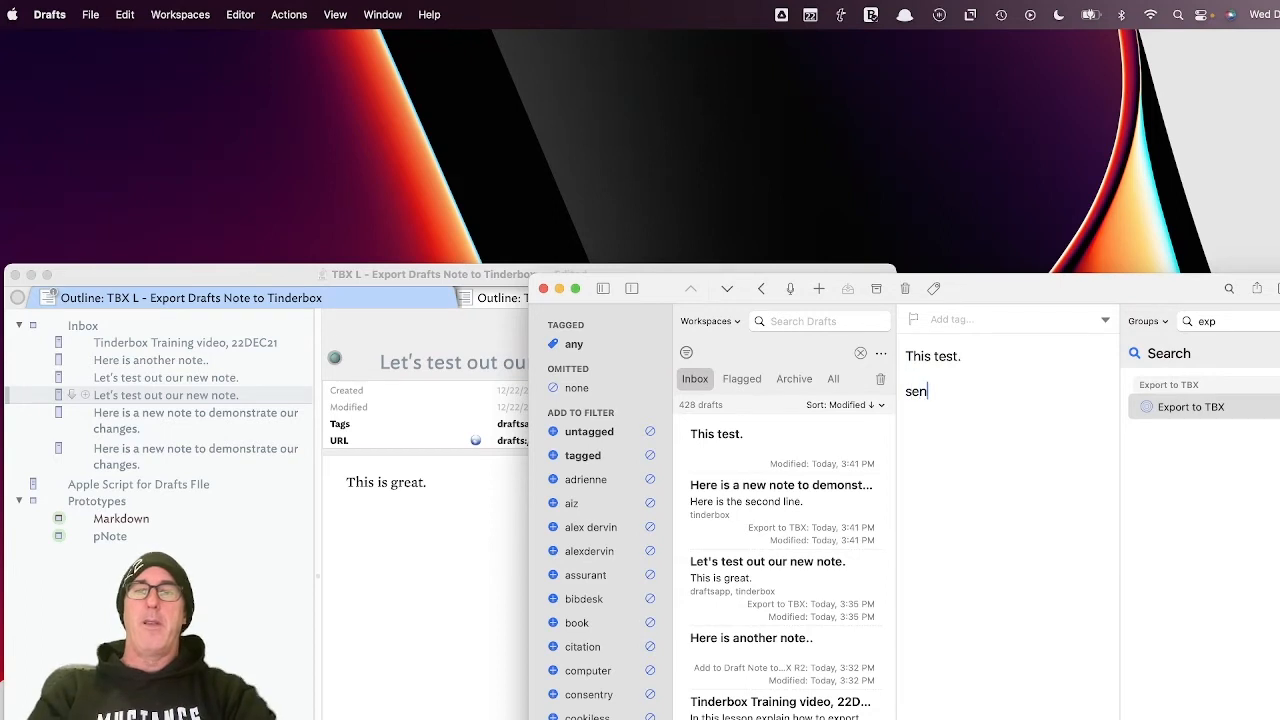
type("Second line.")
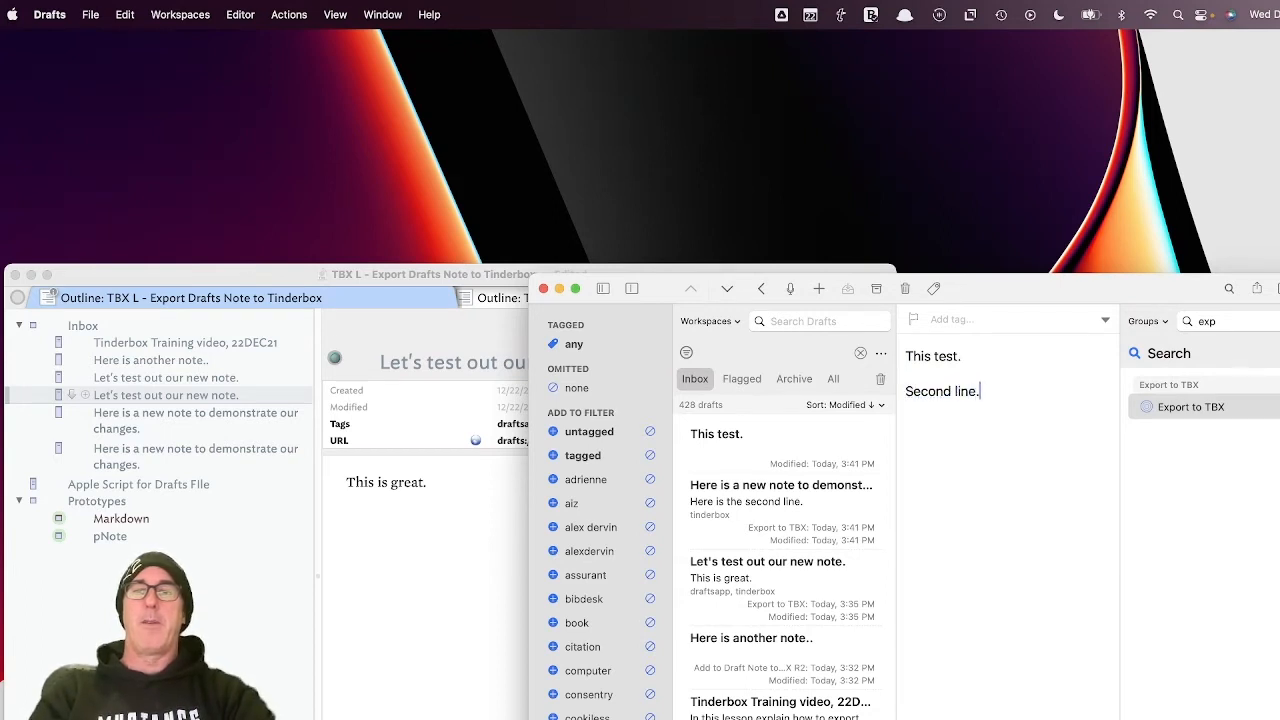
left_click(1190, 408)
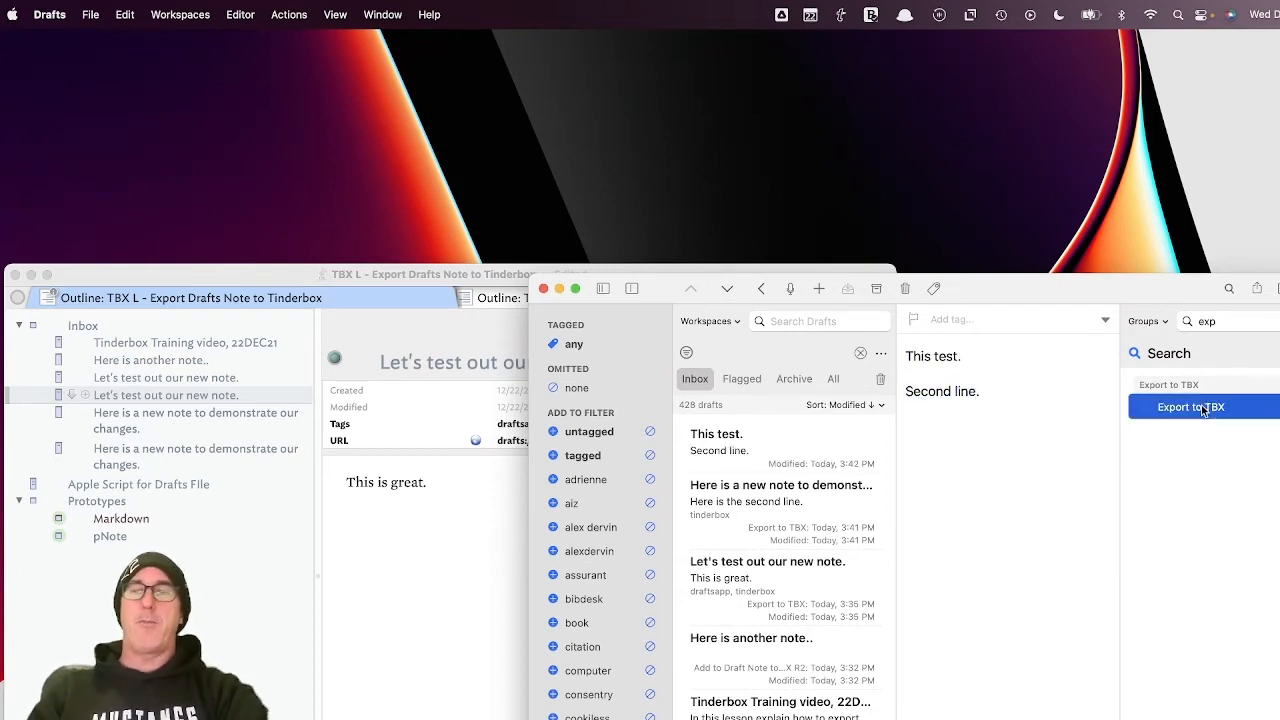
left_click(1190, 408)
type("T")
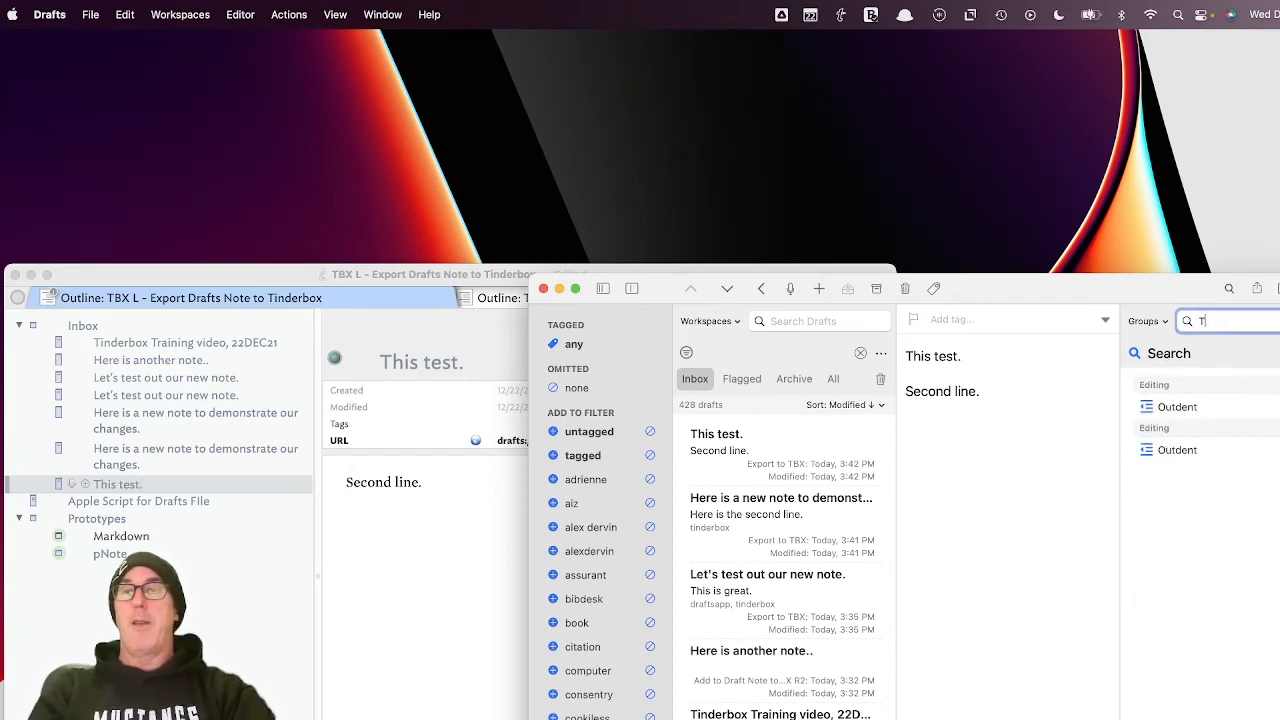
Step: Run the Add to Active TBX action on the This test. draft
type("b")
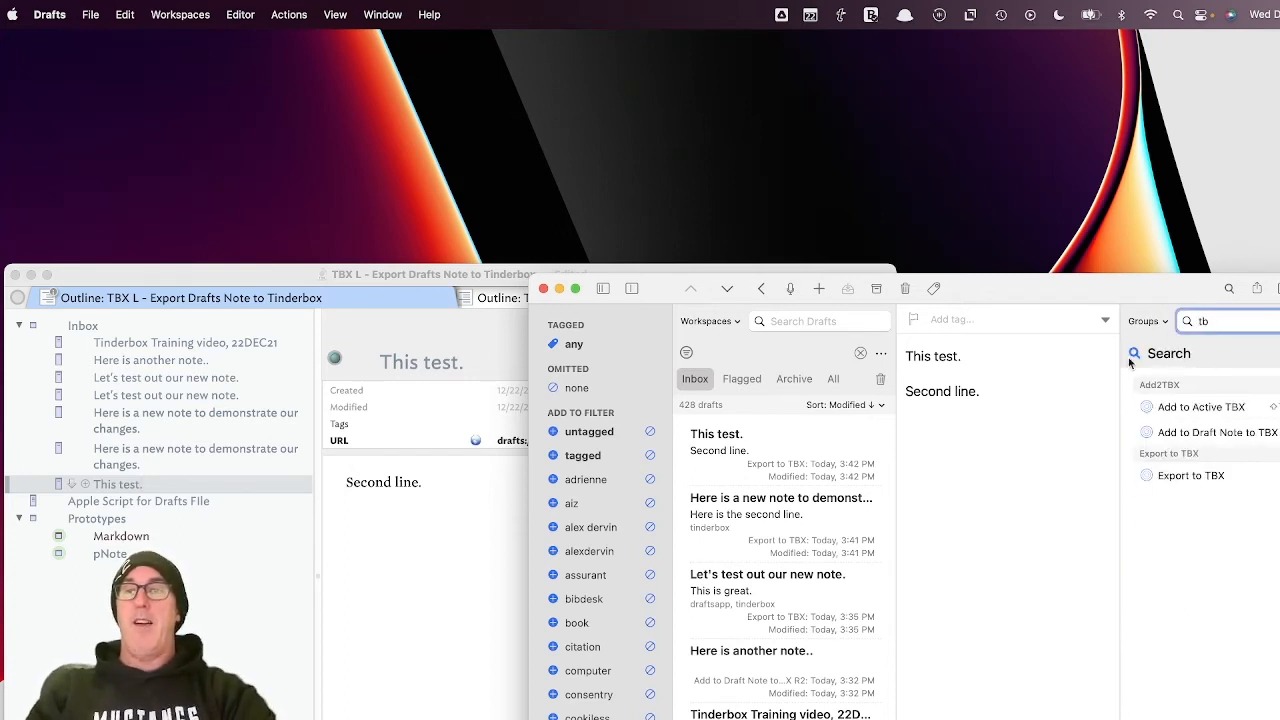
mouse_move(1200, 406)
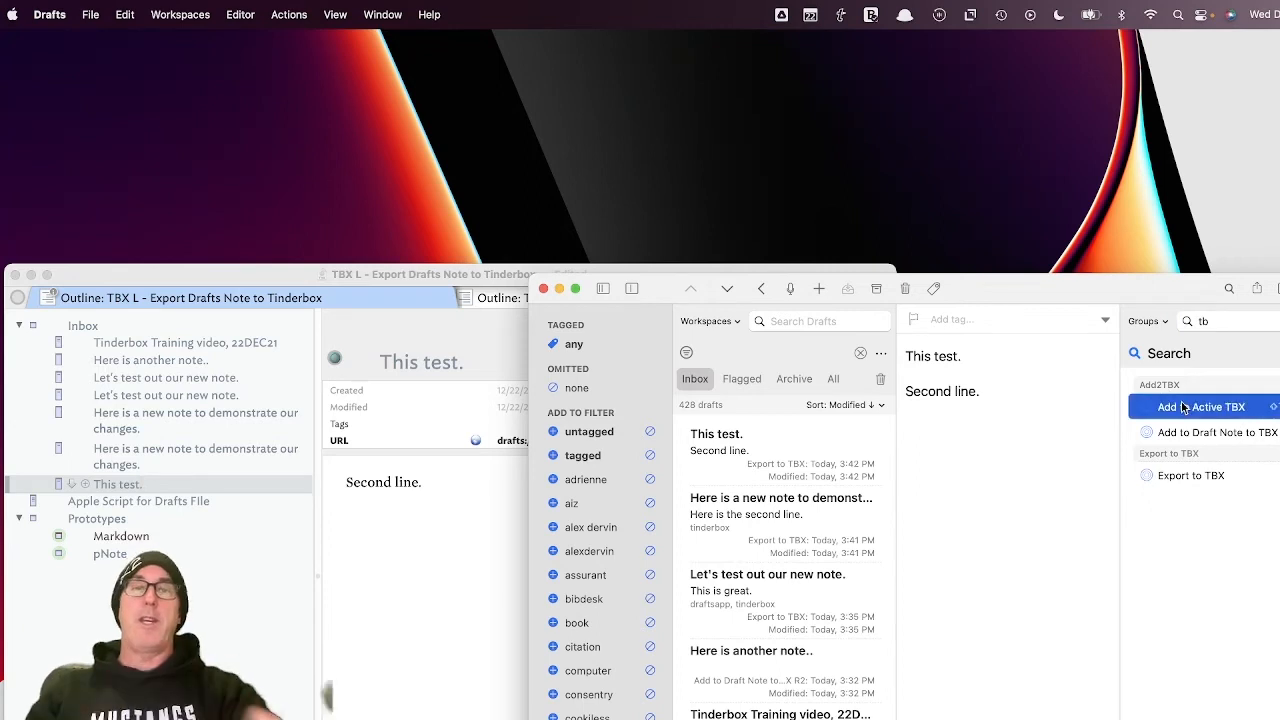
left_click(1200, 406)
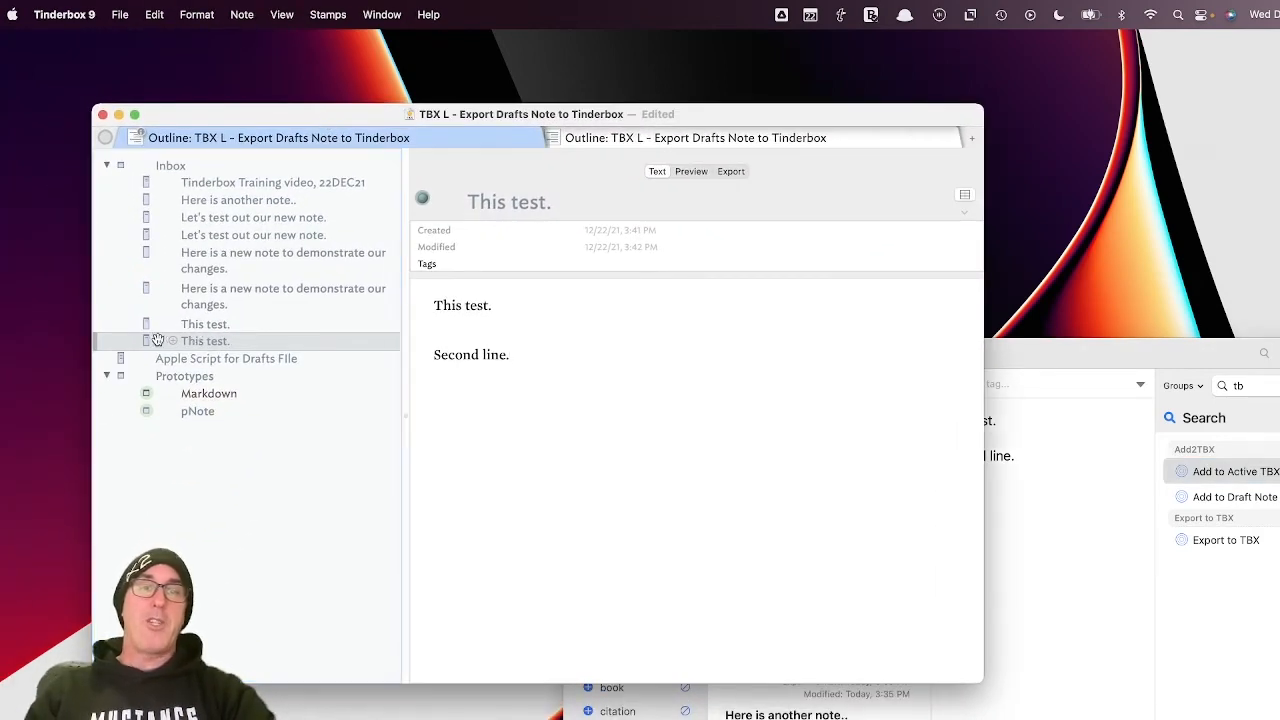
Step: Assign the pNote prototype to the new note and set pNote's interior colour to bright green
left_click(172, 340)
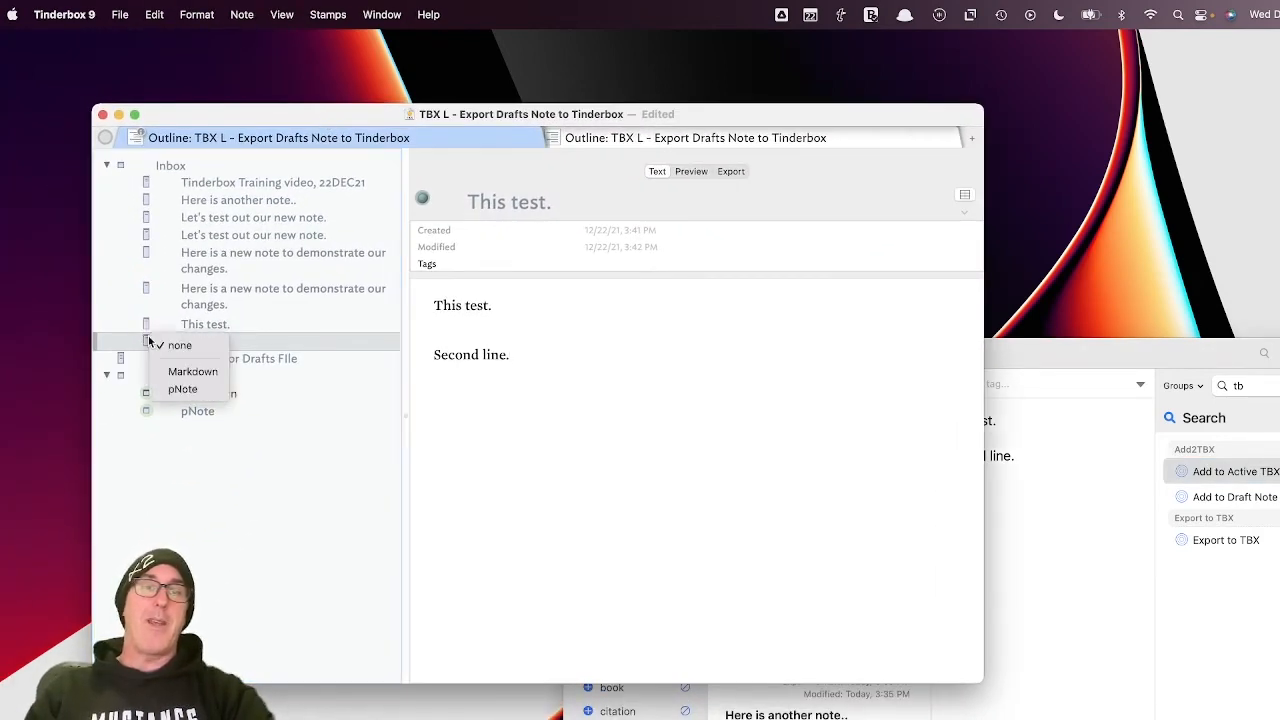
mouse_move(240, 438)
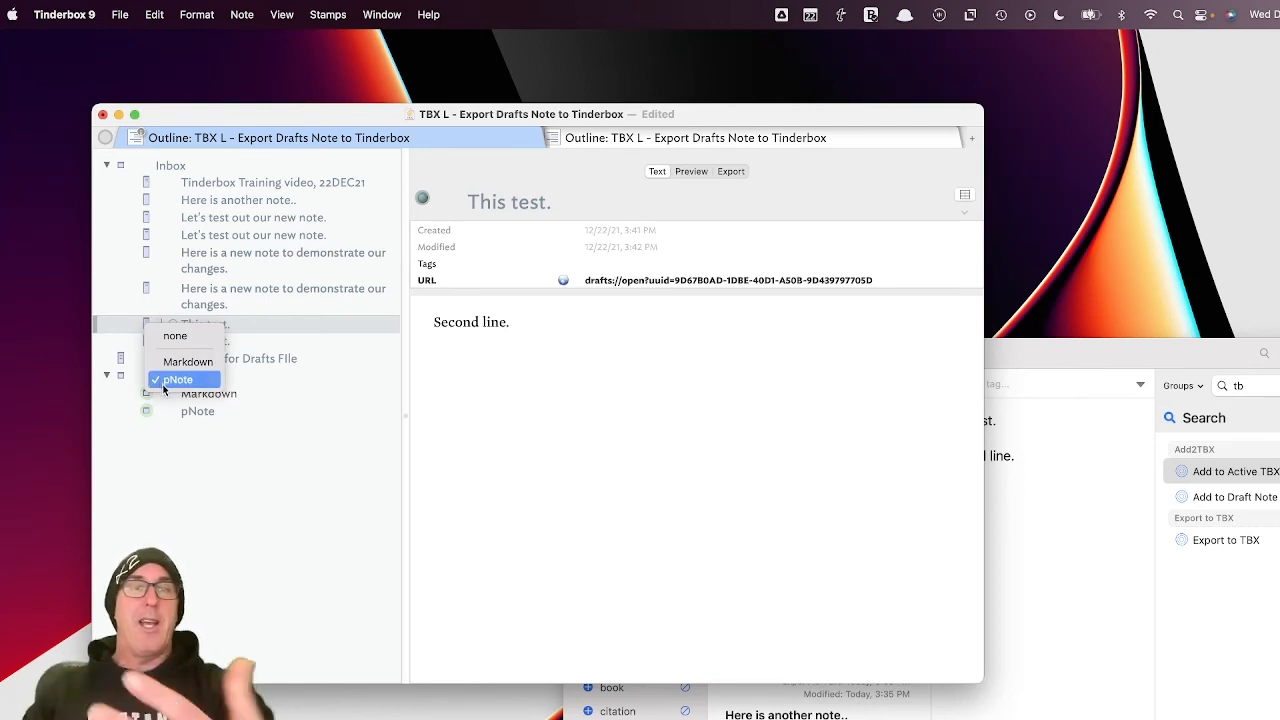
left_click(176, 380)
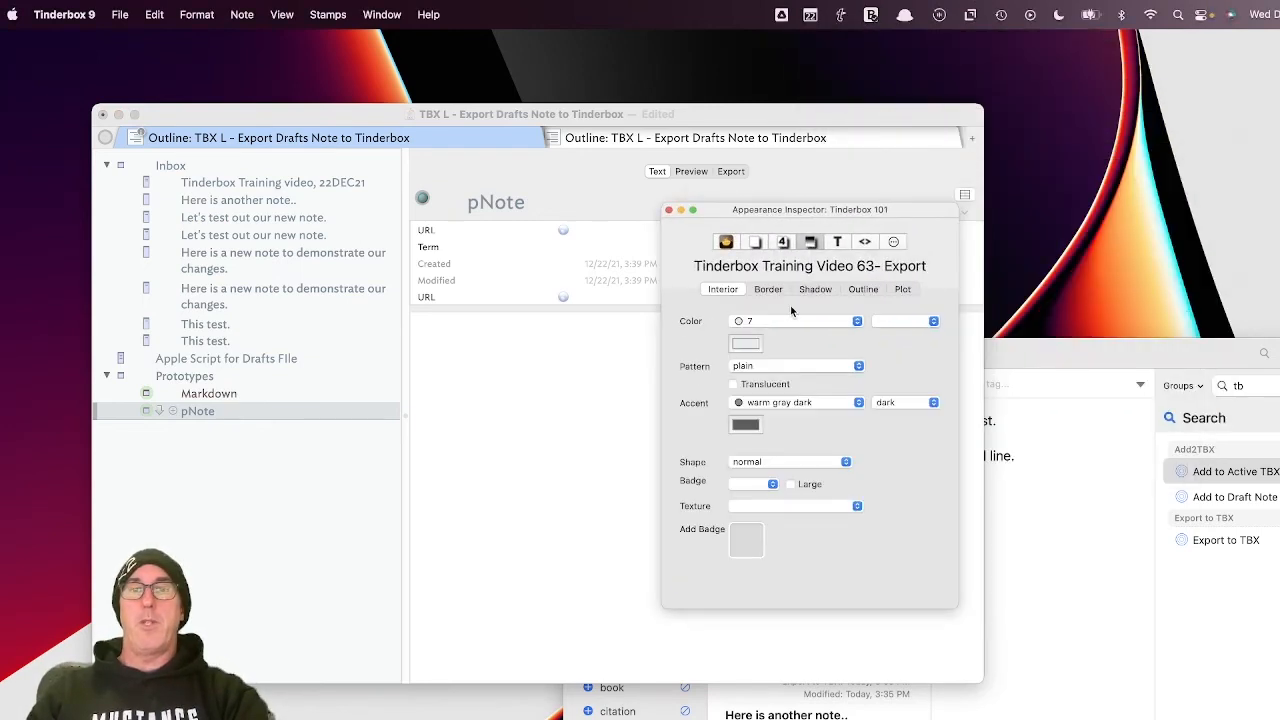
left_click(856, 320)
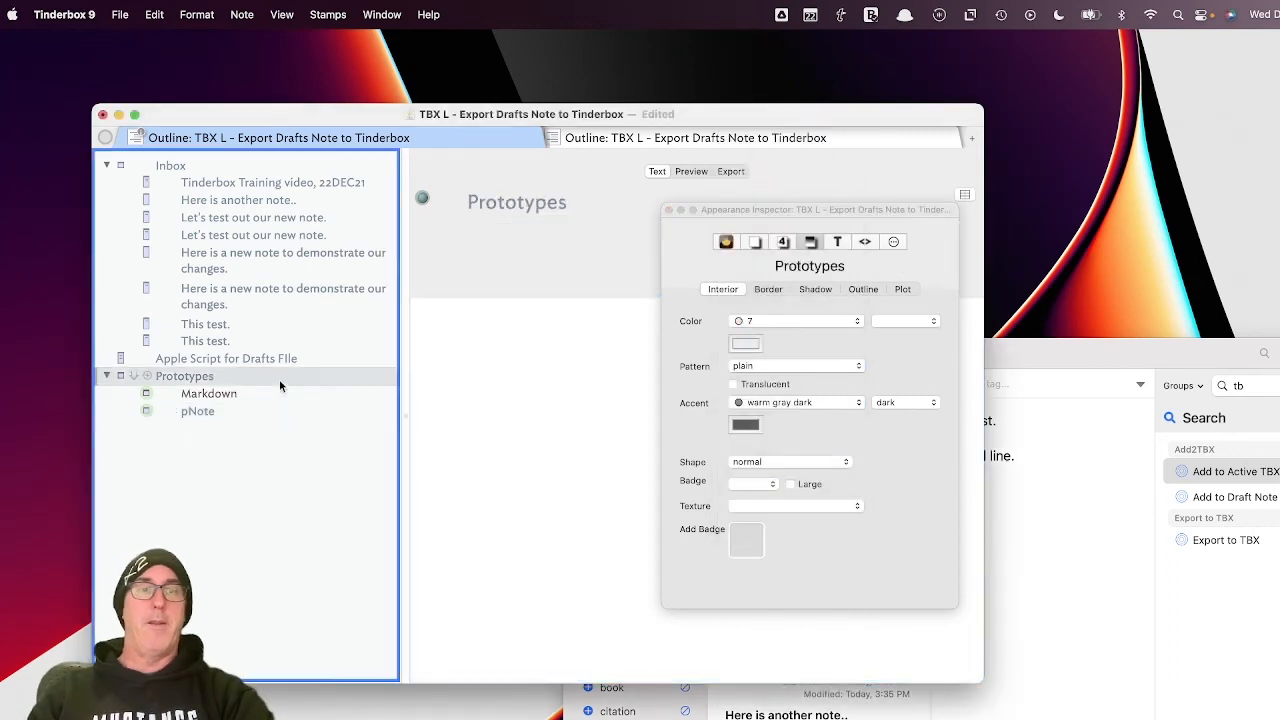
left_click(198, 412)
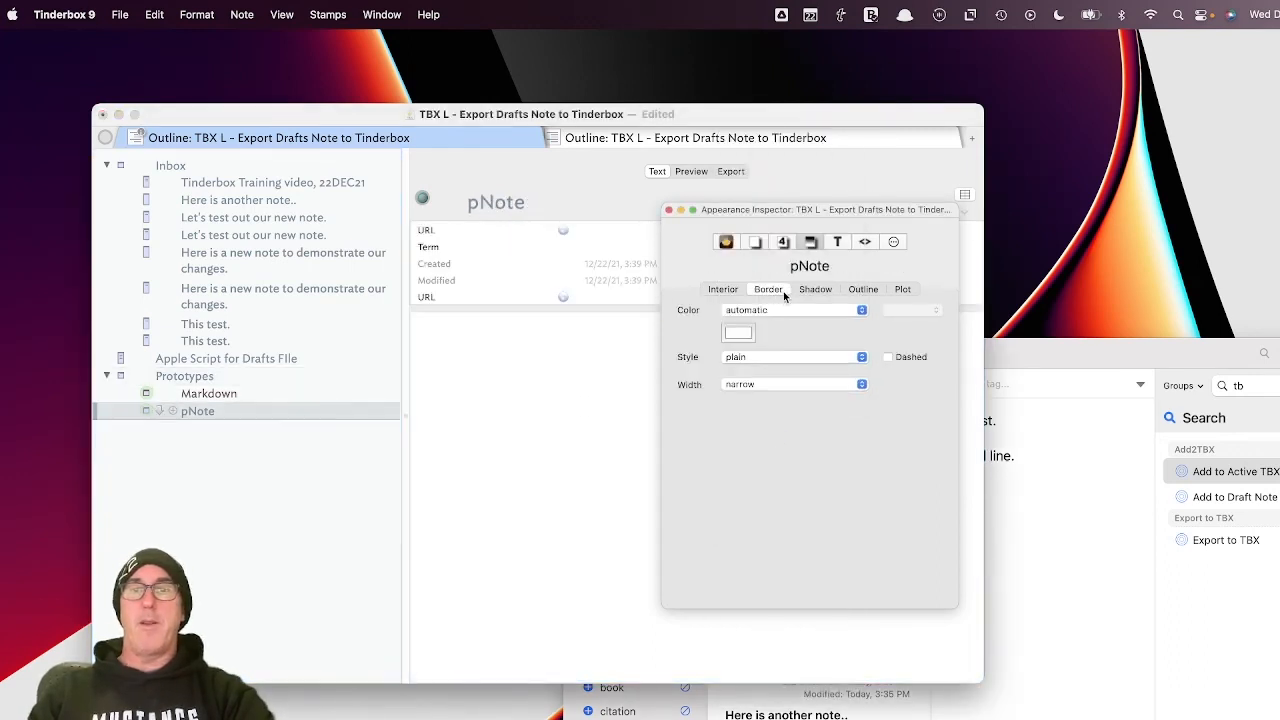
left_click(724, 288)
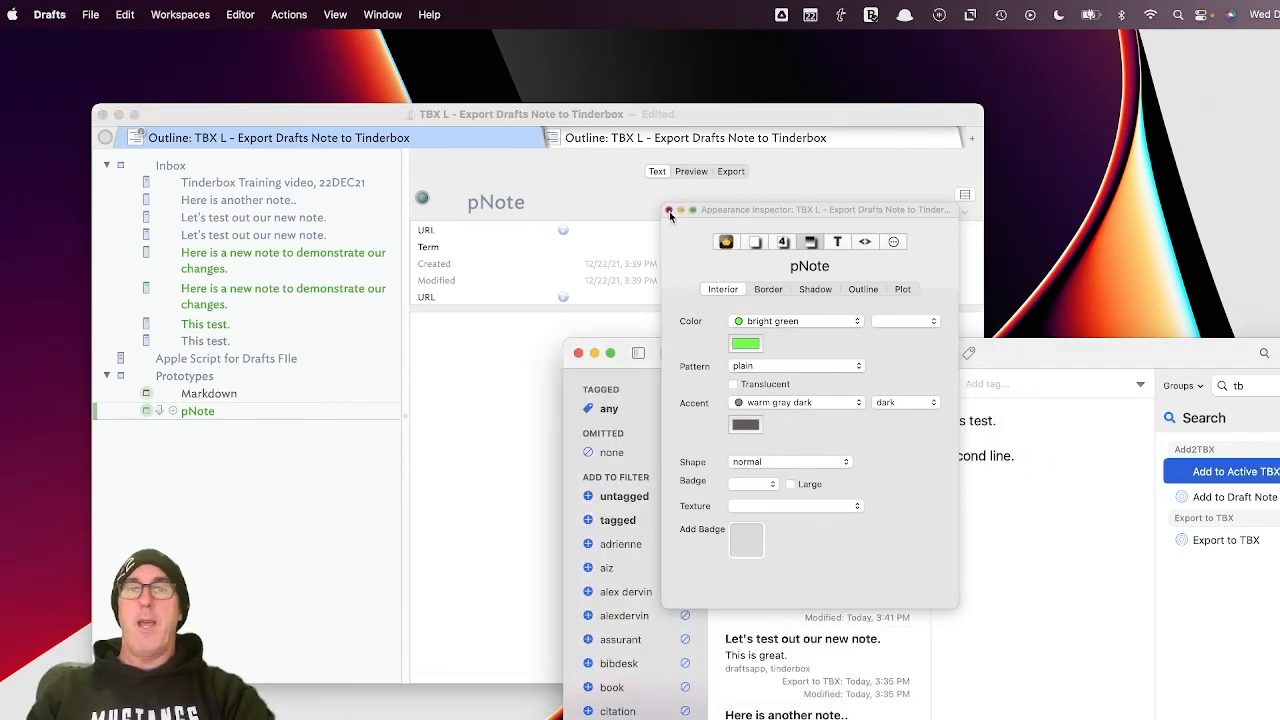
Step: Create a 'Here you go.' draft with body ';asjdl;f' and export it to Tinderbox
left_click(670, 210)
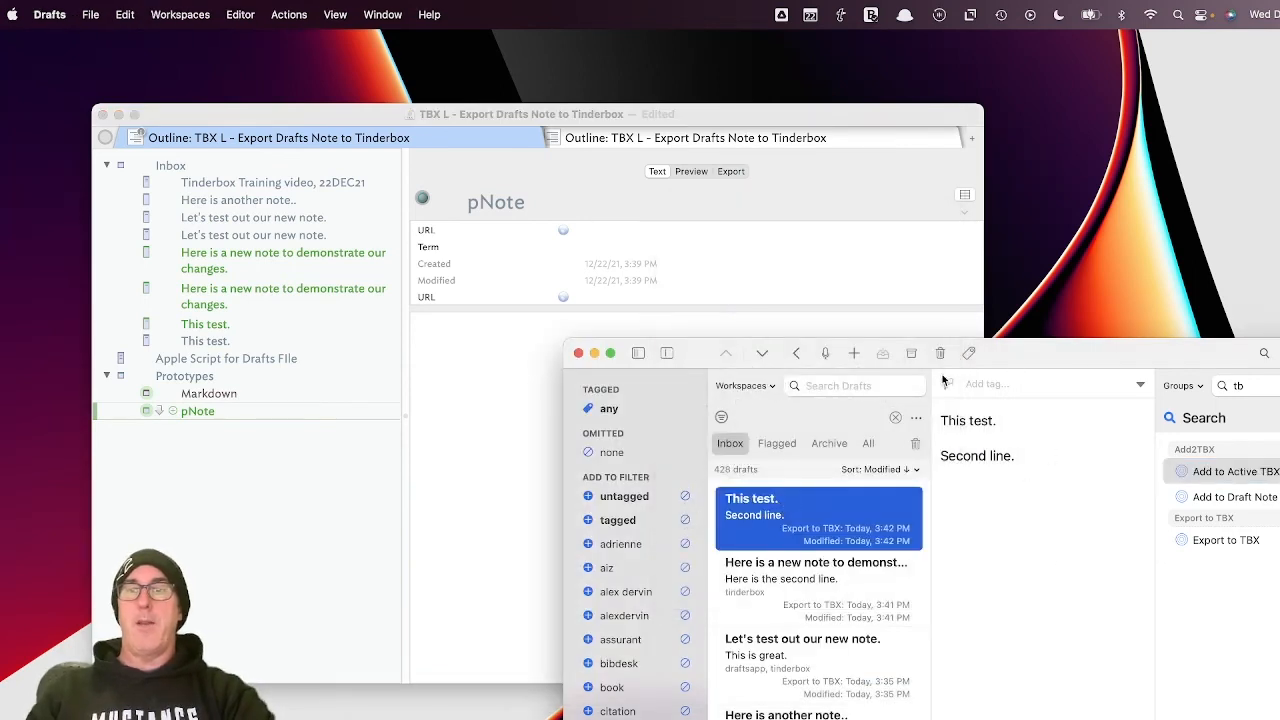
left_click(964, 486)
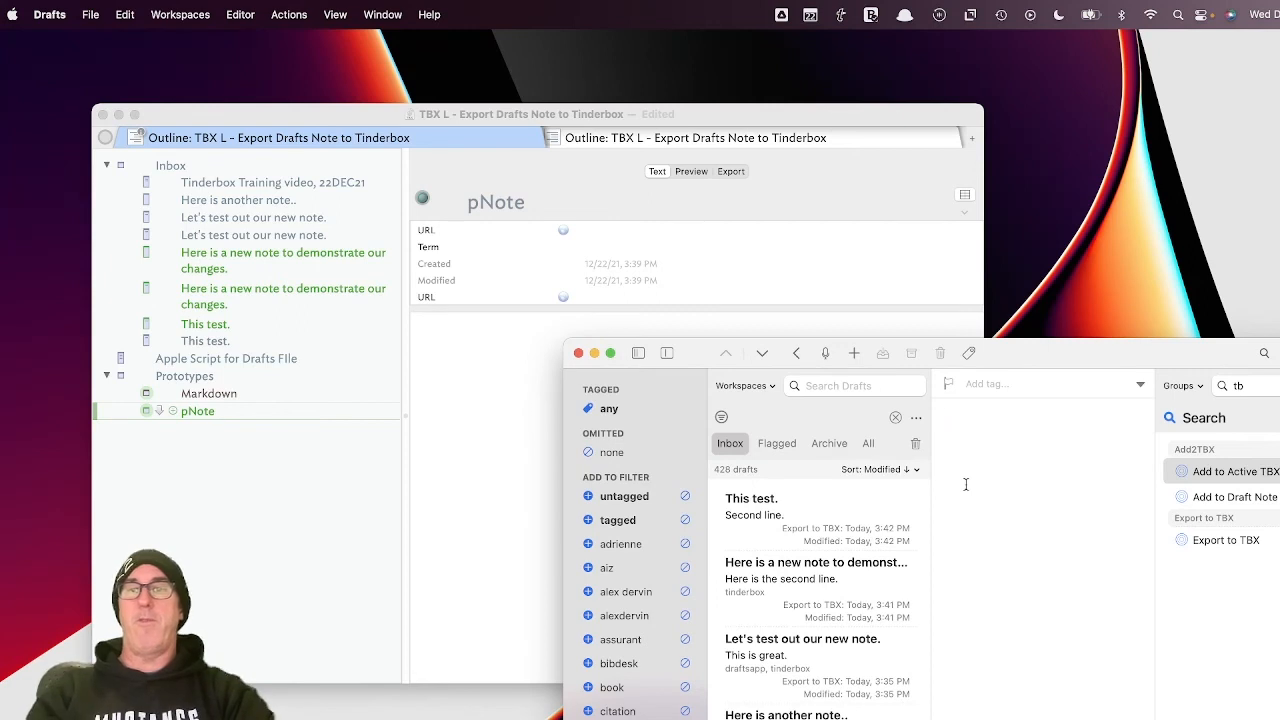
type("Here you go.")
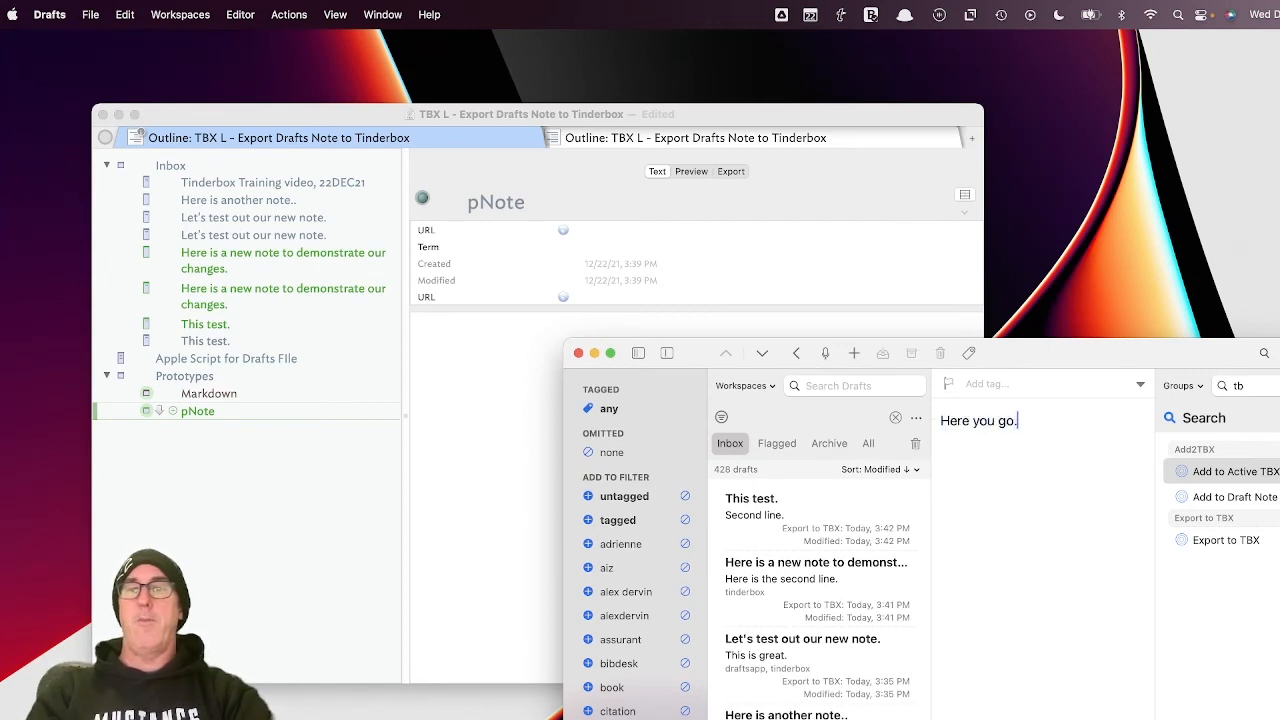
left_click(1224, 540)
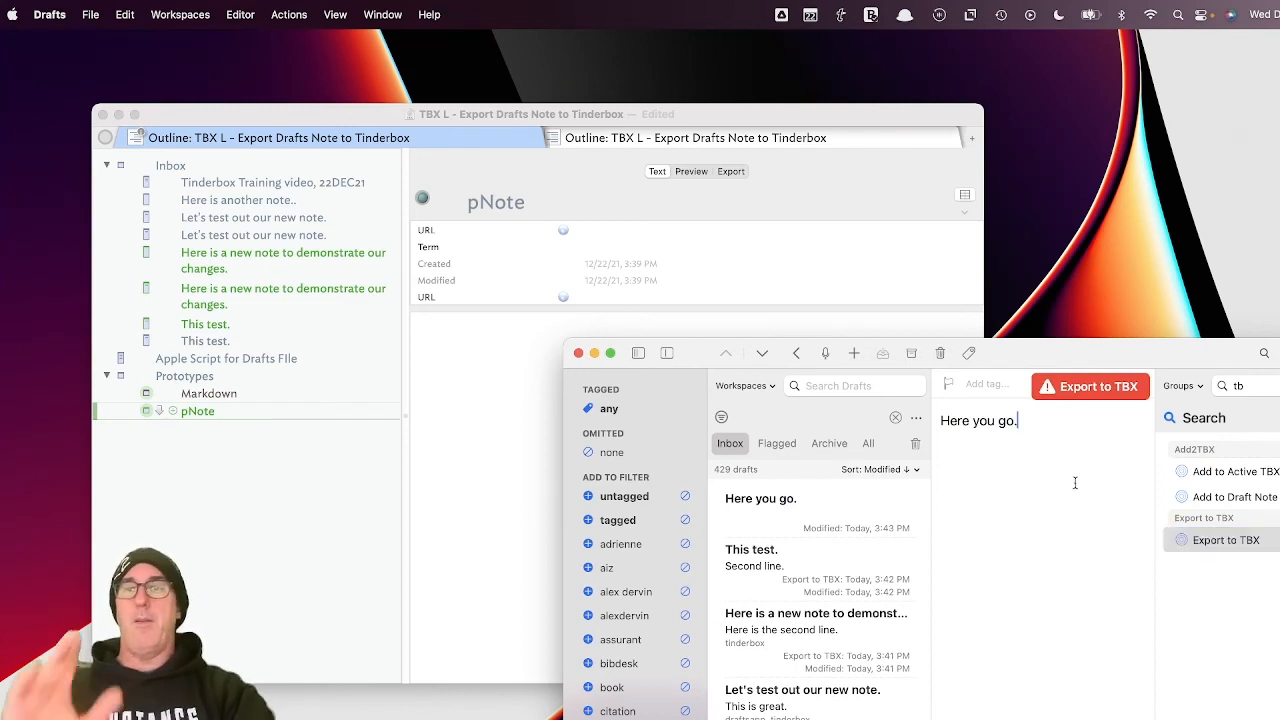
type(";asjdl;f")
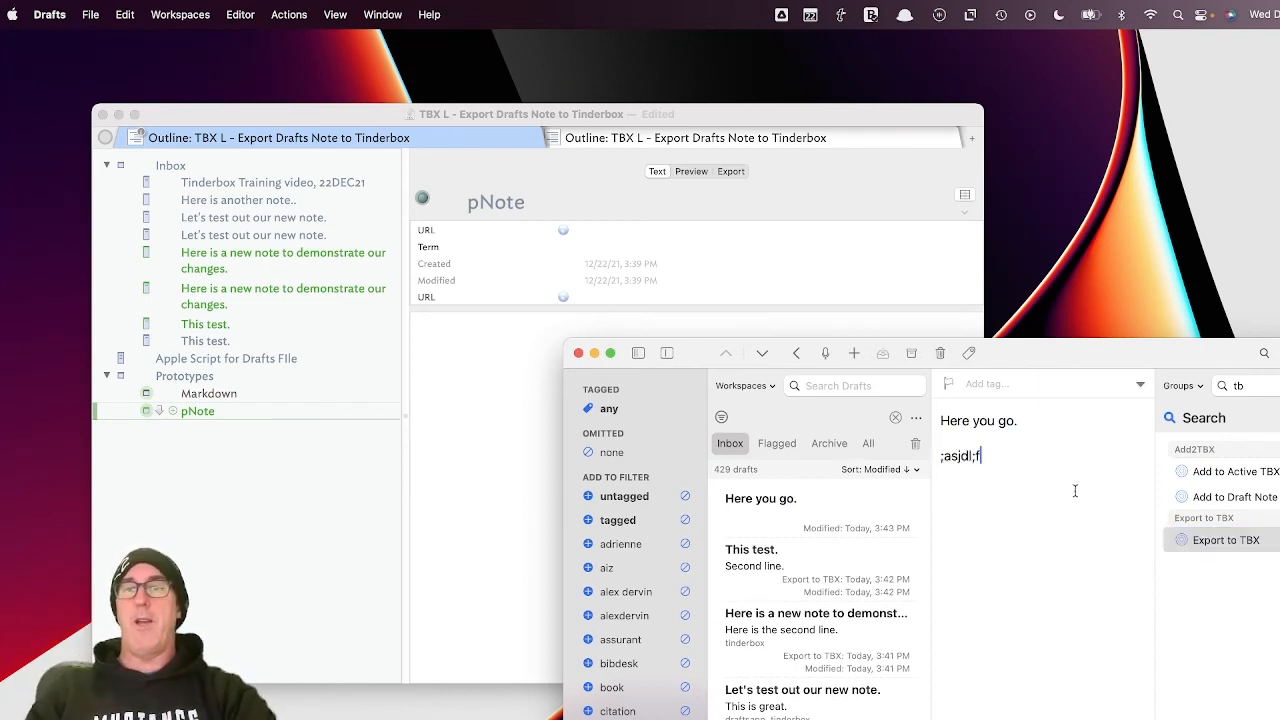
left_click(1224, 540)
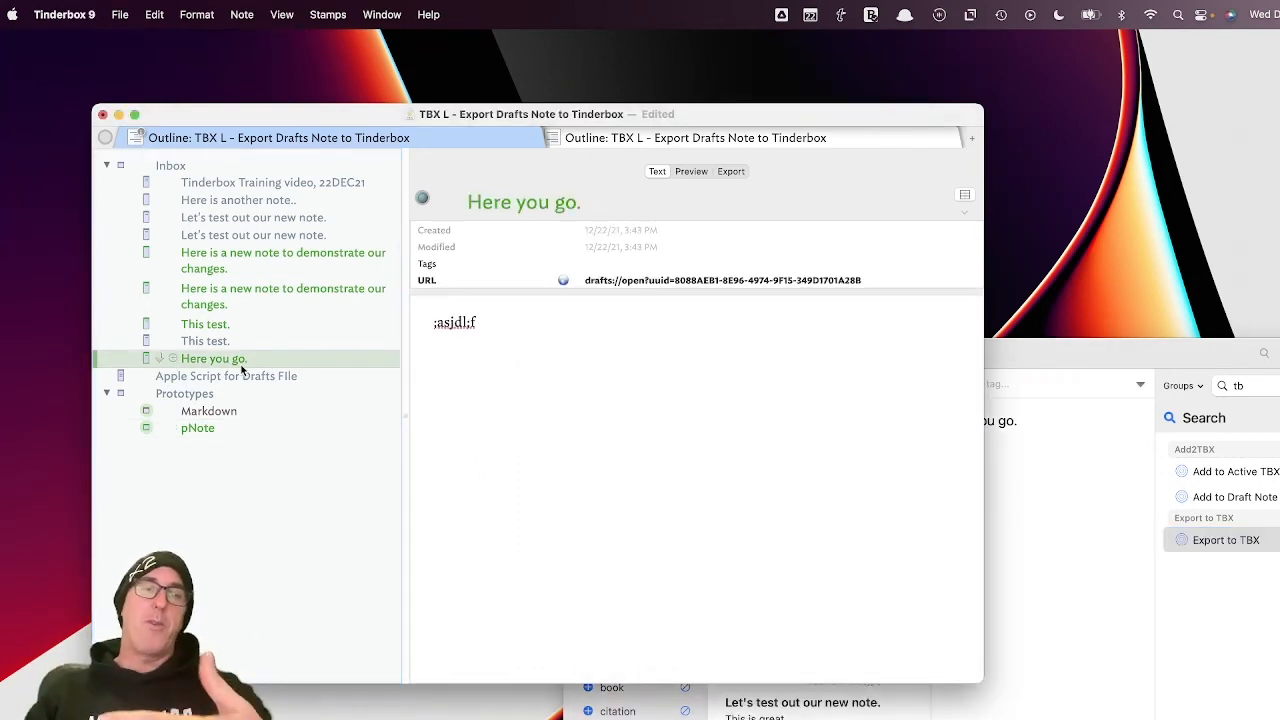
mouse_move(200, 436)
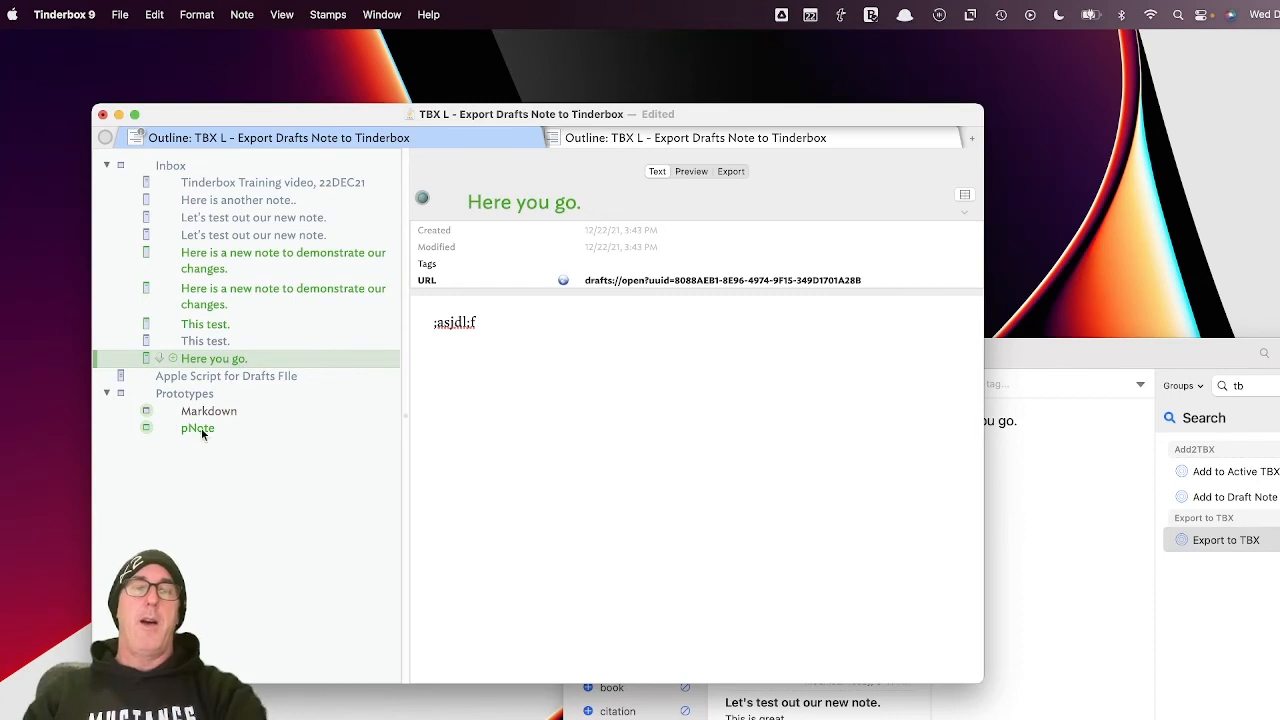
left_click(198, 428)
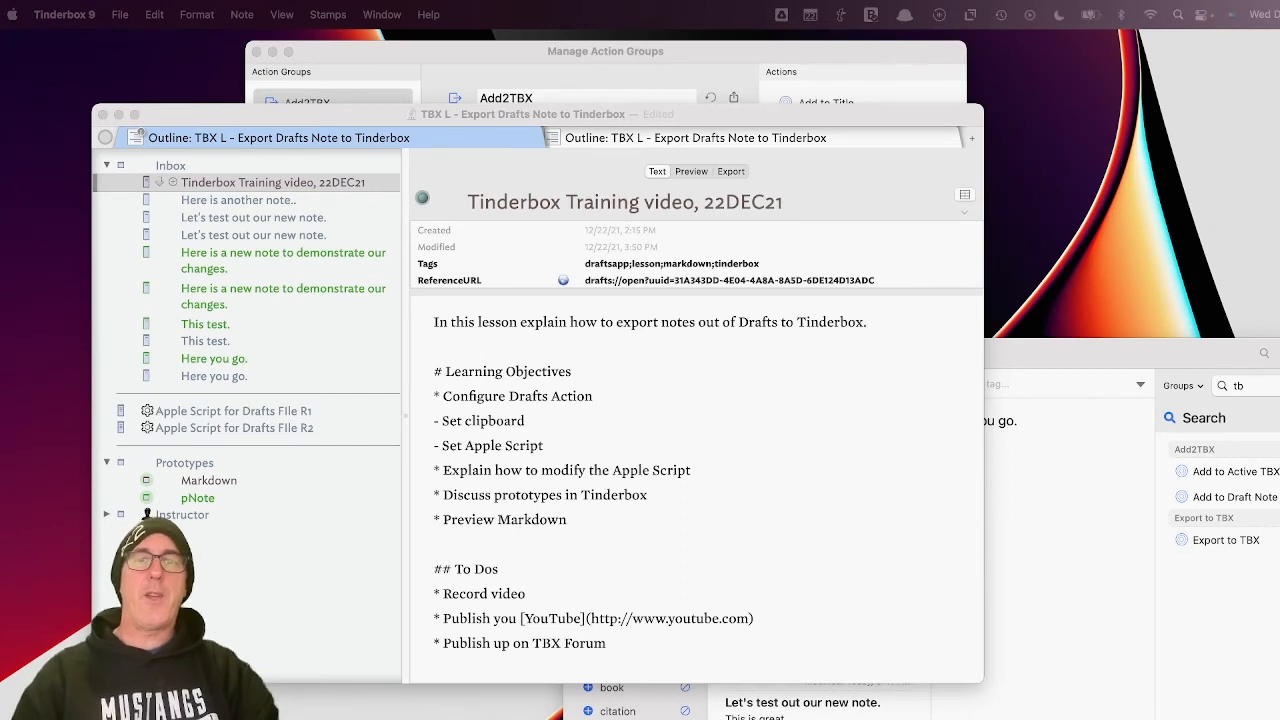
scroll("down", 3)
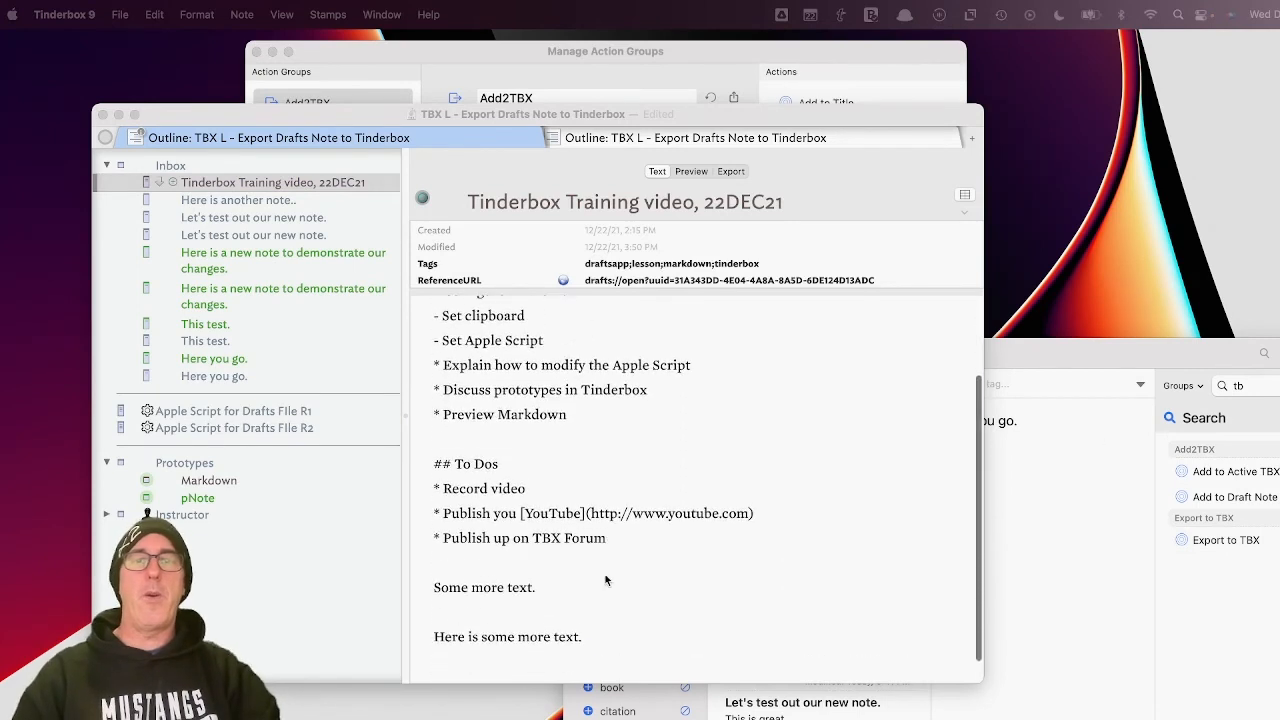
scroll("up", 3)
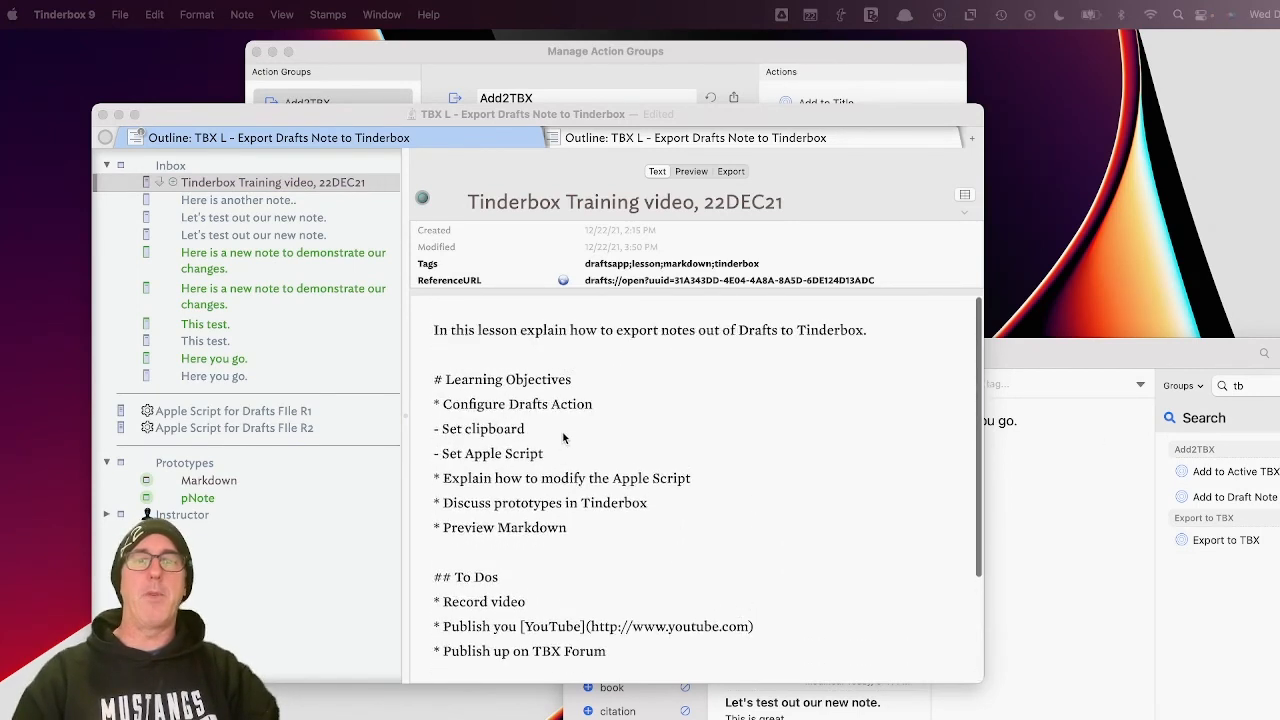
scroll("up", 3)
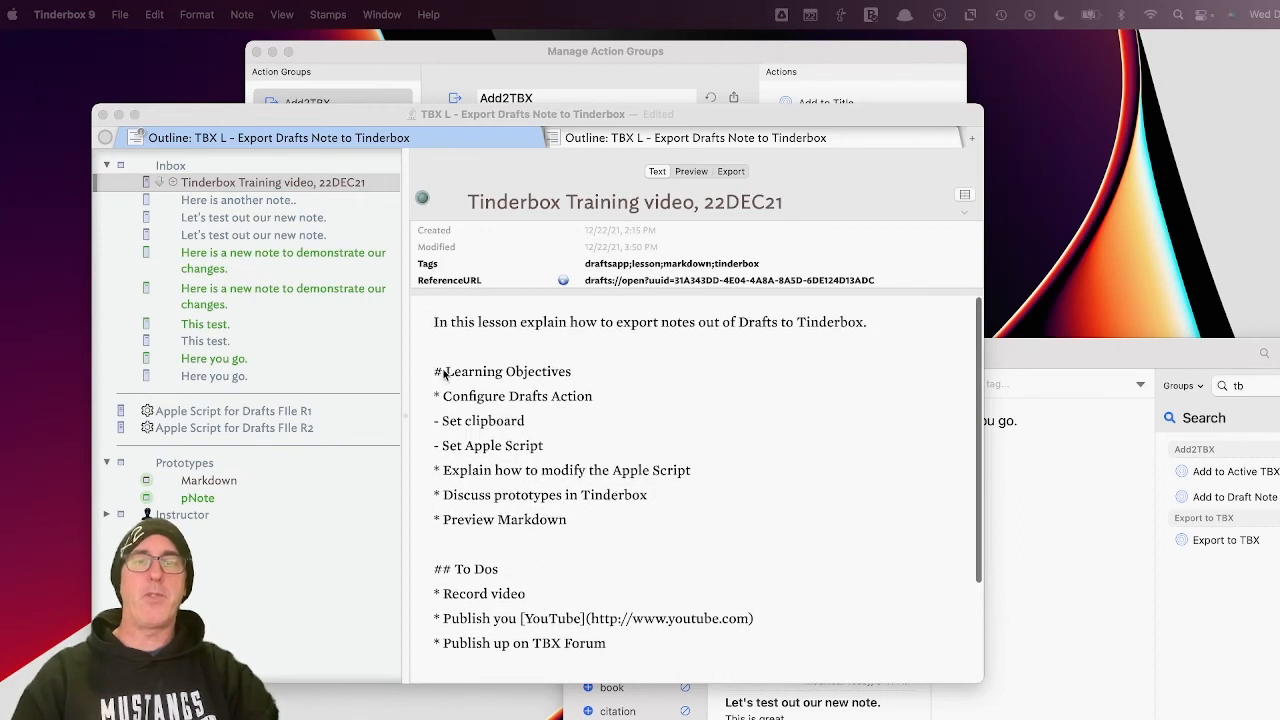
scroll("up", 3)
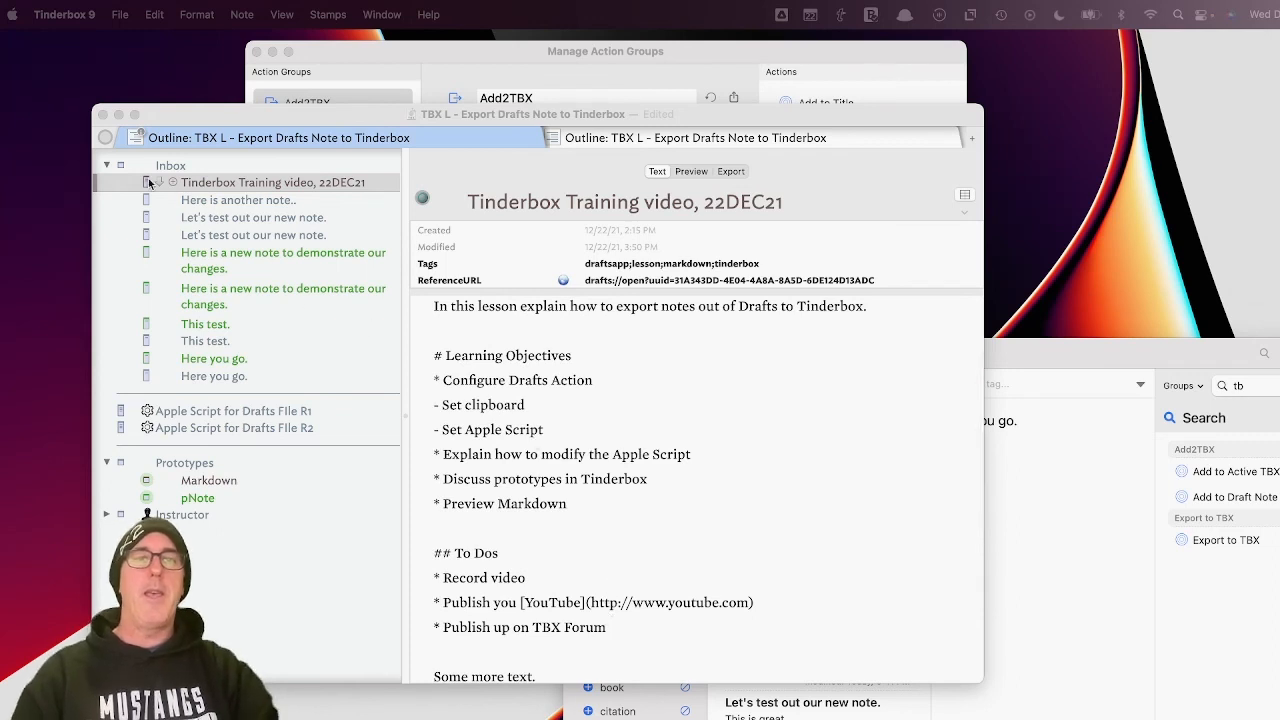
left_click(148, 182)
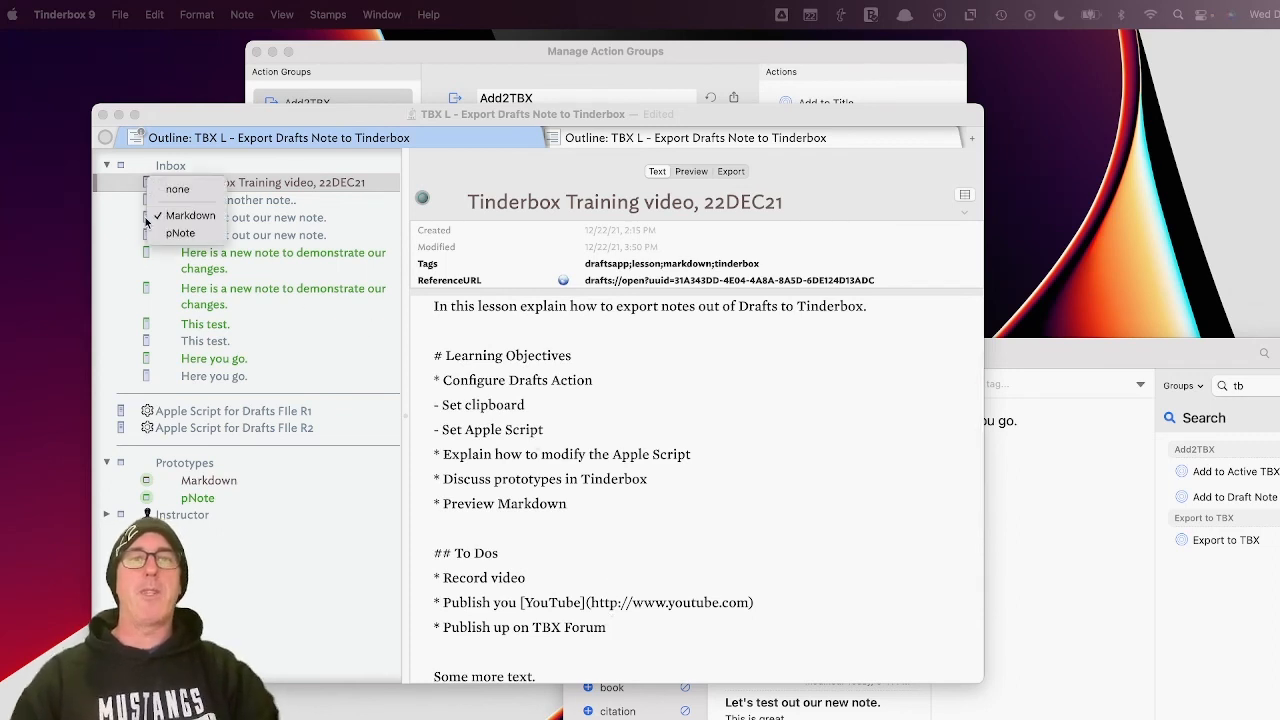
mouse_move(180, 232)
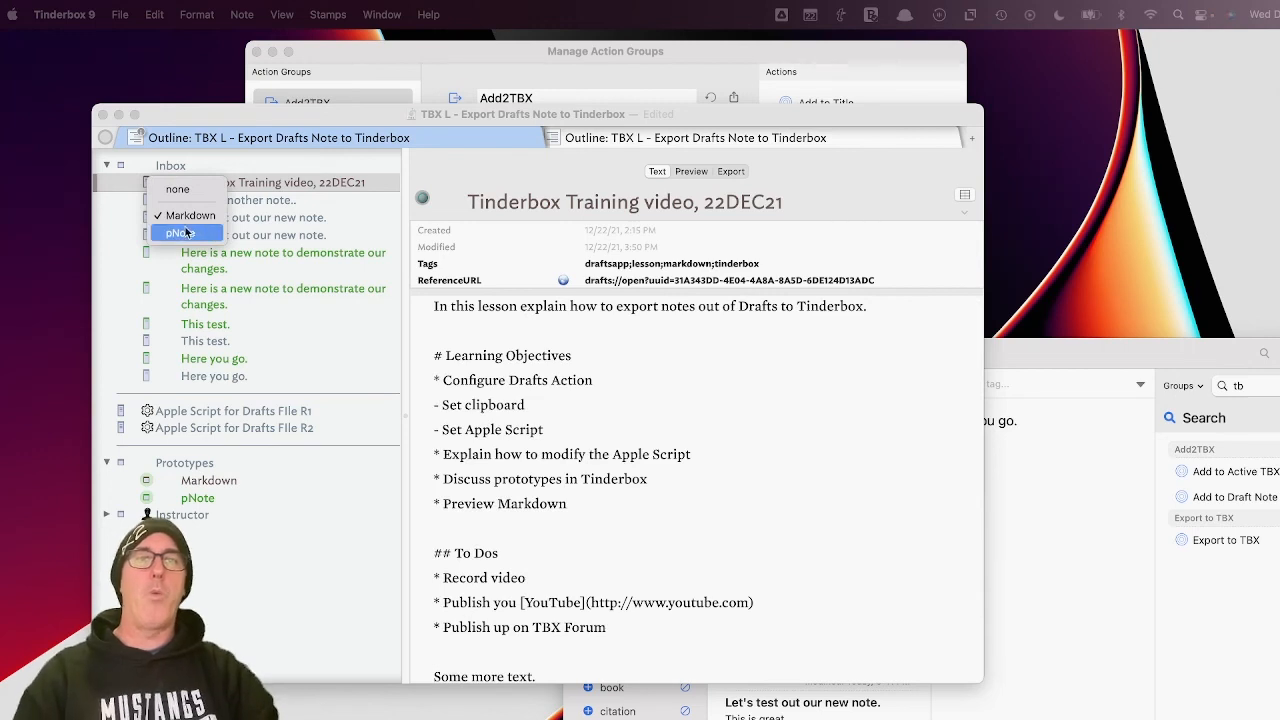
mouse_move(184, 216)
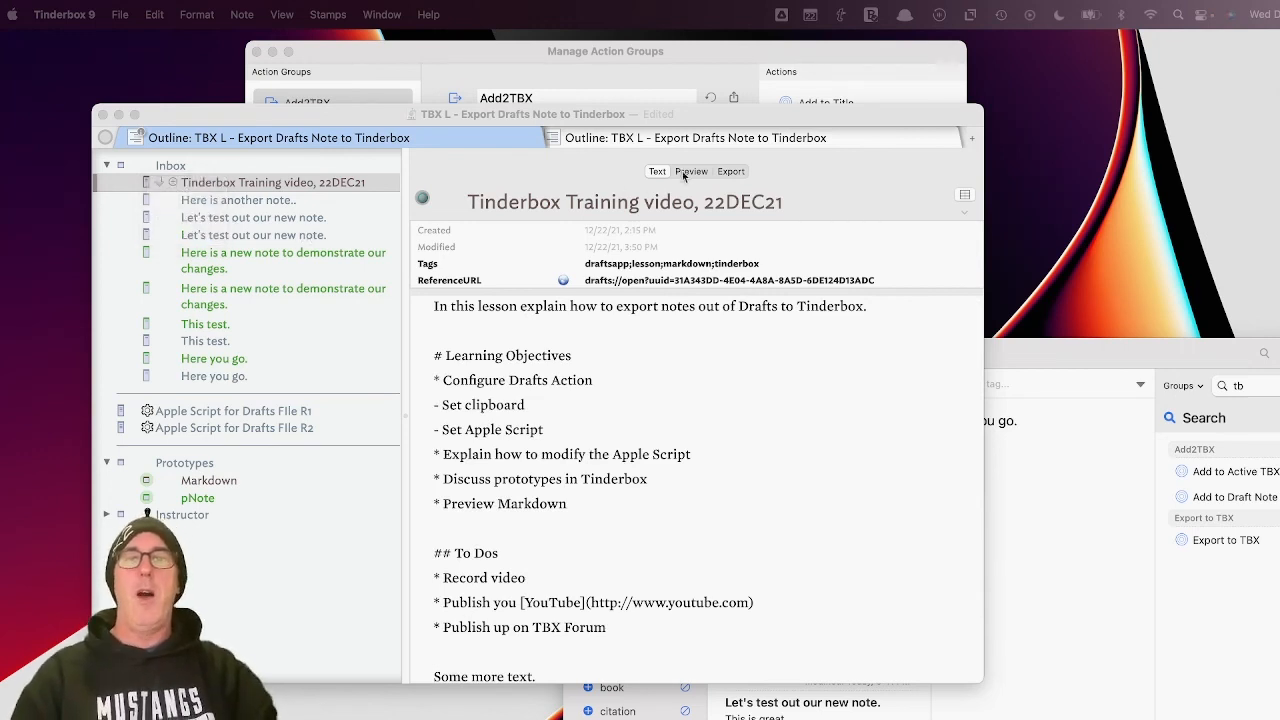
left_click(692, 172)
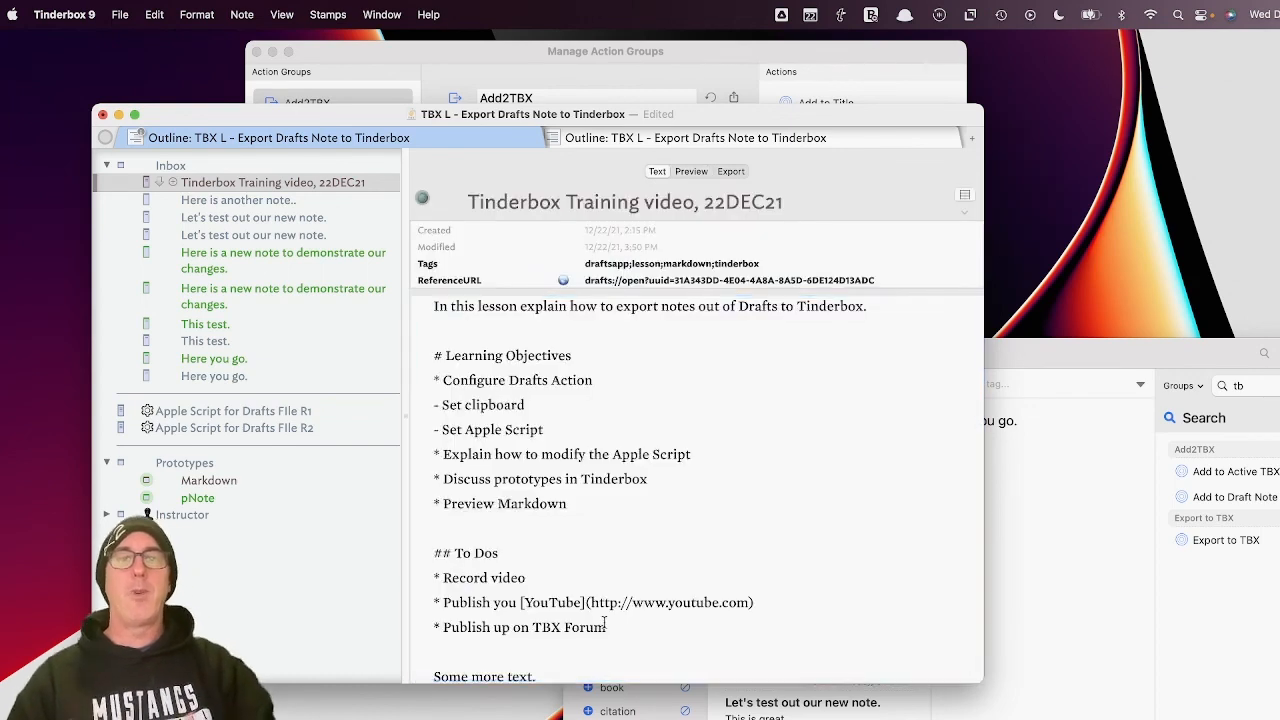
left_click(440, 528)
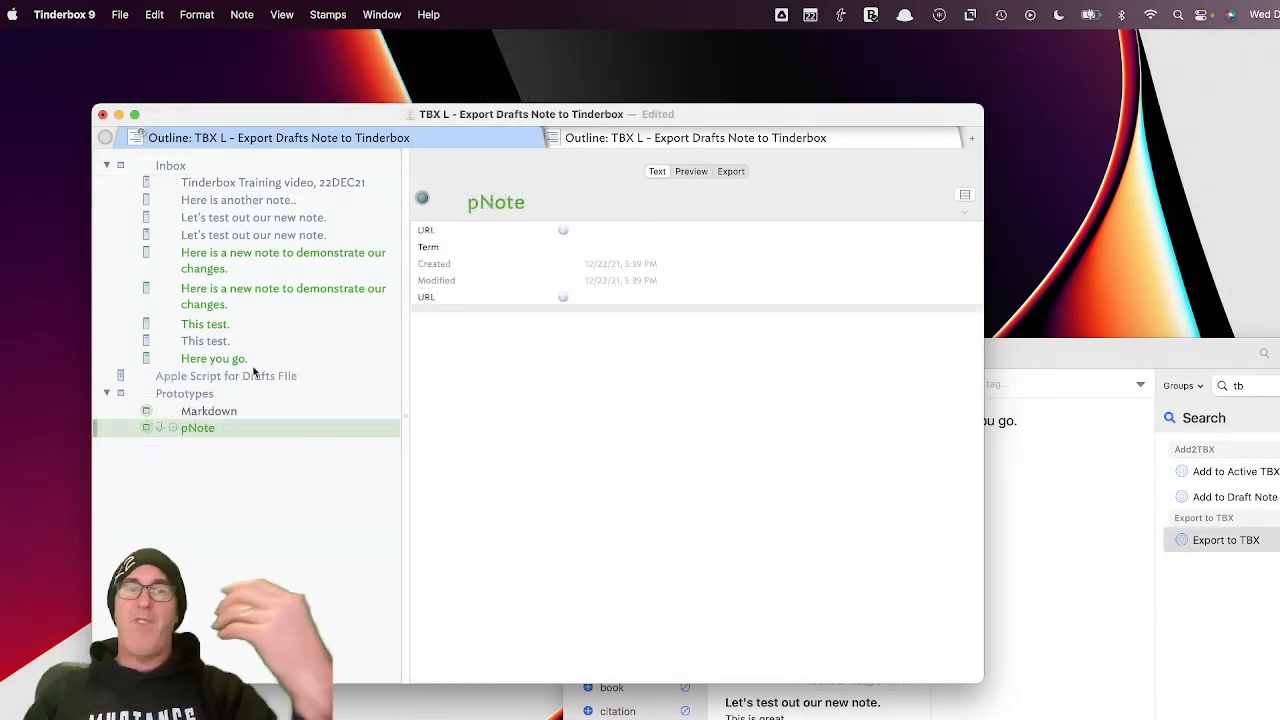
left_click(212, 358)
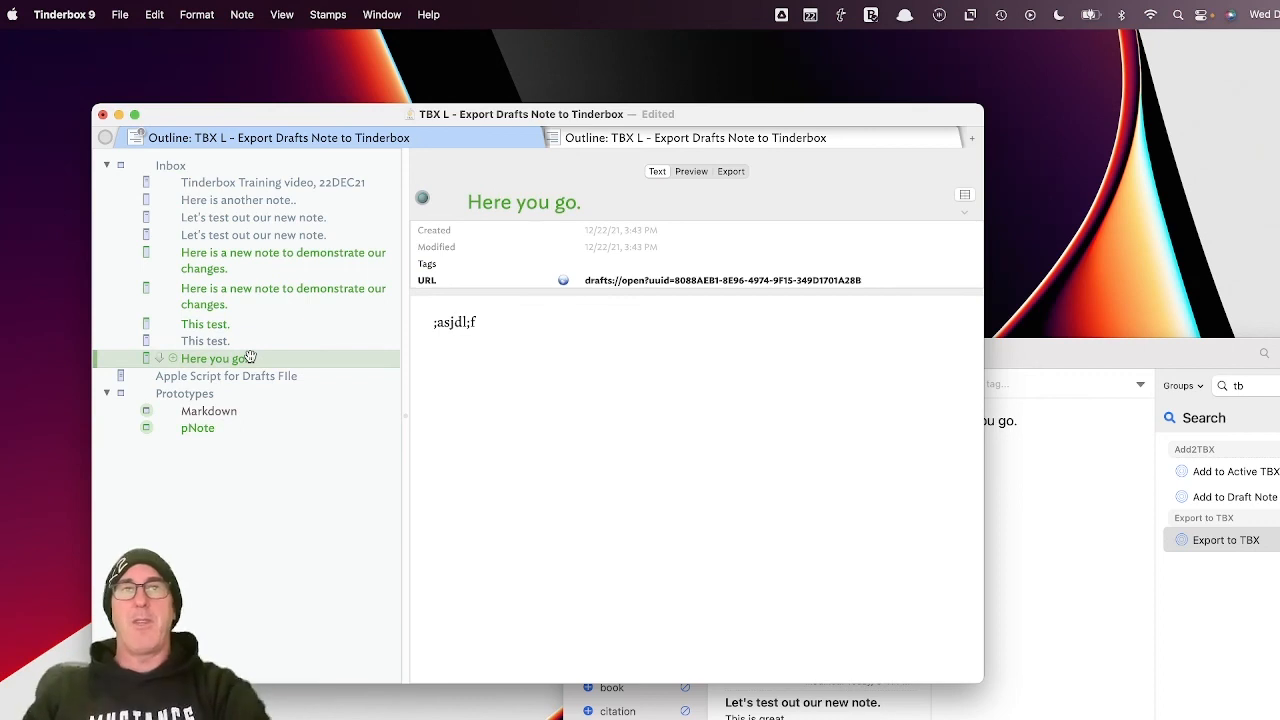